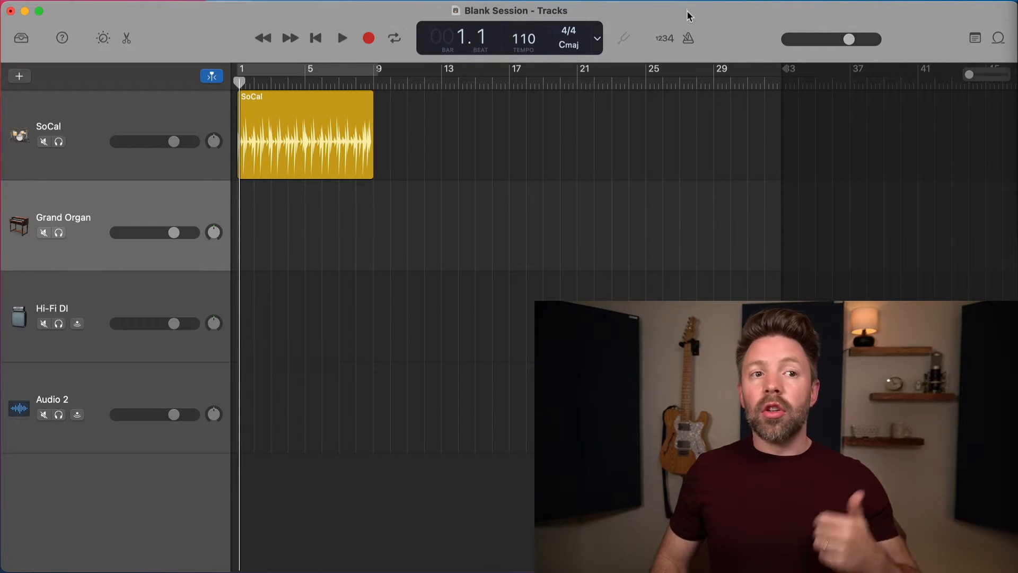
pyautogui.moveTo(686, 38)
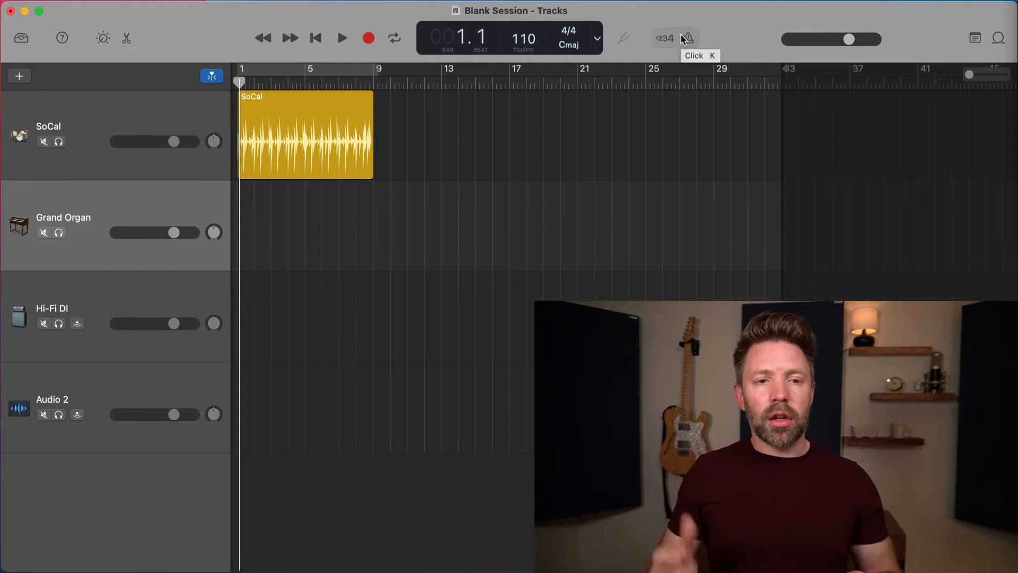
pyautogui.moveTo(97, 84)
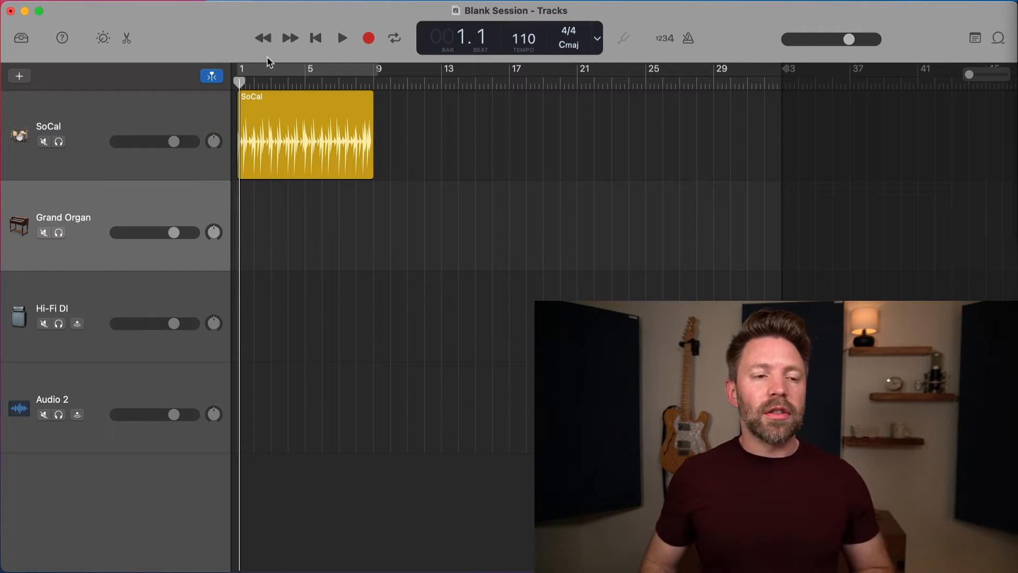
pyautogui.moveTo(517, 272)
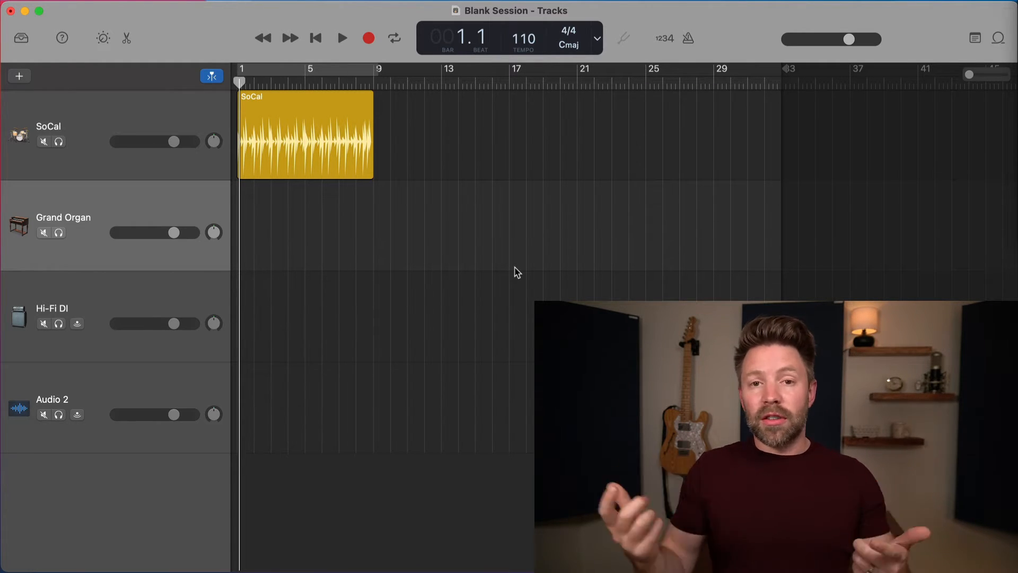
pyautogui.moveTo(366, 219)
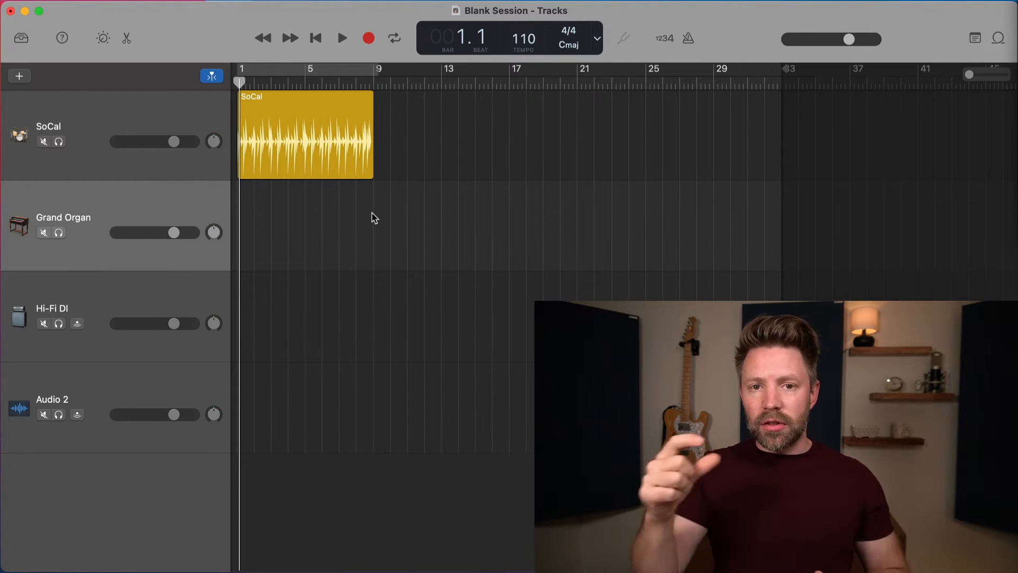
pyautogui.moveTo(278, 128)
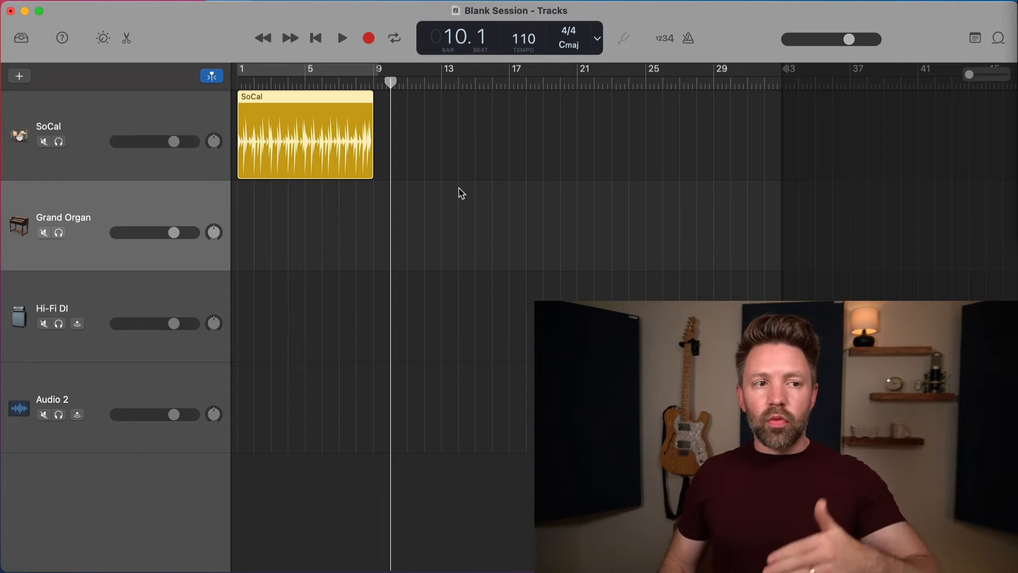
pyautogui.moveTo(416, 344)
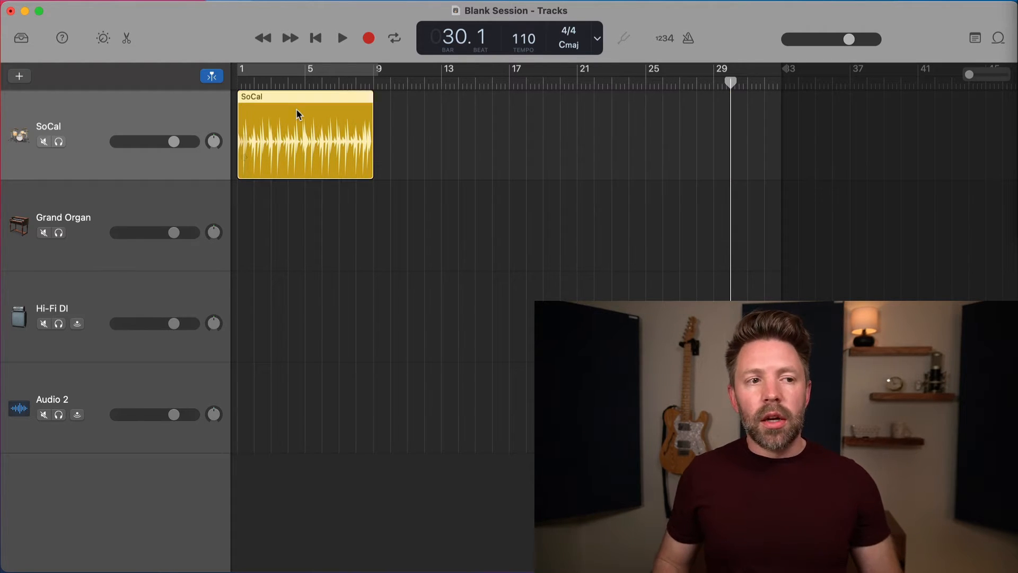
# Step: Move the playhead to bar 21 using the ruler
pyautogui.click(373, 68)
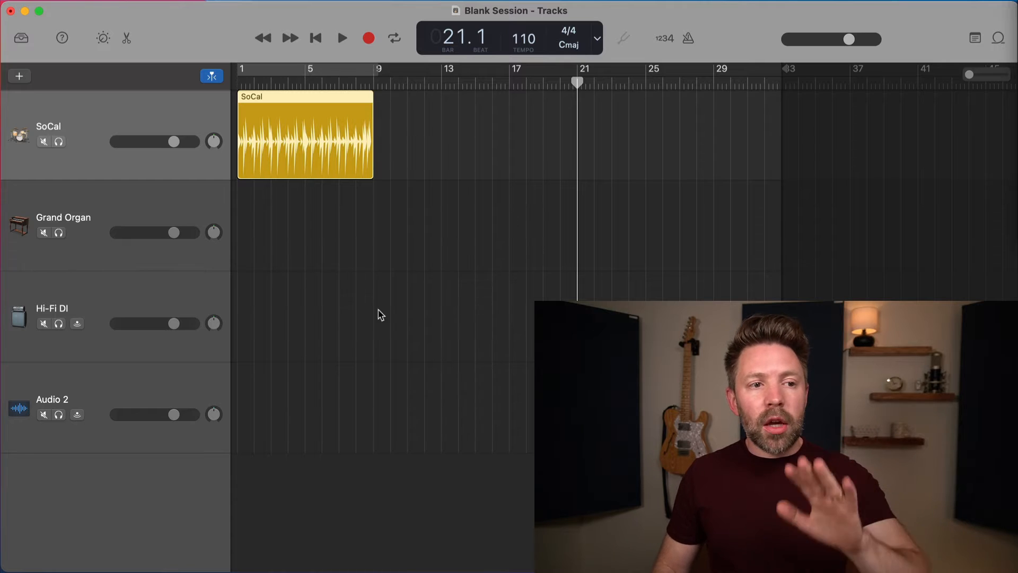
pyautogui.moveTo(418, 277)
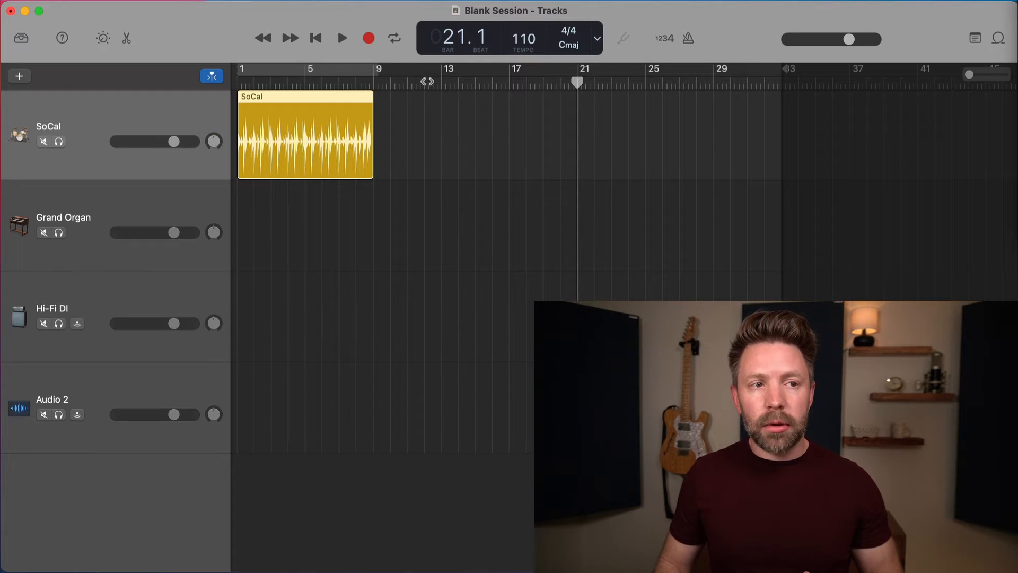
pyautogui.moveTo(374, 77)
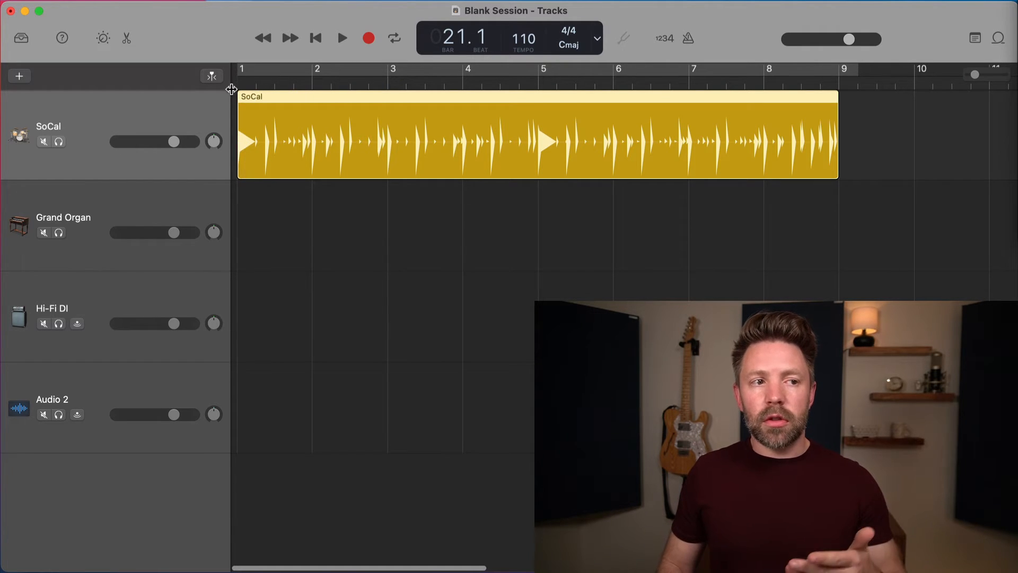
pyautogui.moveTo(299, 98)
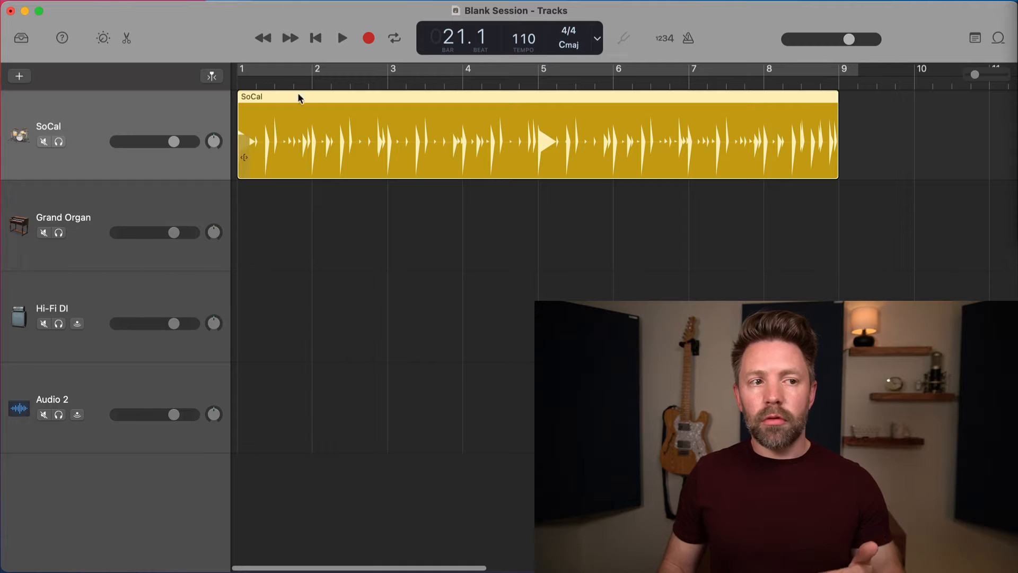
pyautogui.moveTo(360, 92)
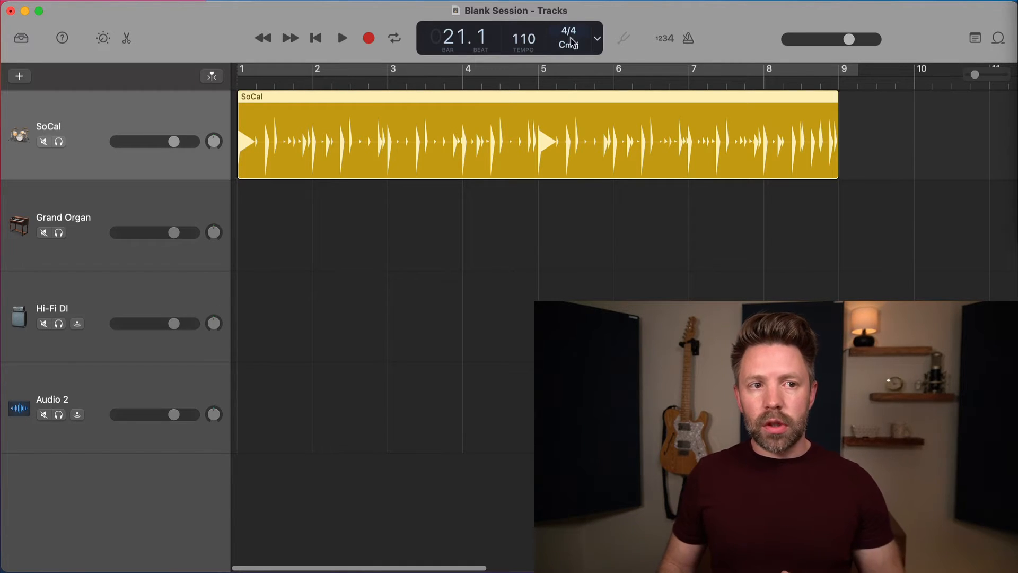
# Step: Switch the project to 3/4 time, then reopen the time-signature menu to return to 4/4
pyautogui.click(568, 39)
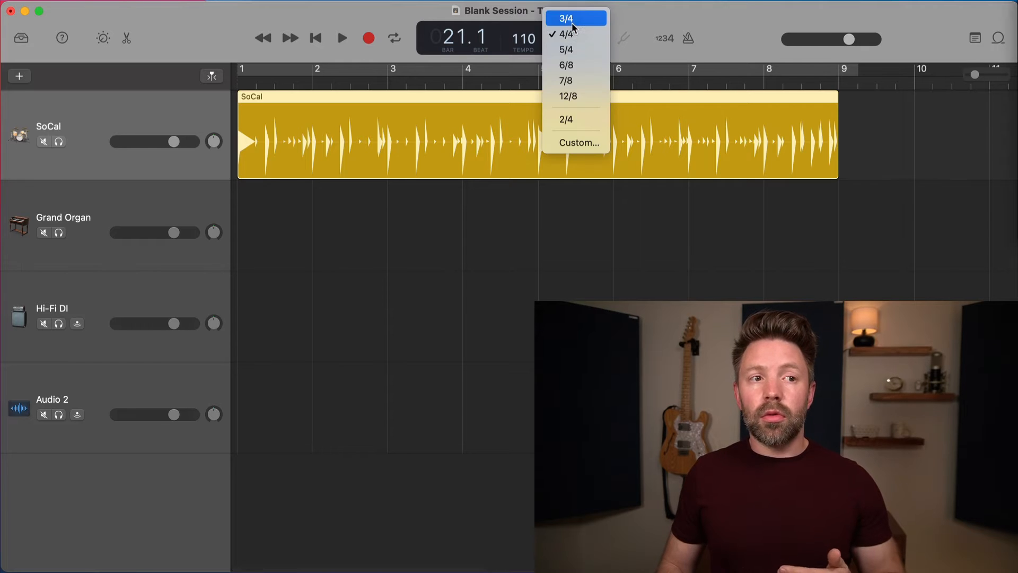
pyautogui.click(565, 18)
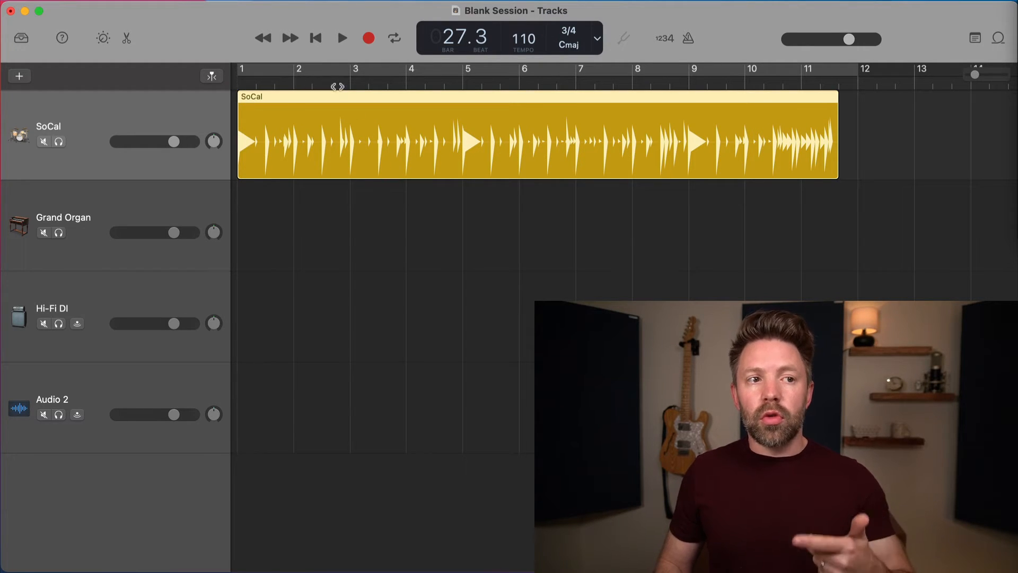
pyautogui.moveTo(401, 93)
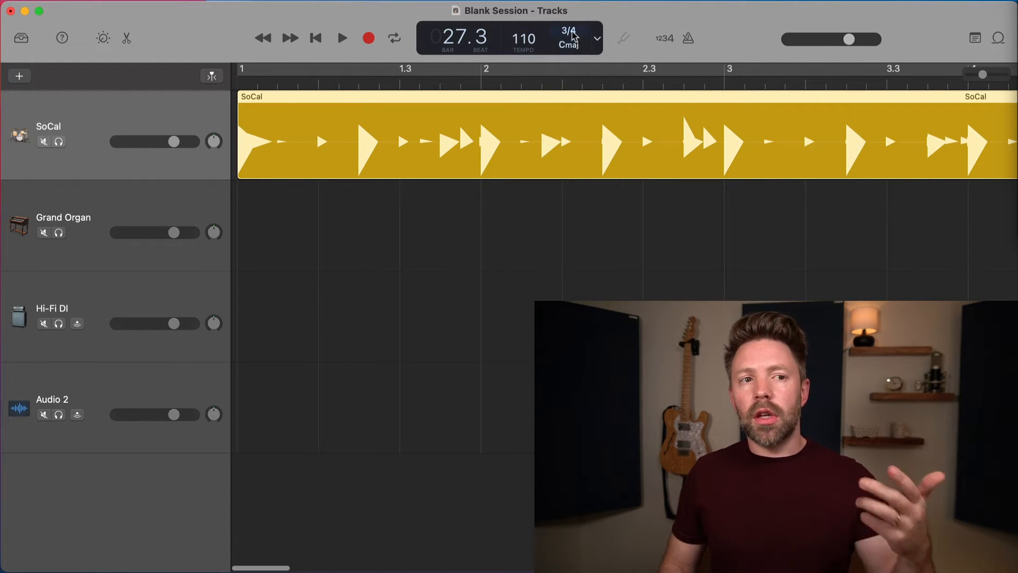
pyautogui.click(568, 38)
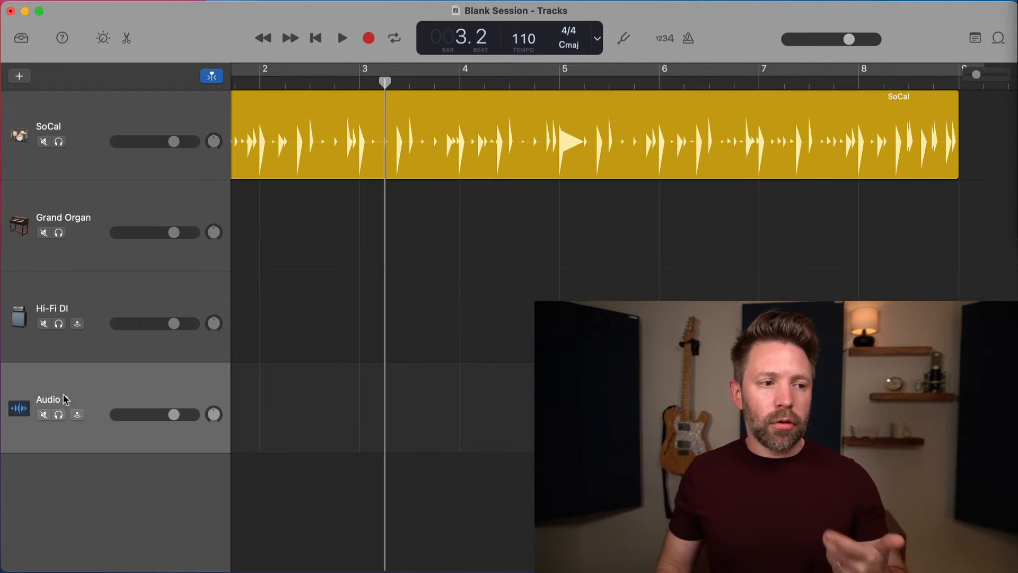
# Step: Select the Audio 2 track and mute the SoCal drum track before recording
pyautogui.click(44, 141)
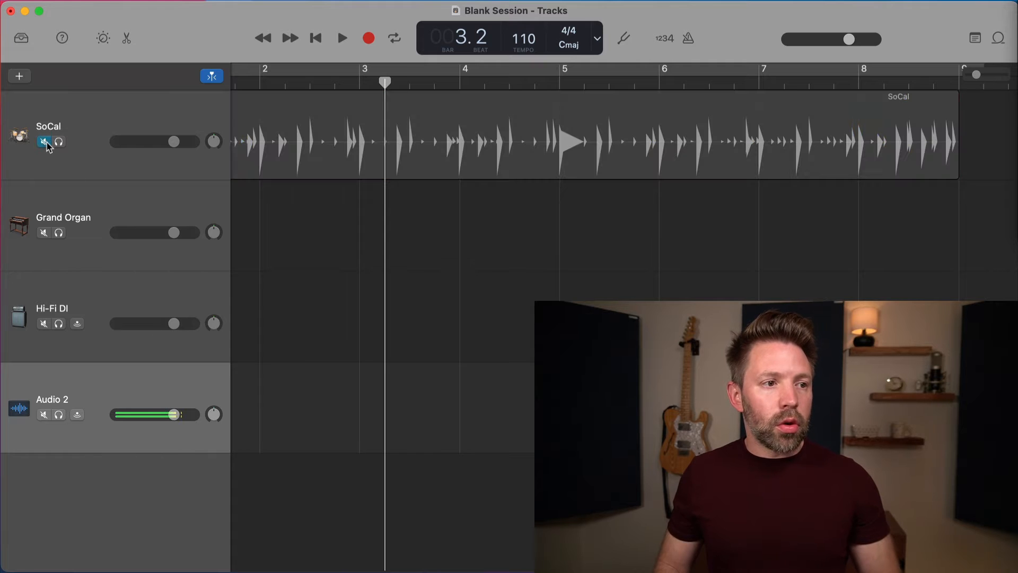
pyautogui.click(341, 38)
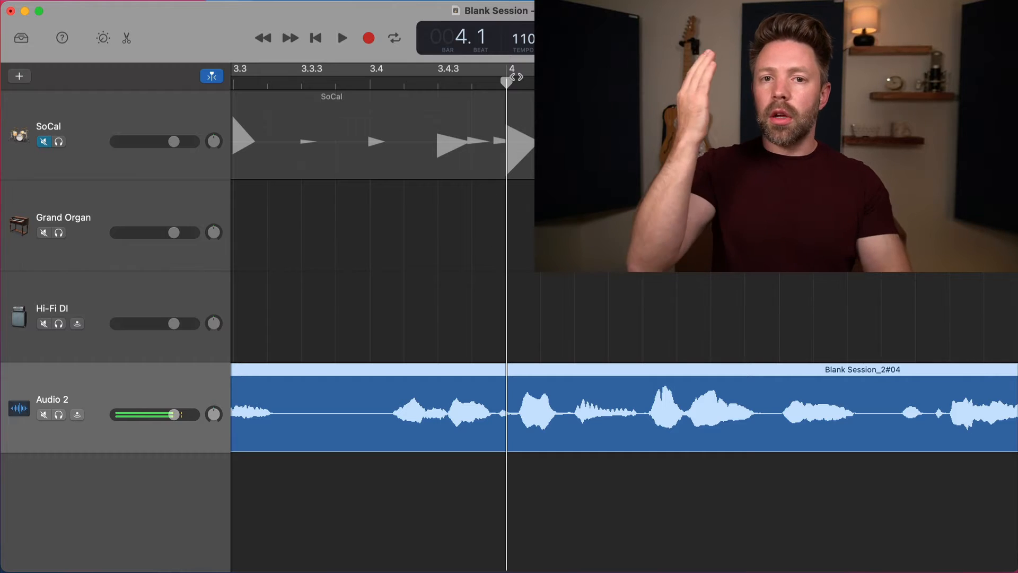
pyautogui.moveTo(517, 102)
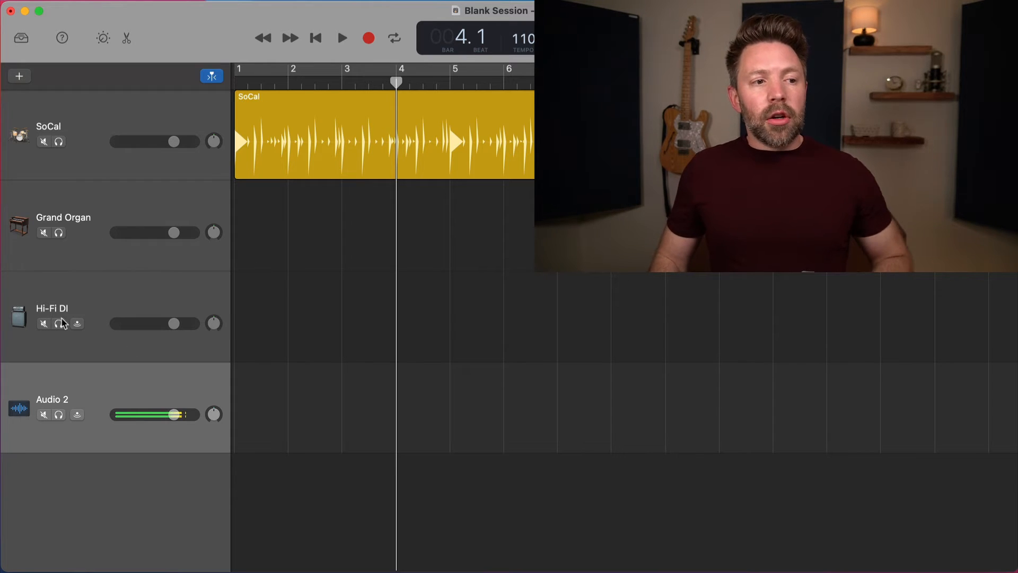
pyautogui.moveTo(97, 379)
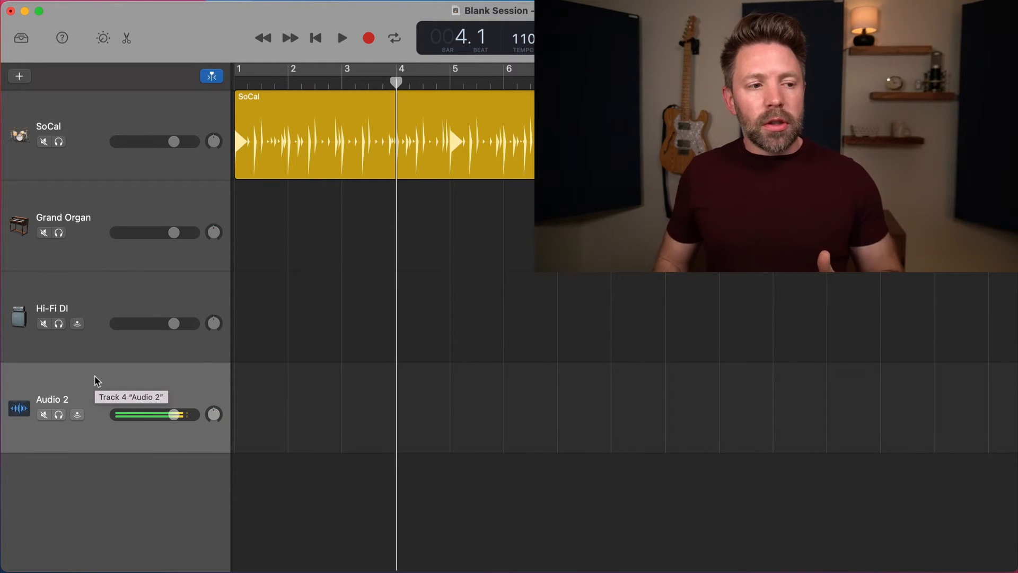
pyautogui.moveTo(44, 141)
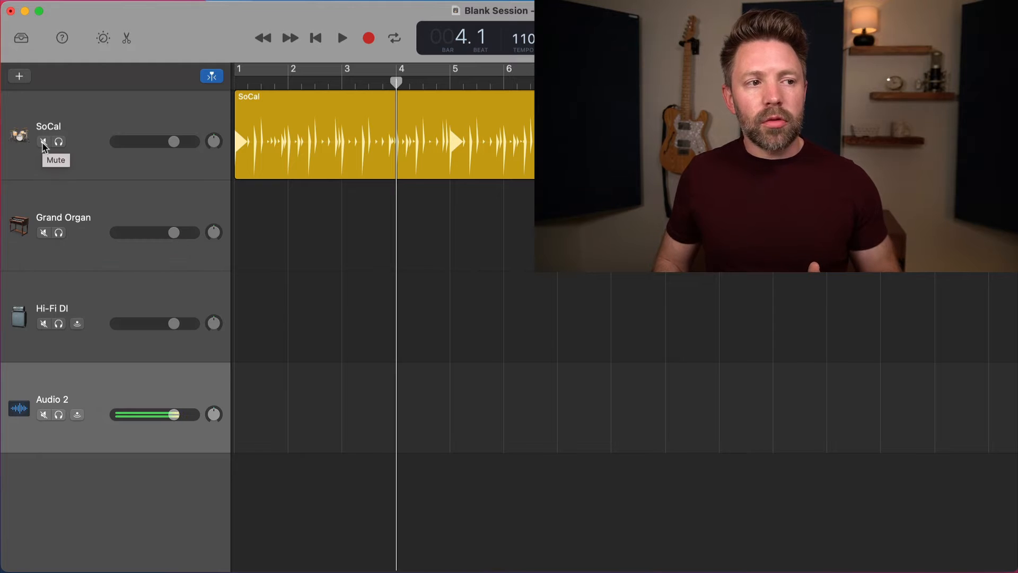
pyautogui.click(45, 141)
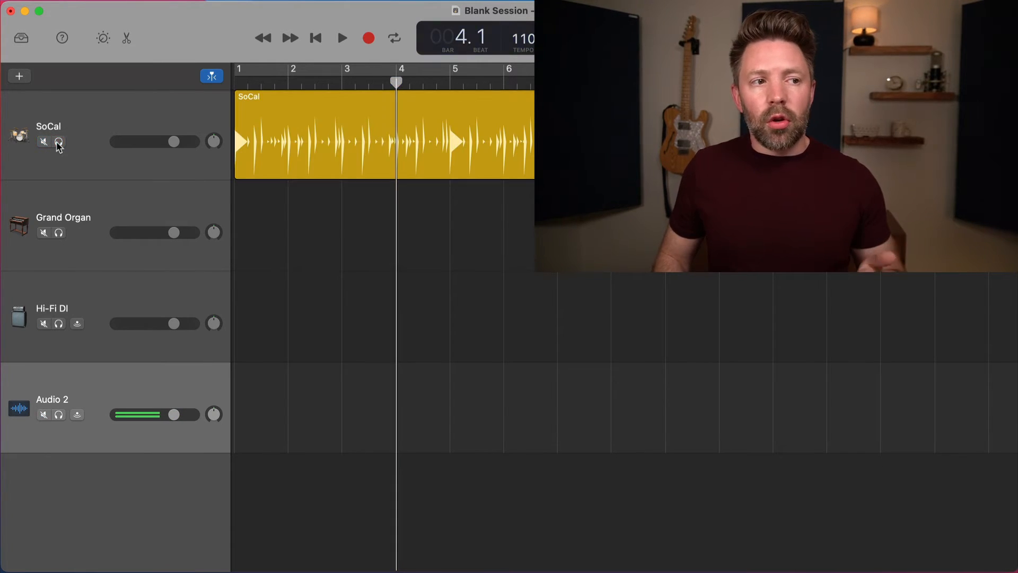
pyautogui.click(58, 141)
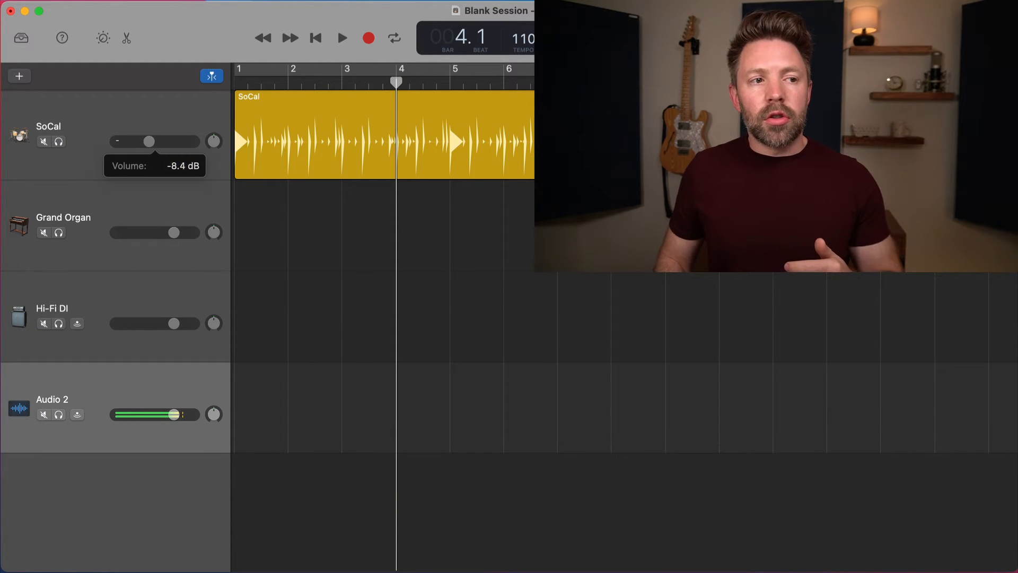
pyautogui.moveTo(149, 141); pyautogui.dragTo(162, 141)
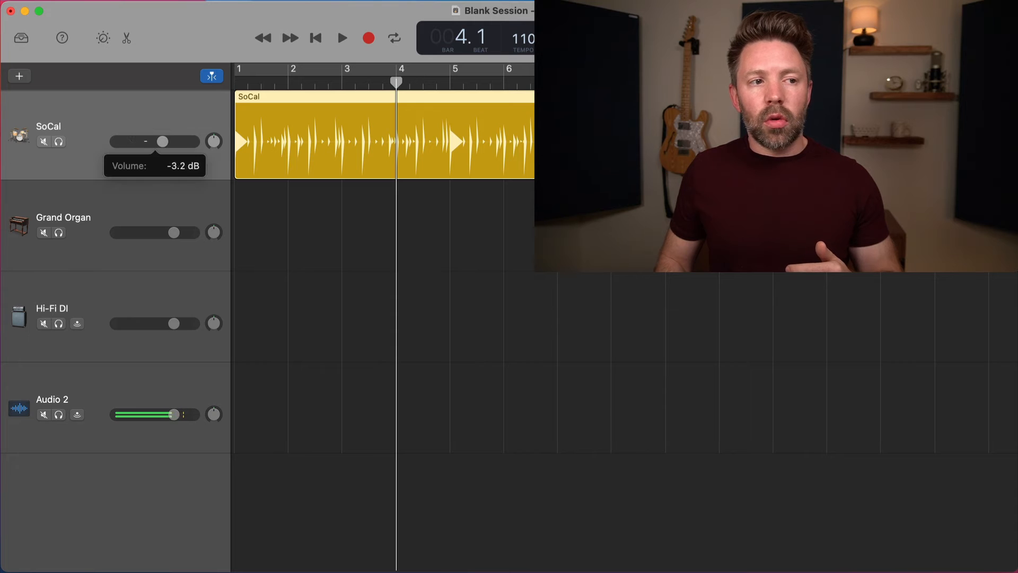
pyautogui.moveTo(166, 141); pyautogui.dragTo(162, 141)
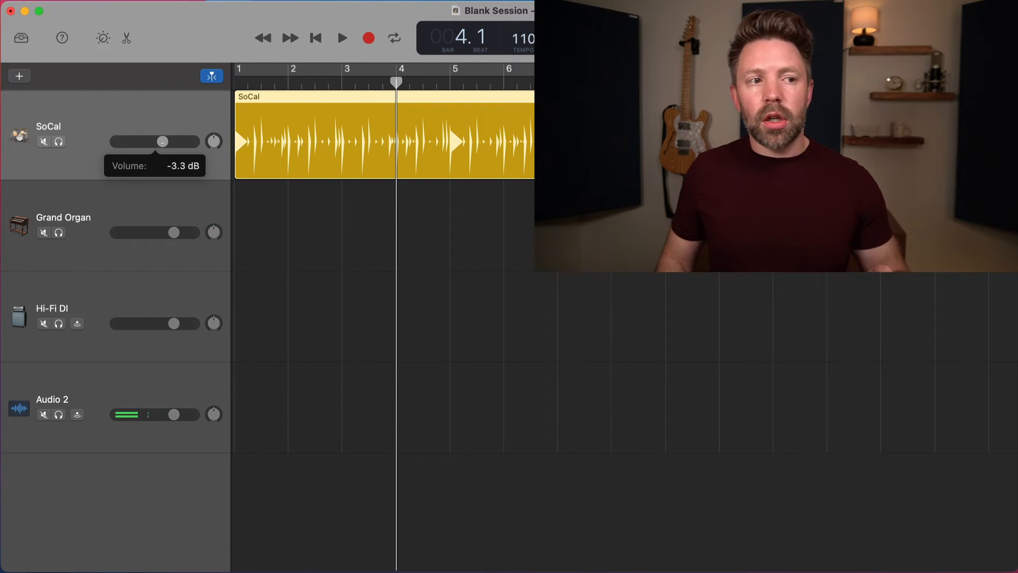
pyautogui.moveTo(162, 141); pyautogui.dragTo(192, 141)
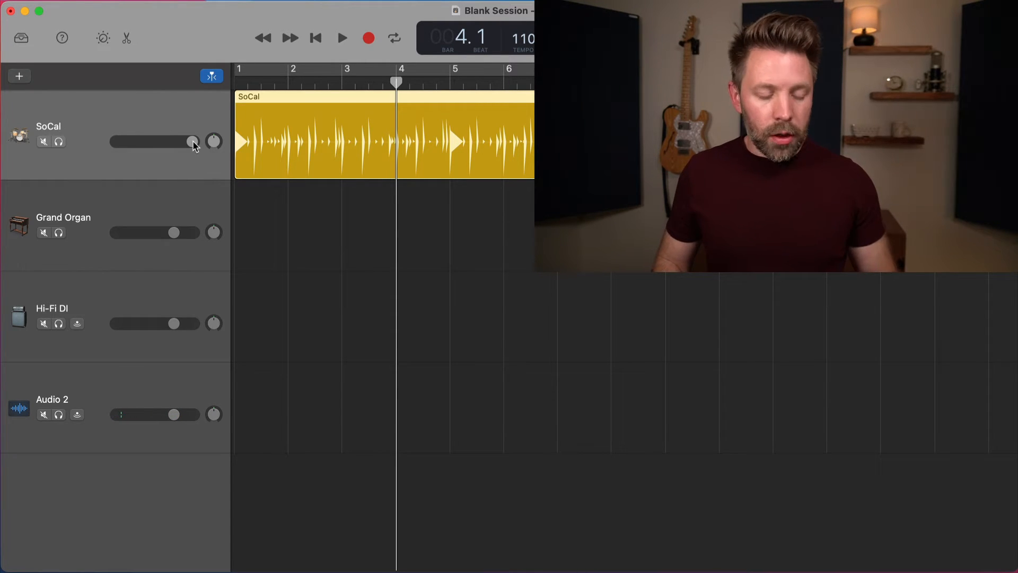
pyautogui.moveTo(191, 141); pyautogui.dragTo(172, 141)
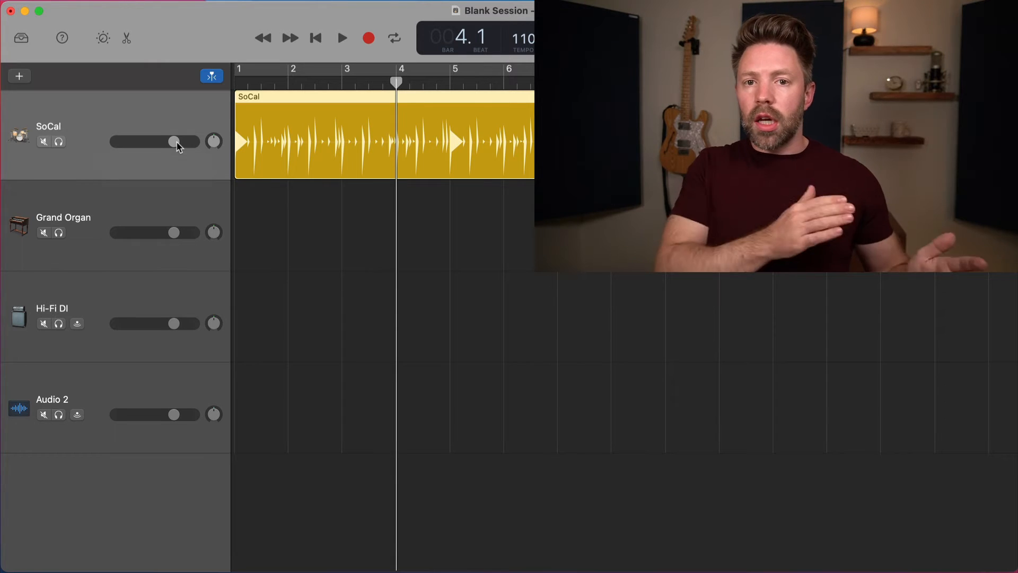
pyautogui.moveTo(214, 141)
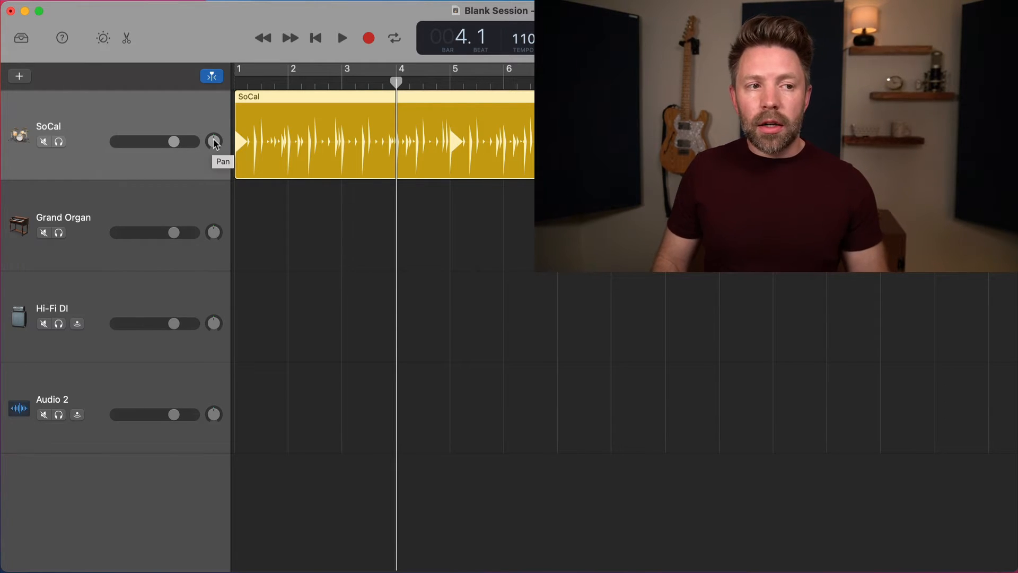
# Step: Adjust the SoCal drums' pan while toggling playback, ending with the region selected
pyautogui.click(342, 38)
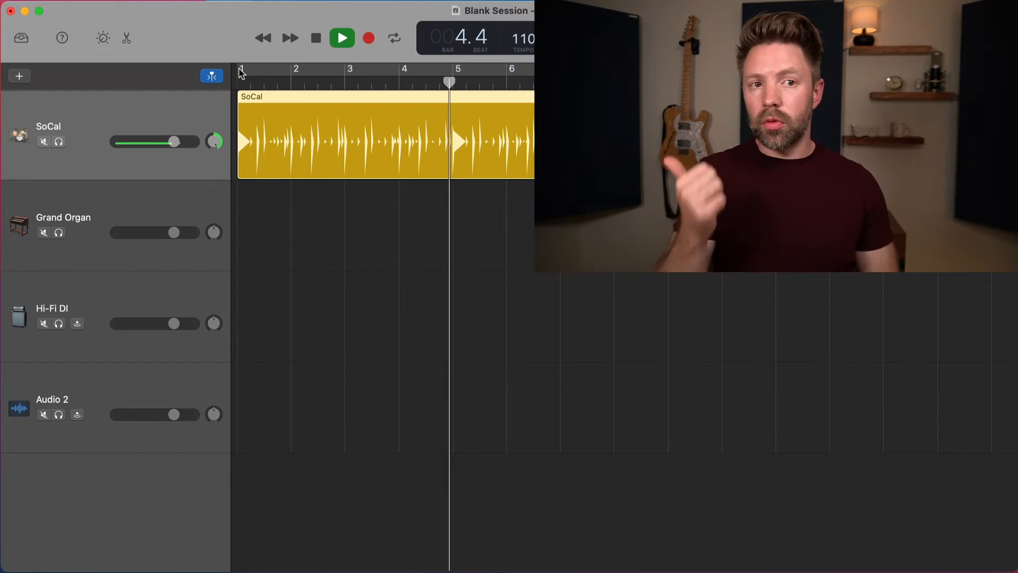
pyautogui.click(342, 38)
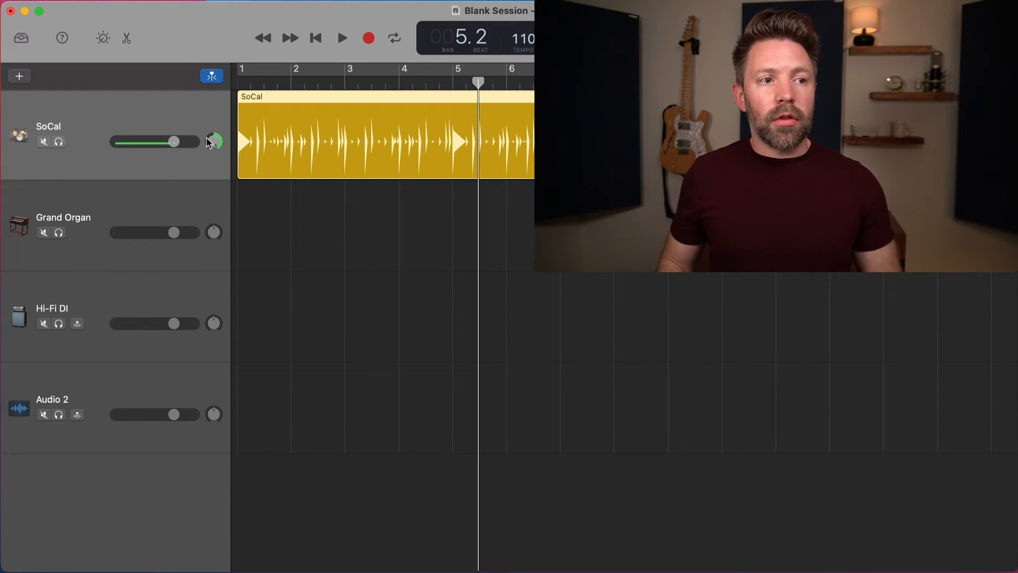
pyautogui.click(342, 38)
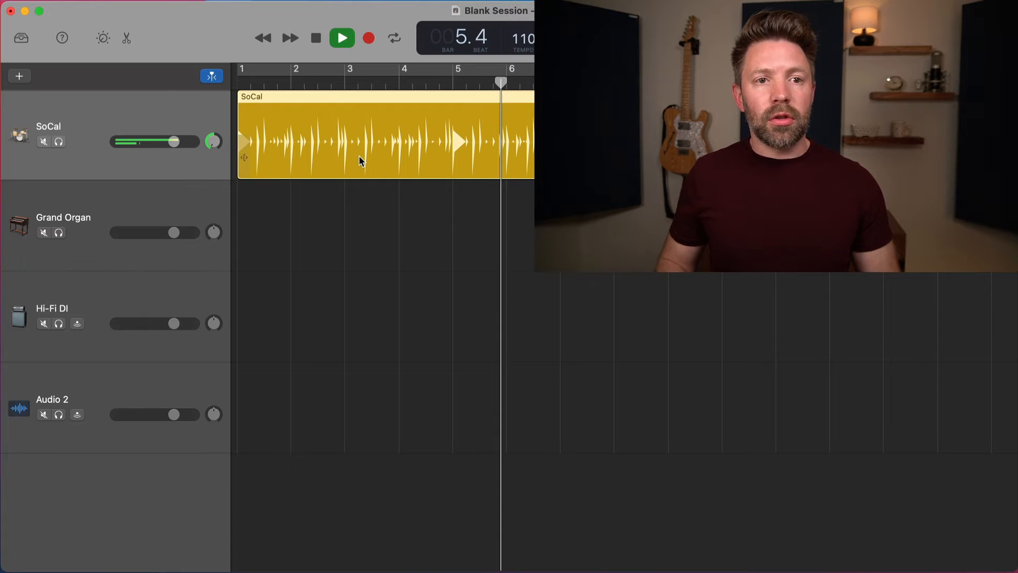
pyautogui.click(342, 39)
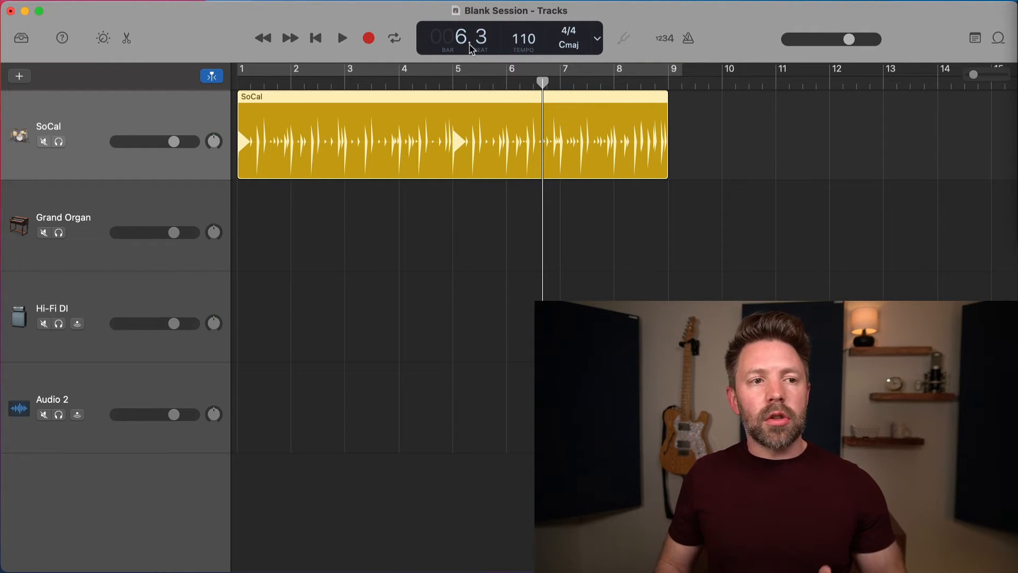
pyautogui.moveTo(477, 45)
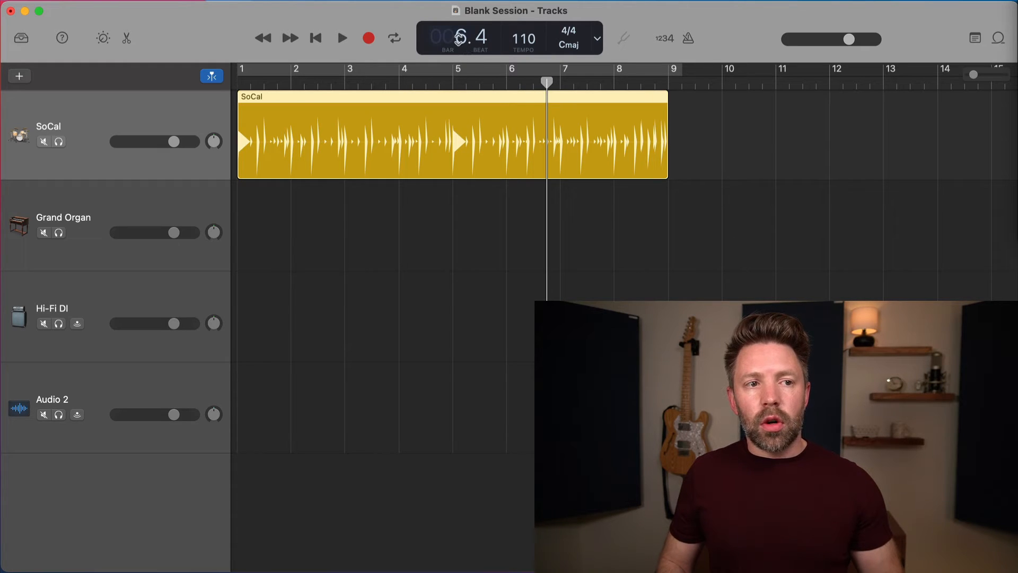
# Step: Move the playhead to bar 7 in the ruler
pyautogui.click(371, 83)
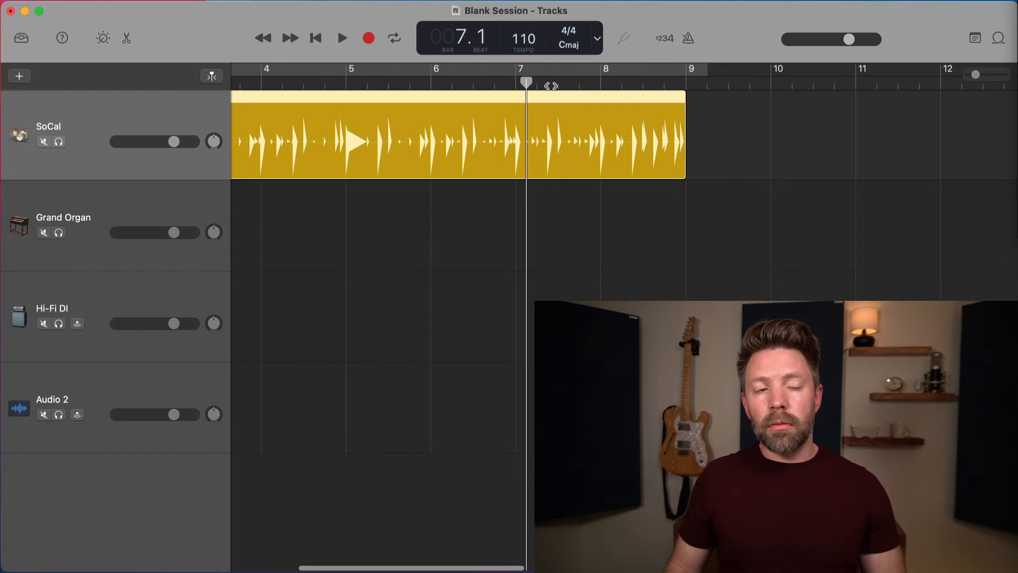
pyautogui.moveTo(523, 38)
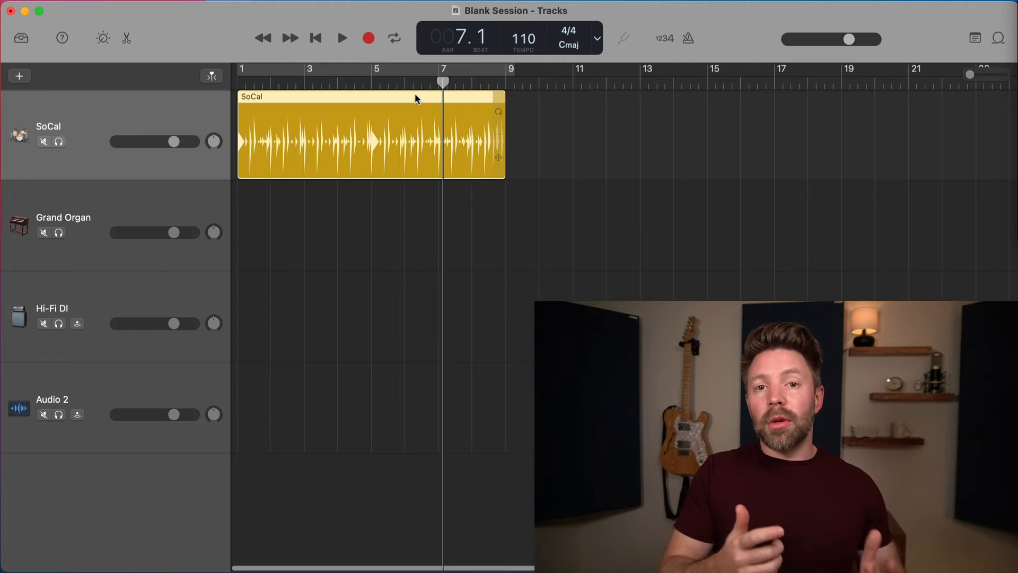
pyautogui.moveTo(493, 36)
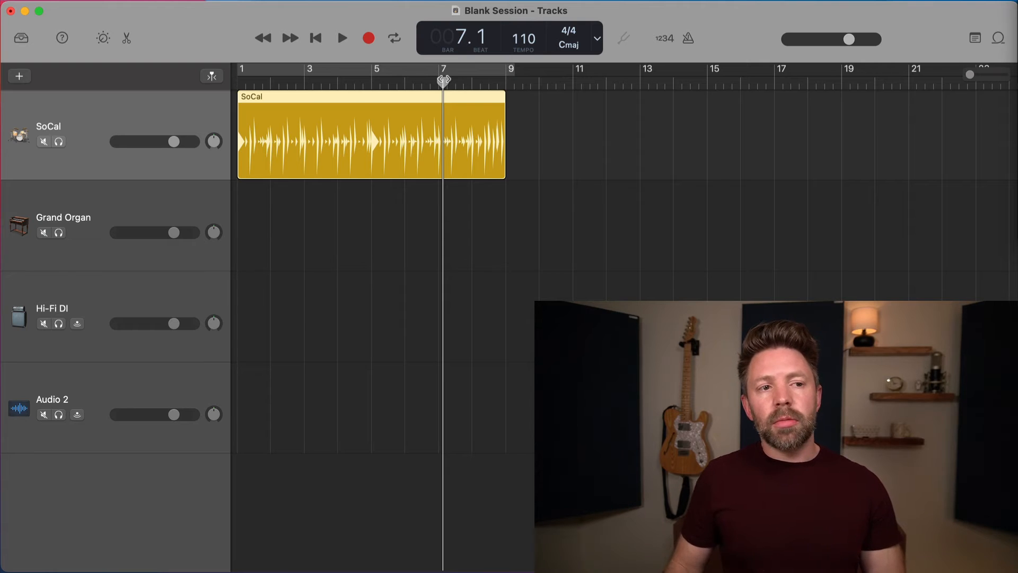
pyautogui.moveTo(445, 79)
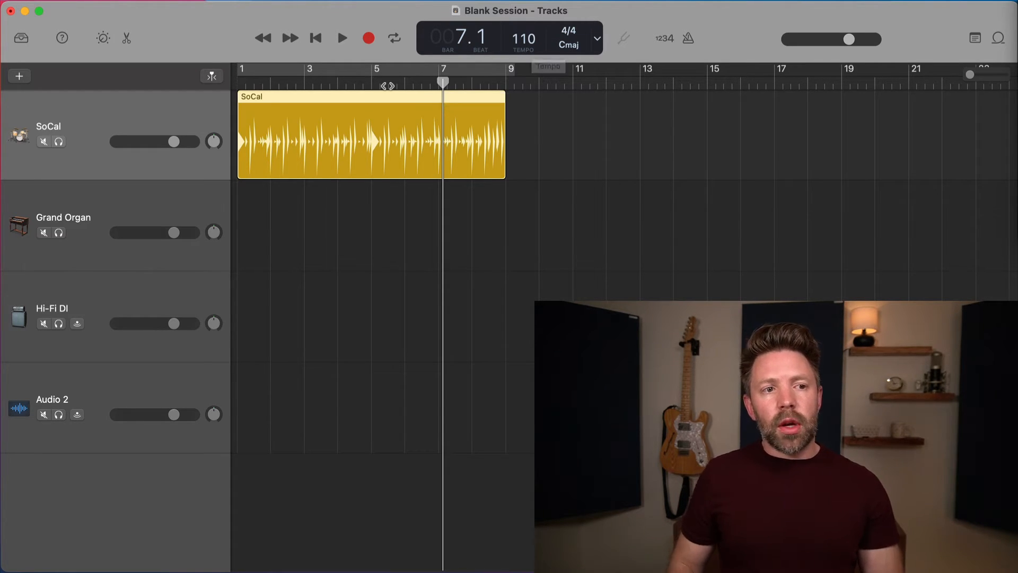
# Step: Play the drum region at the raised tempo and stop it again
pyautogui.click(342, 38)
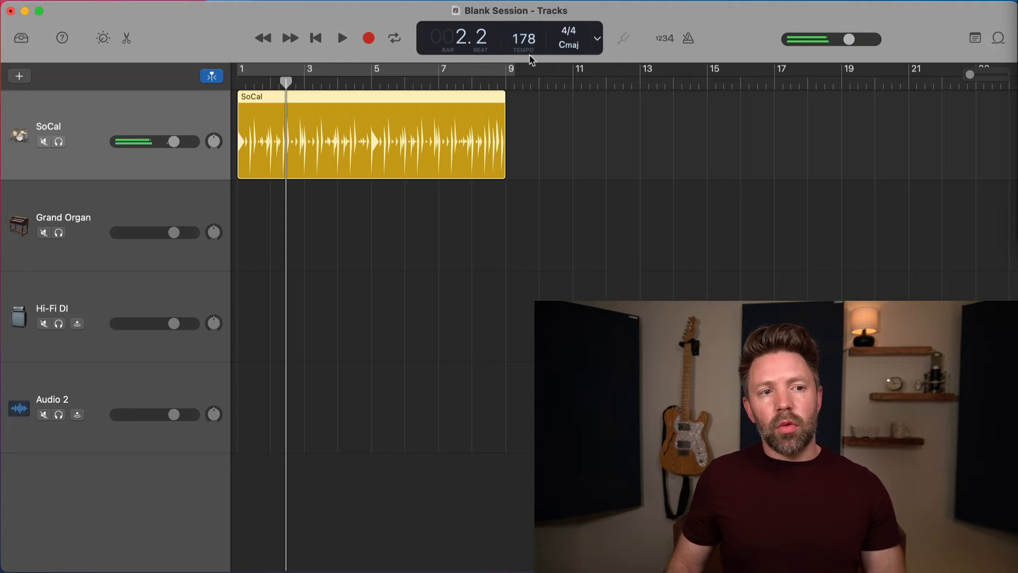
pyautogui.click(341, 38)
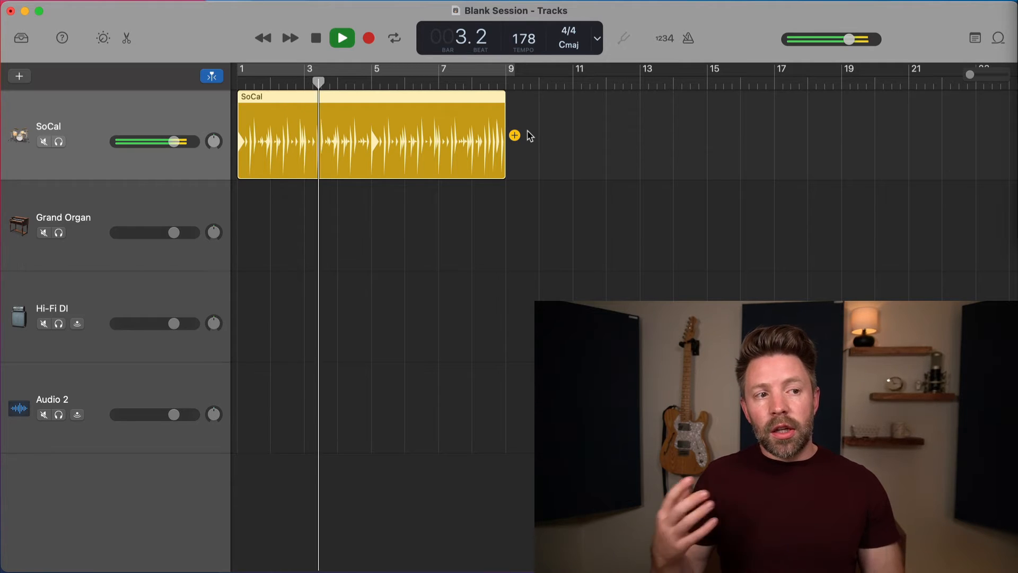
pyautogui.click(342, 38)
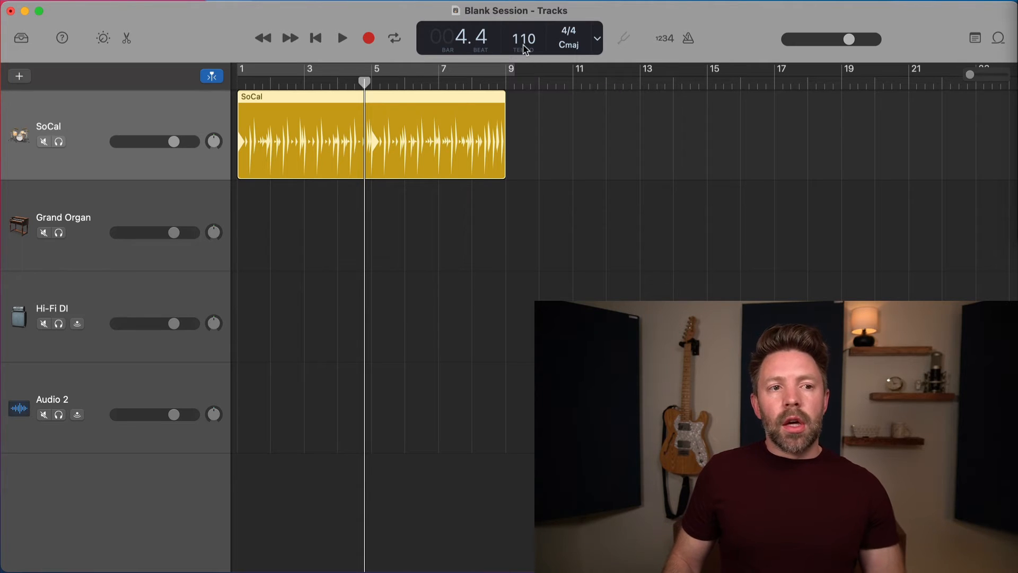
pyautogui.moveTo(628, 73)
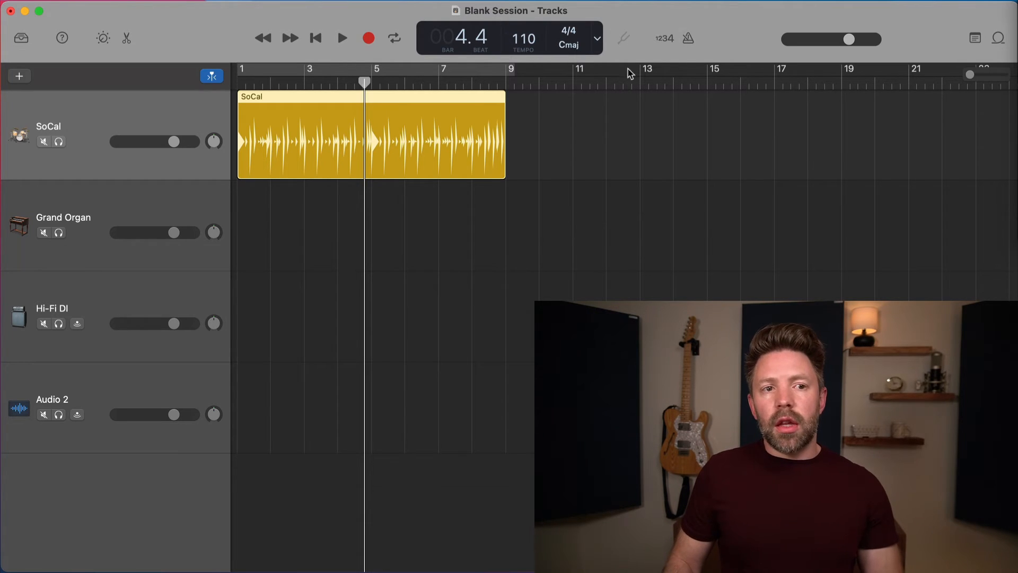
# Step: Turn on the metronome click and bring up the time-signature choices
pyautogui.click(688, 38)
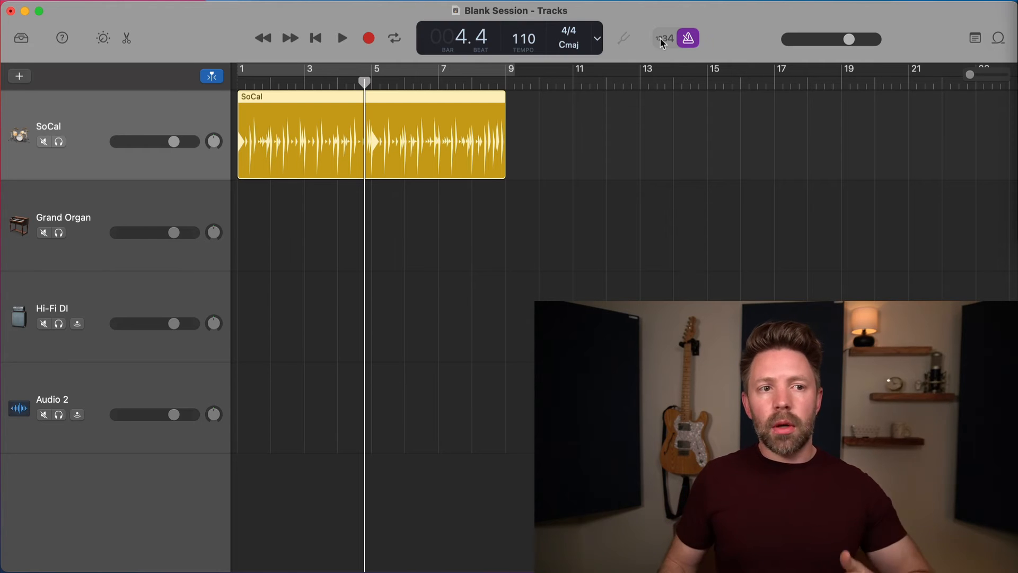
pyautogui.moveTo(523, 42)
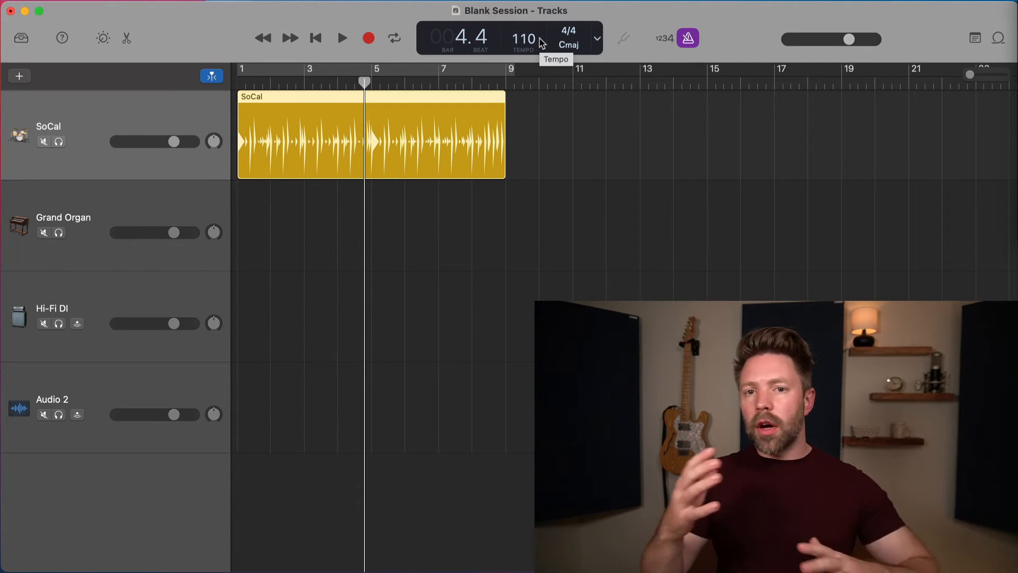
pyautogui.moveTo(622, 38)
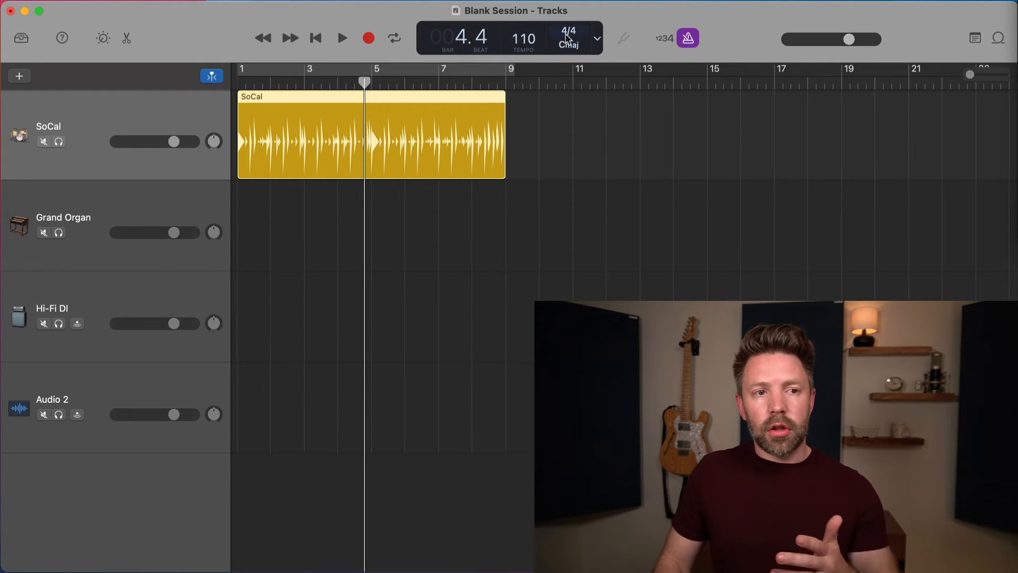
pyautogui.click(568, 37)
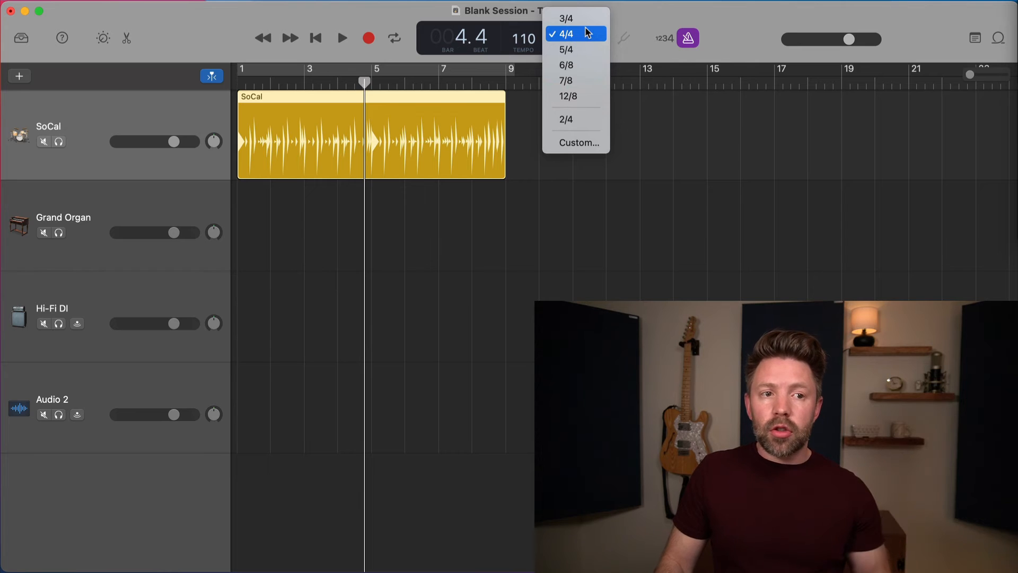
pyautogui.moveTo(566, 18)
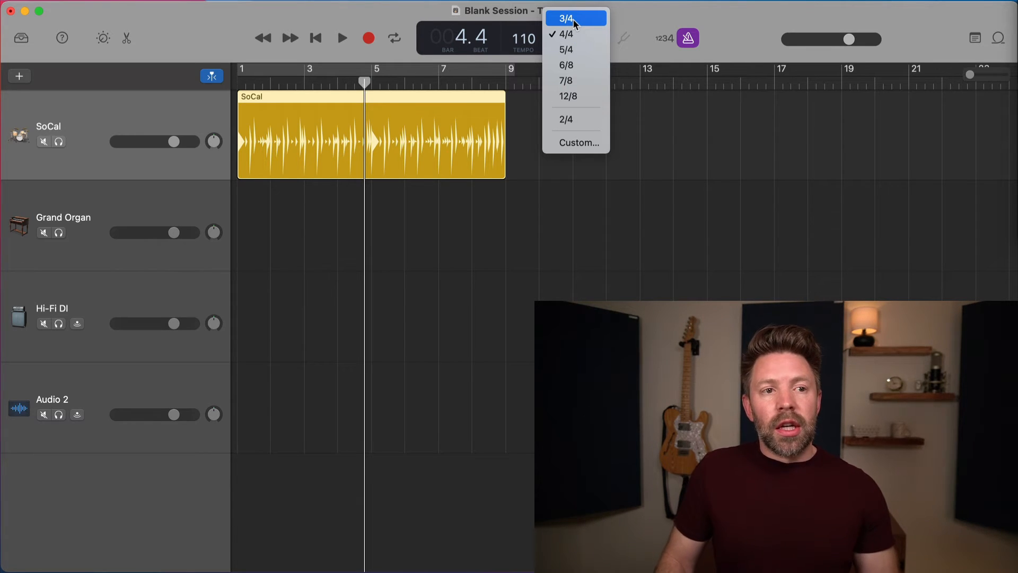
pyautogui.moveTo(570, 64)
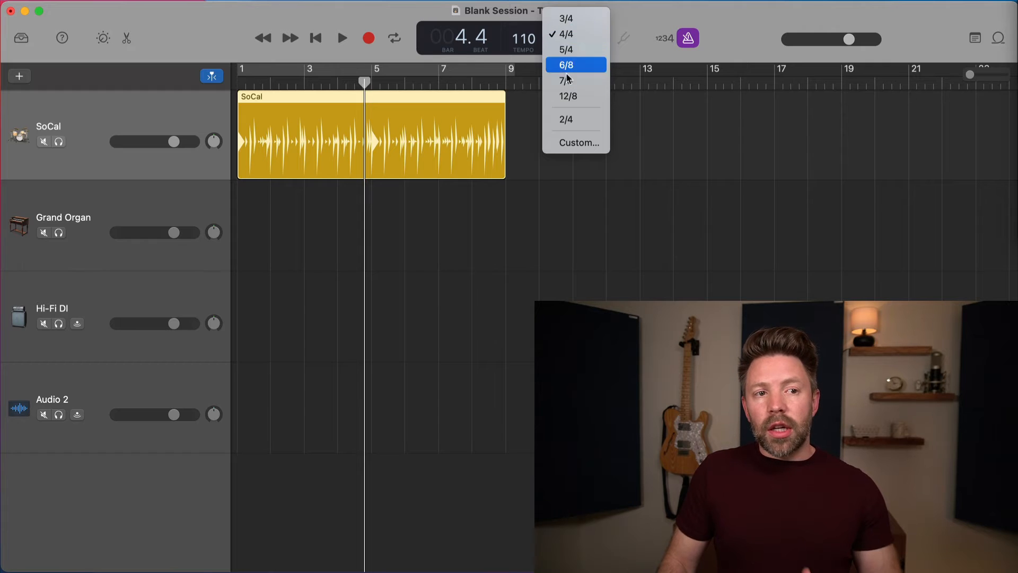
pyautogui.moveTo(575, 18)
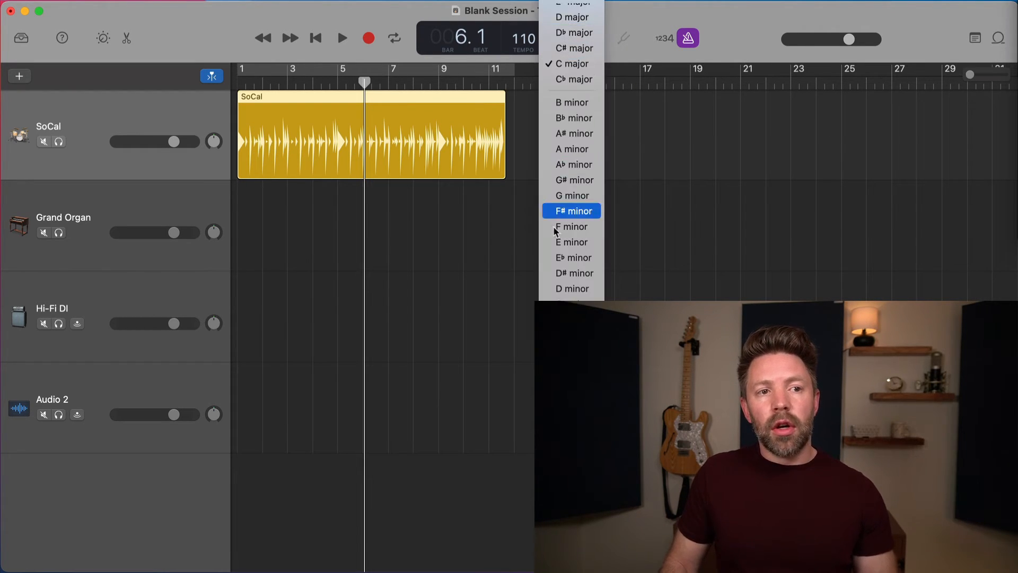
# Step: Set the project key to C major, then dismiss the key menu without further change
pyautogui.scroll(3)
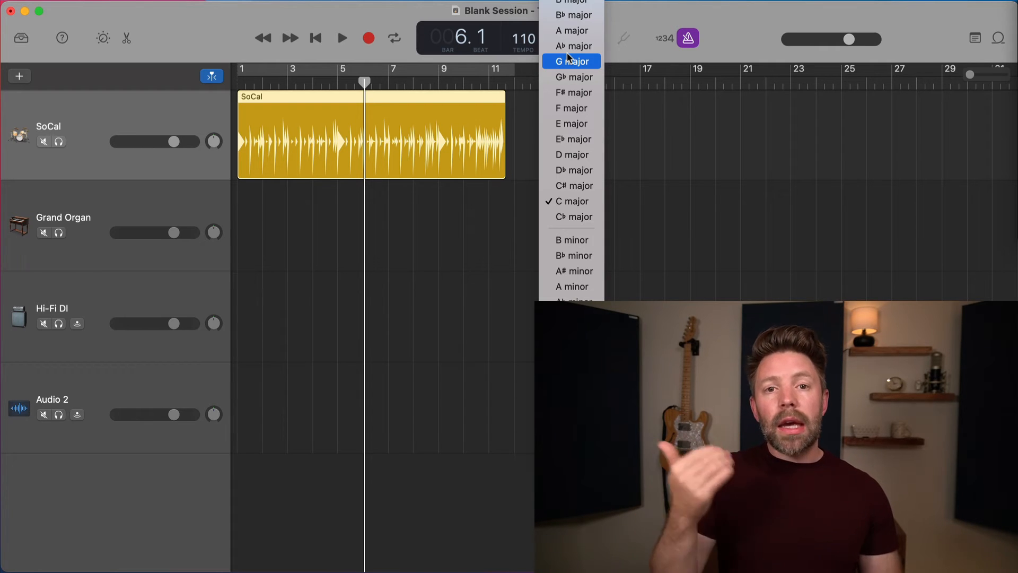
pyautogui.moveTo(572, 185)
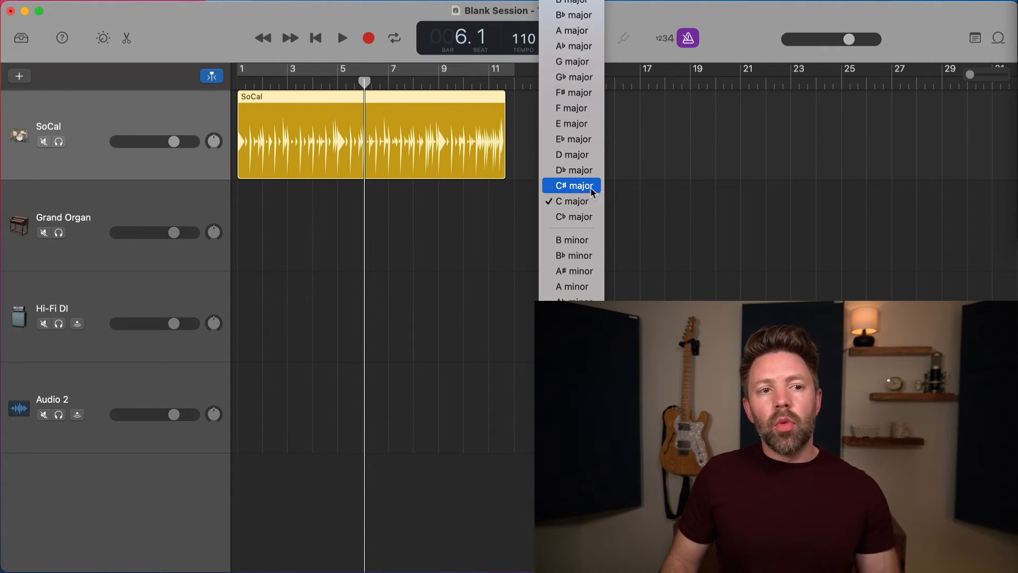
pyautogui.moveTo(571, 200)
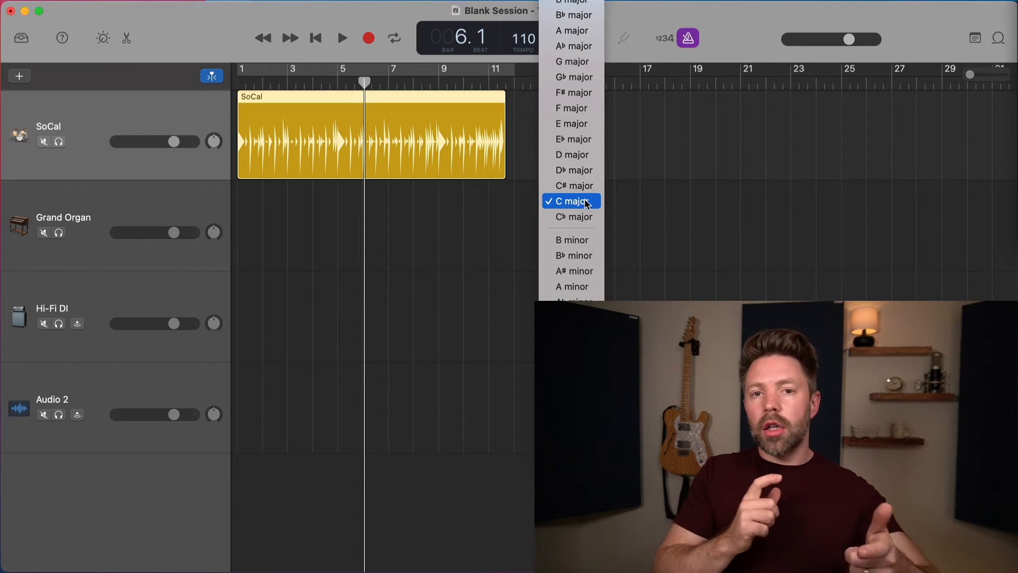
pyautogui.moveTo(583, 207)
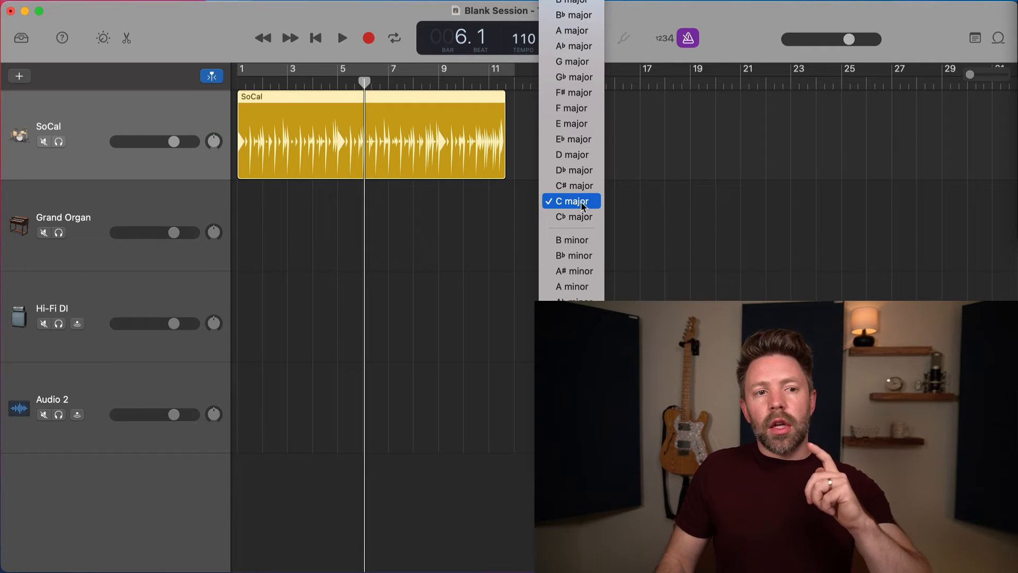
pyautogui.moveTo(572, 185)
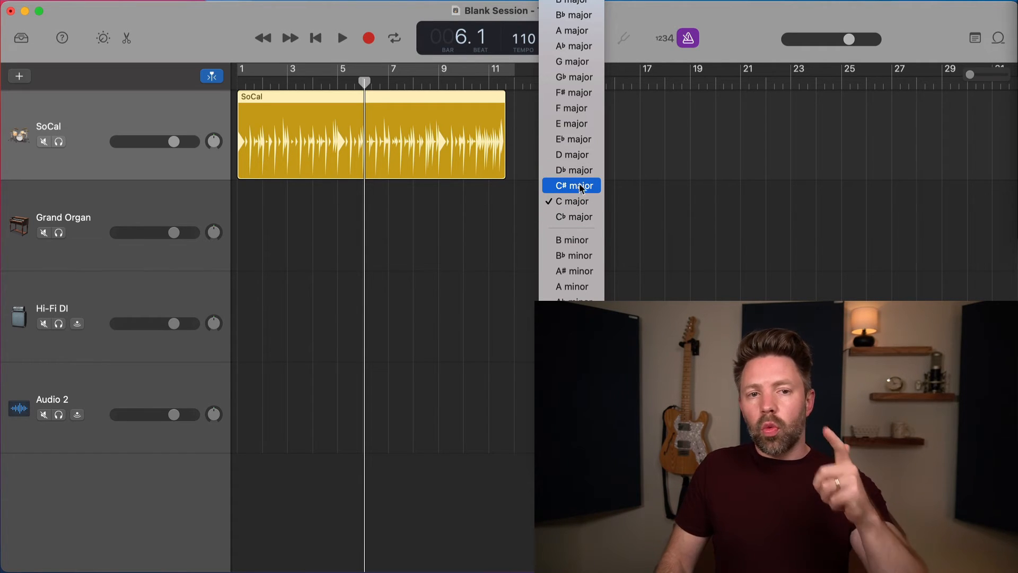
pyautogui.moveTo(572, 155)
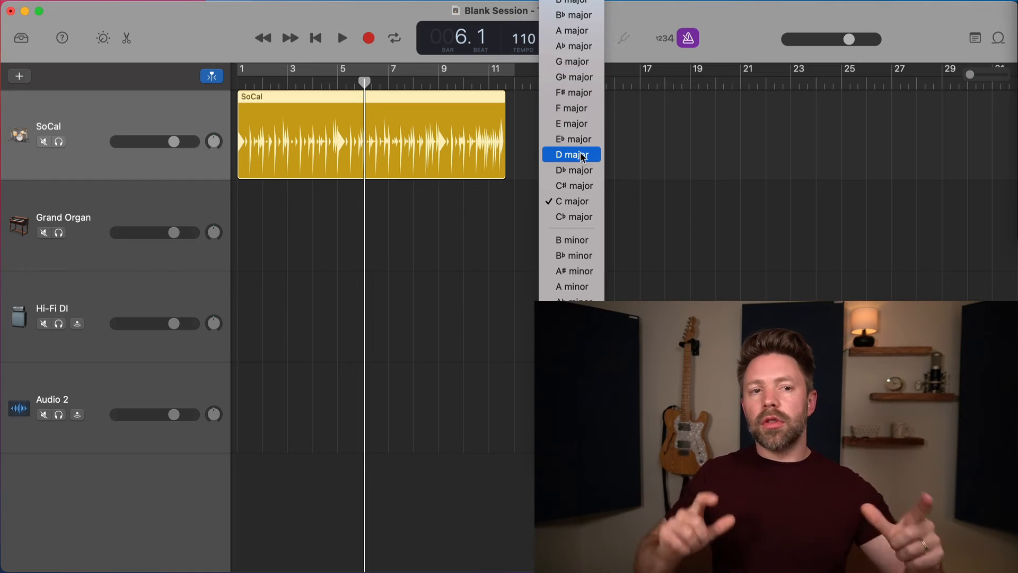
pyautogui.moveTo(572, 109)
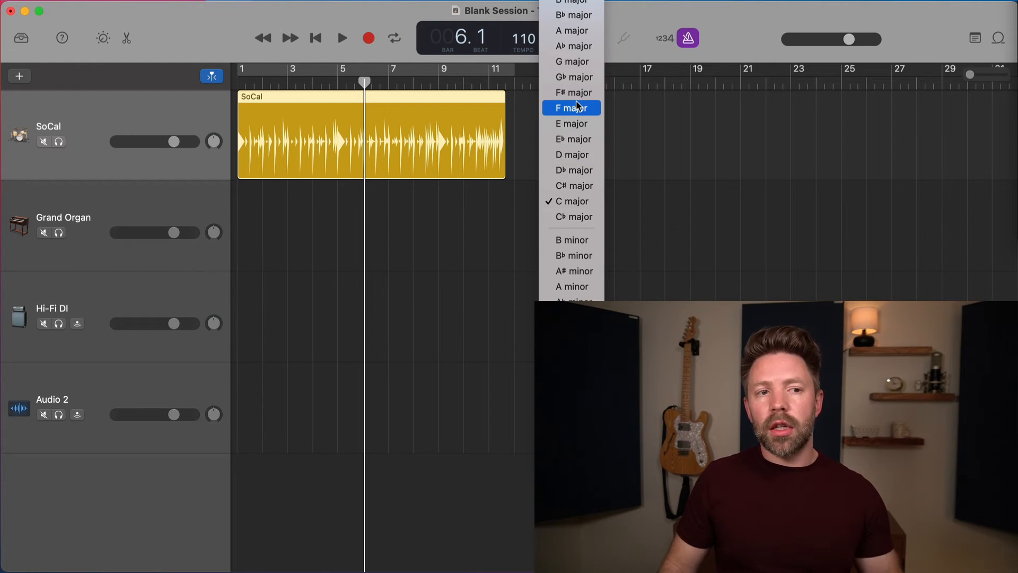
pyautogui.moveTo(571, 170)
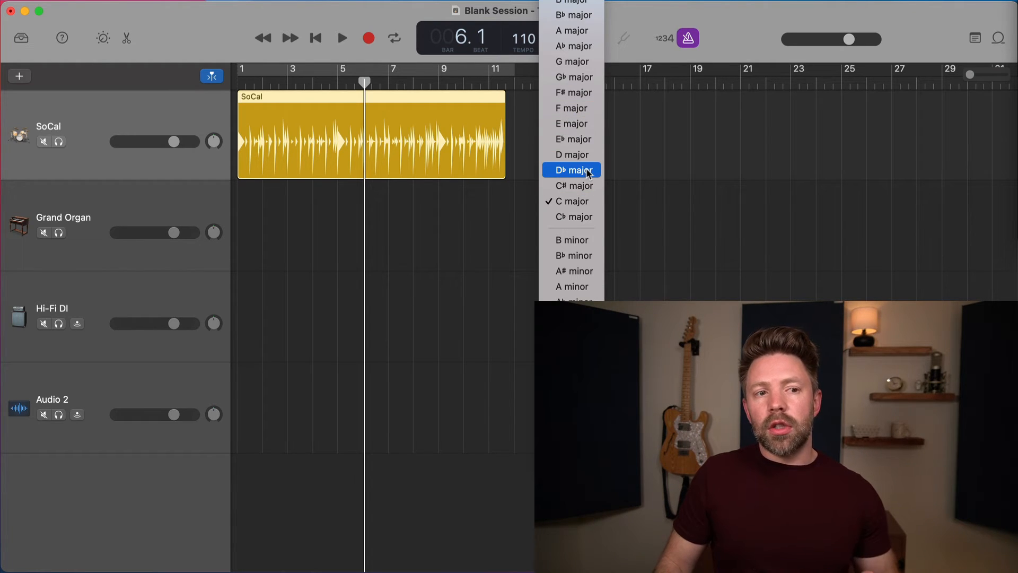
pyautogui.click(570, 169)
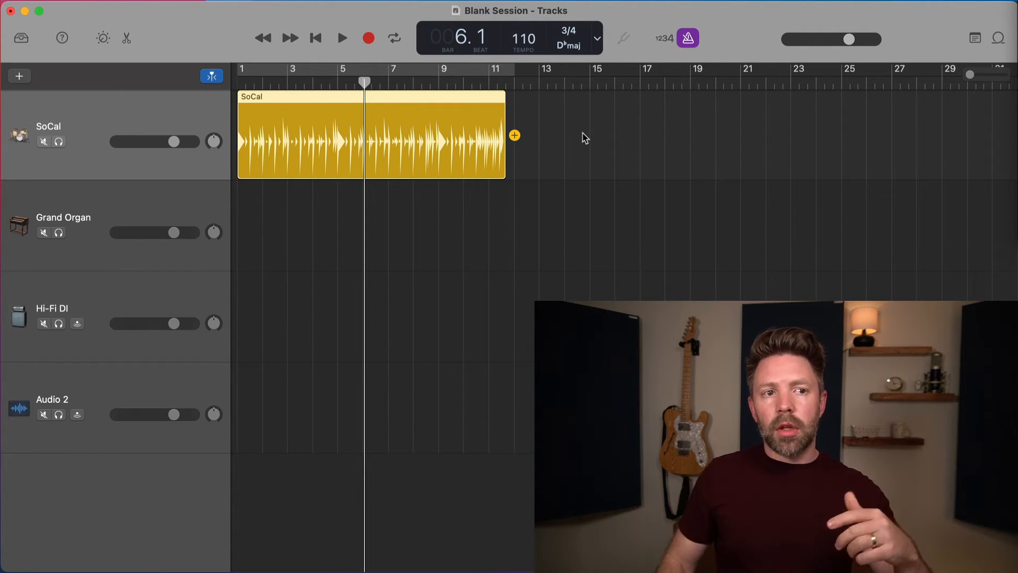
pyautogui.click(568, 46)
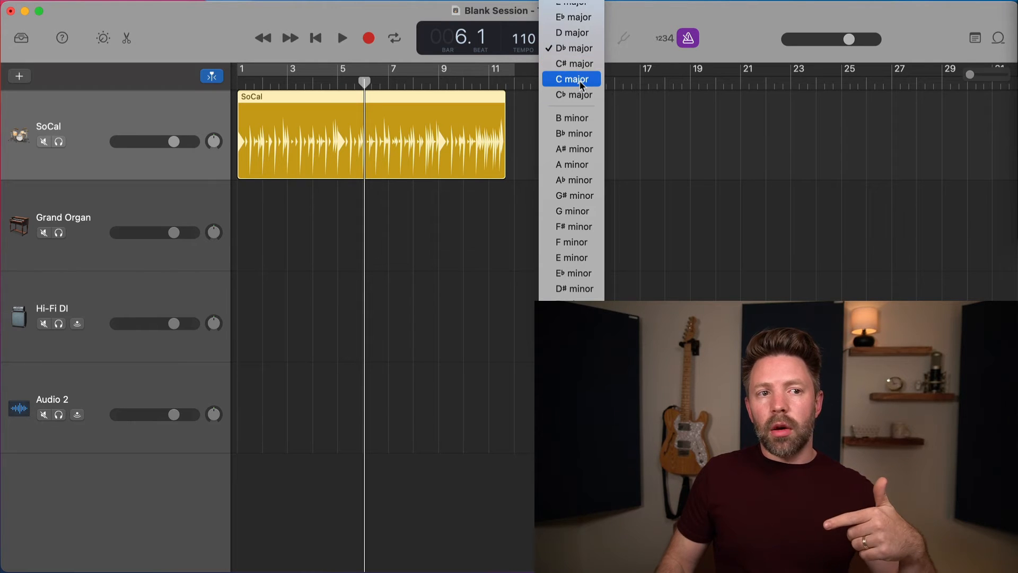
pyautogui.click(571, 79)
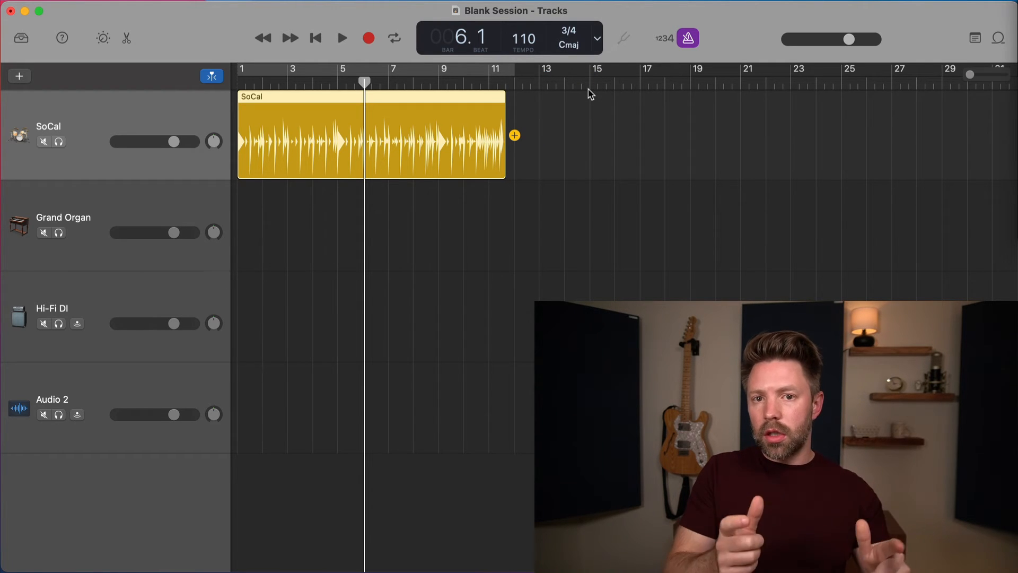
pyautogui.click(569, 46)
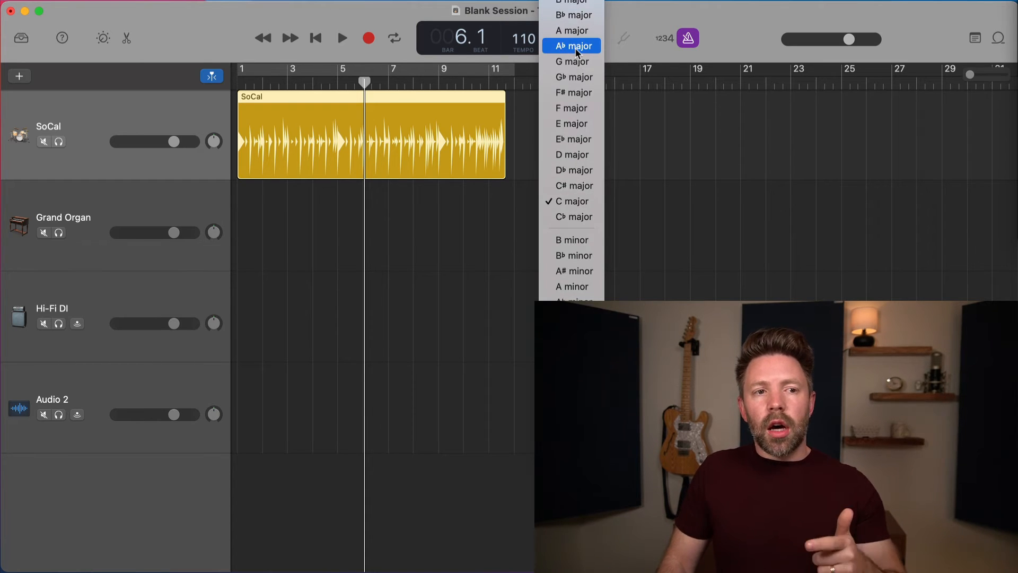
pyautogui.moveTo(582, 201)
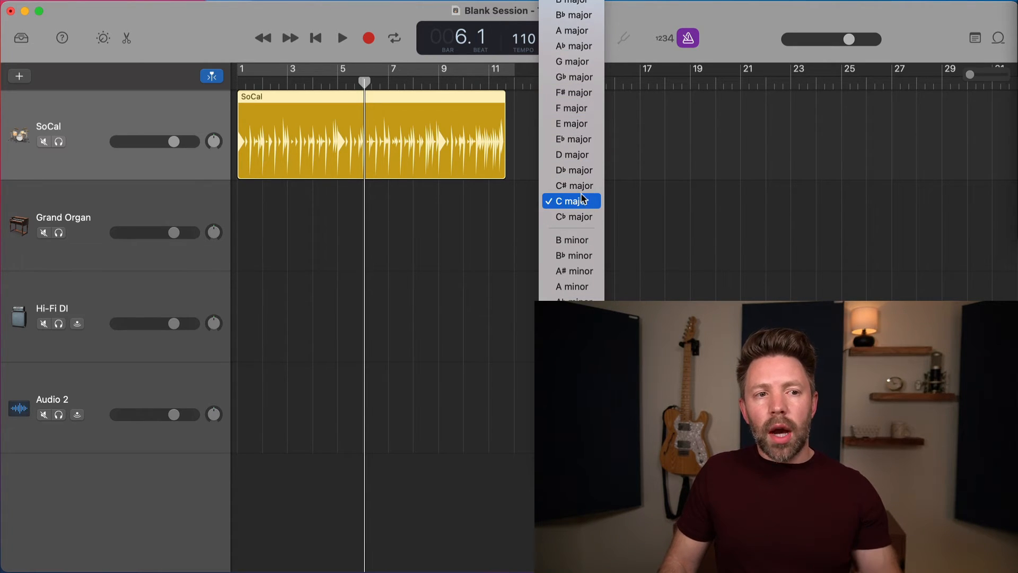
pyautogui.moveTo(572, 185)
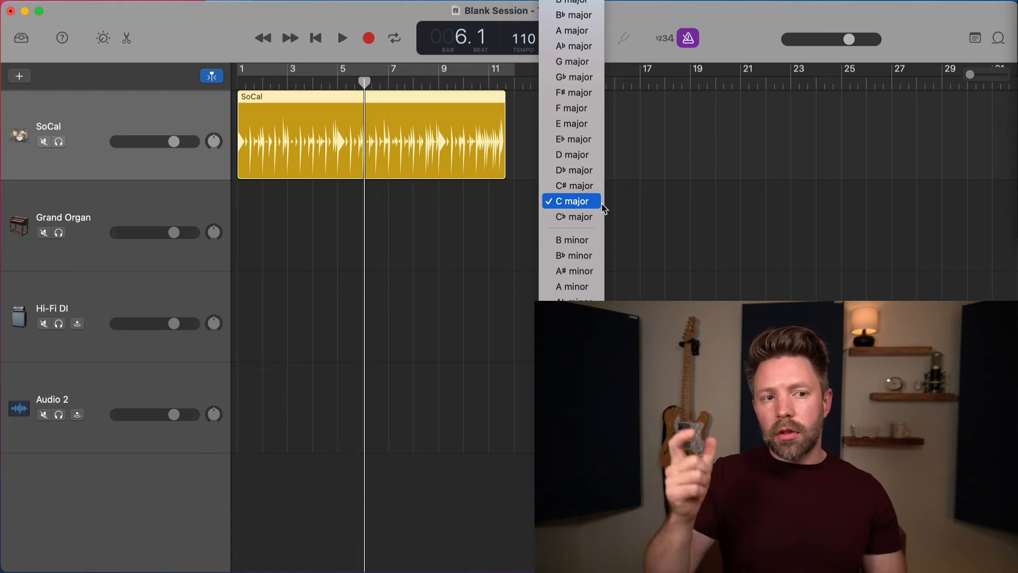
pyautogui.moveTo(665, 181)
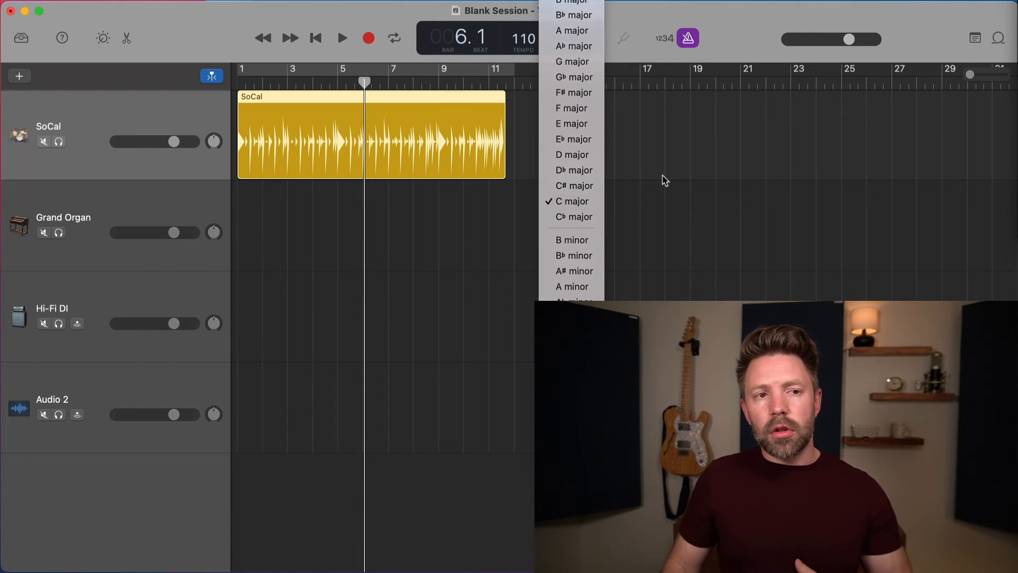
pyautogui.click(574, 201)
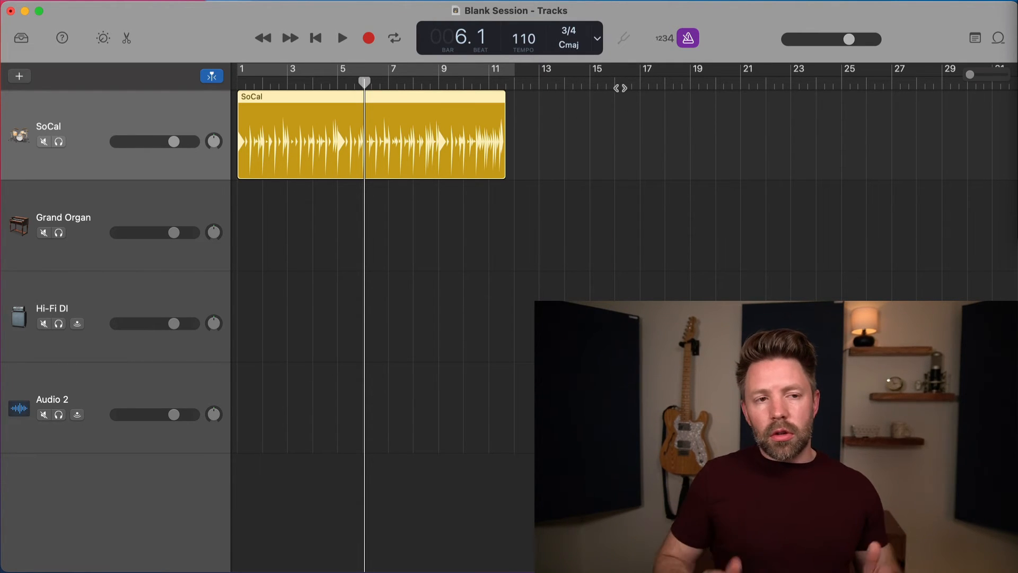
pyautogui.moveTo(625, 35)
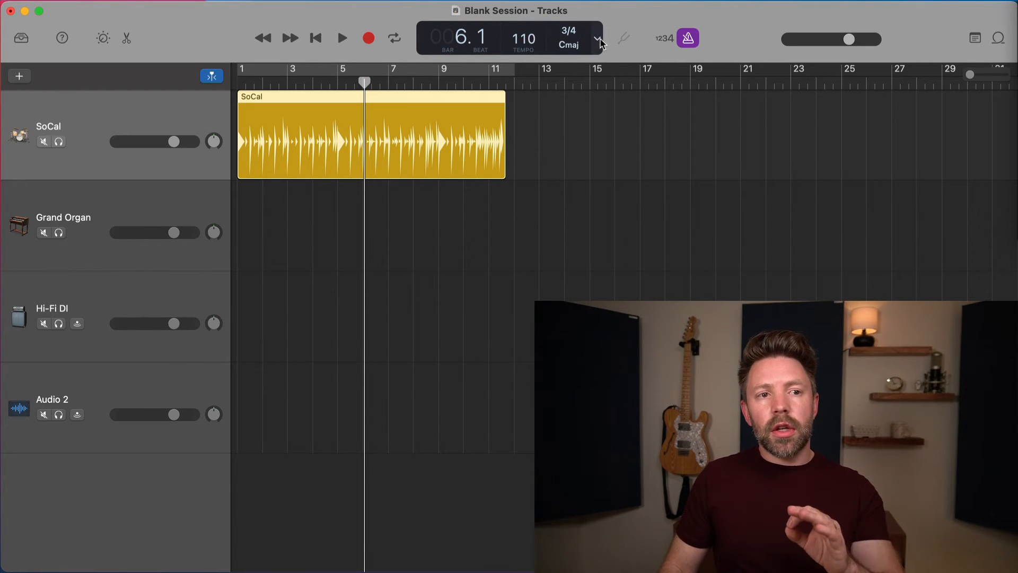
# Step: Show elapsed time in the LCD, move the playhead to about 0:35, then return to bars and beats
pyautogui.click(596, 39)
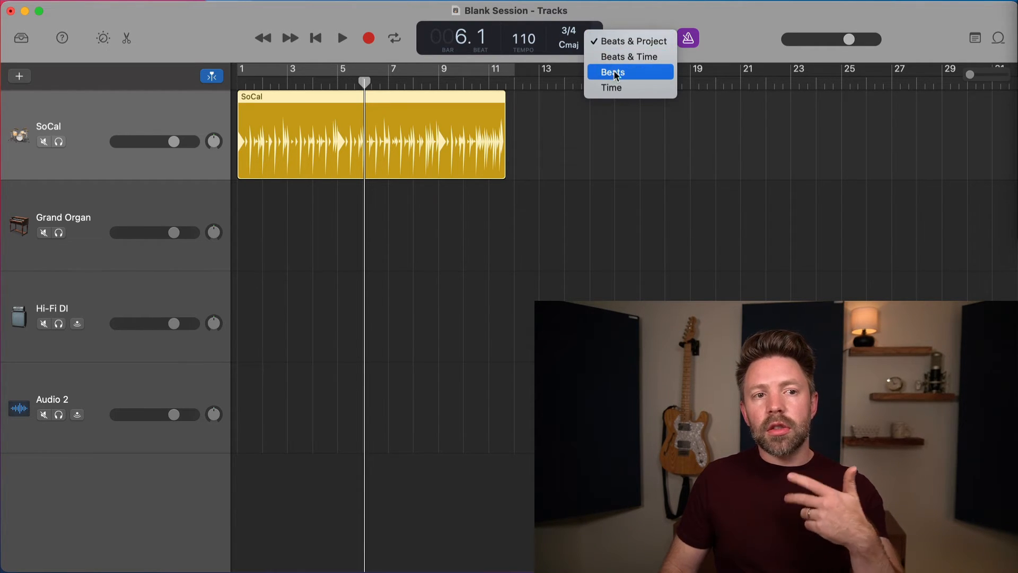
pyautogui.moveTo(628, 87)
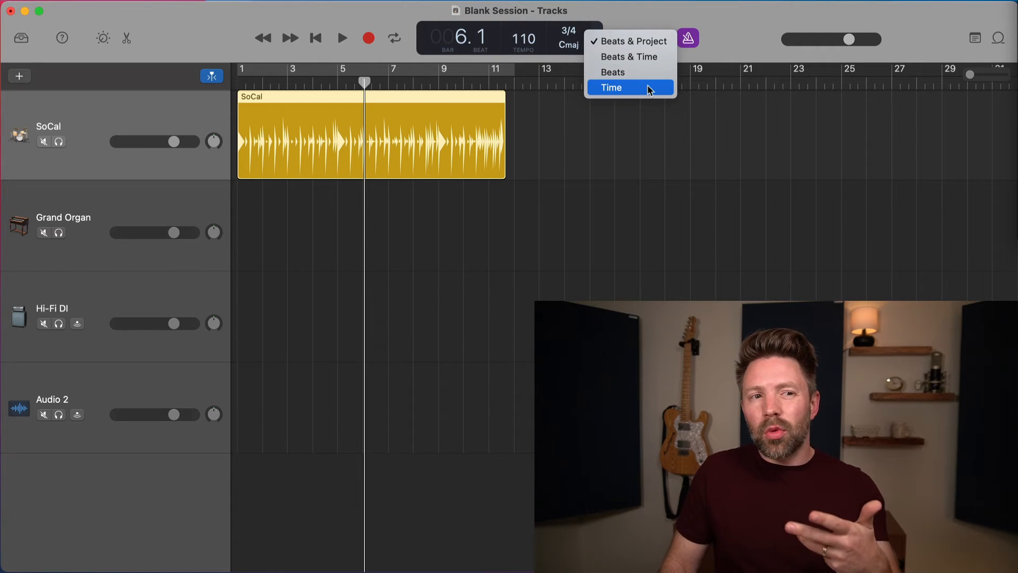
pyautogui.click(611, 87)
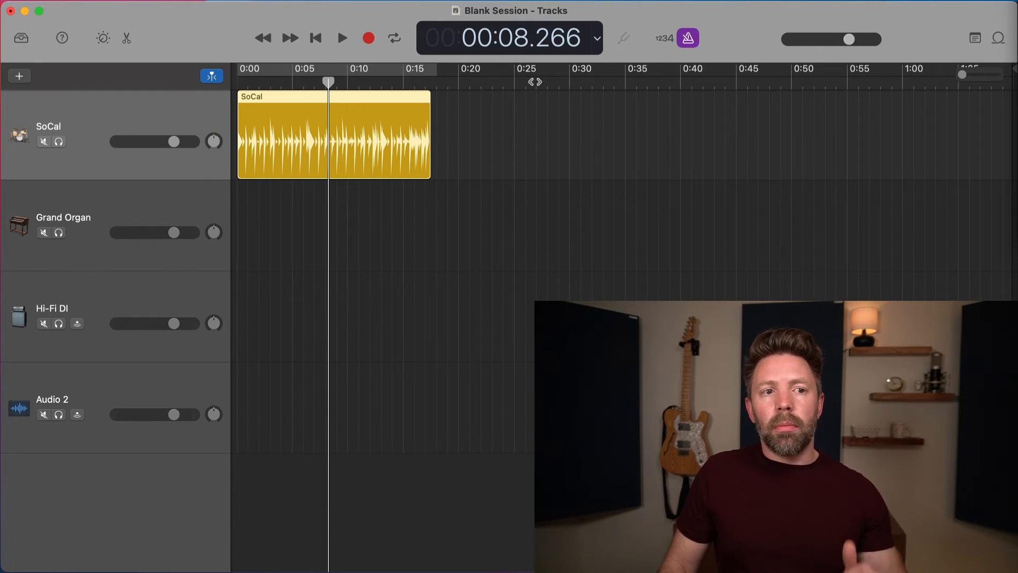
pyautogui.click(628, 68)
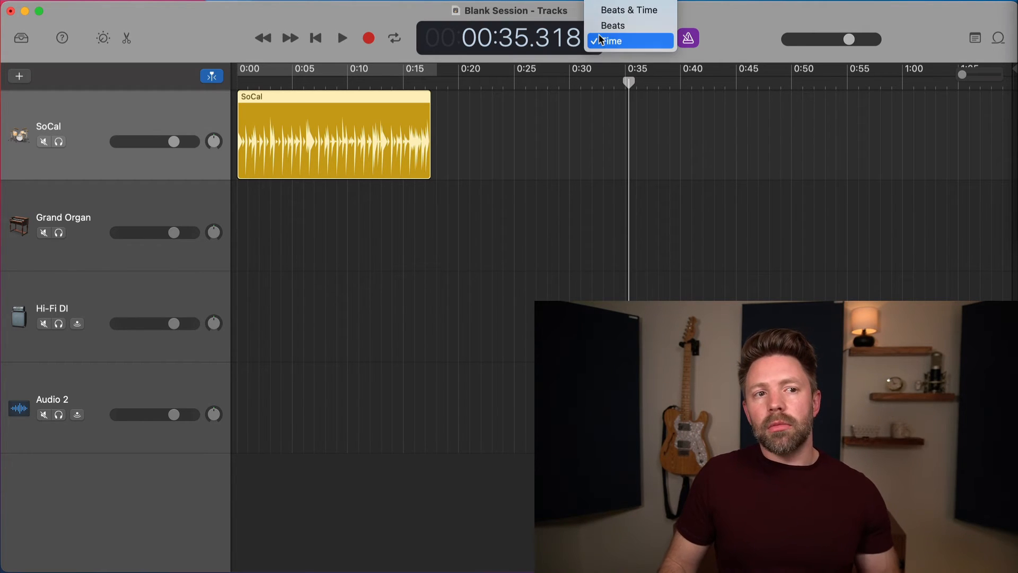
pyautogui.click(612, 25)
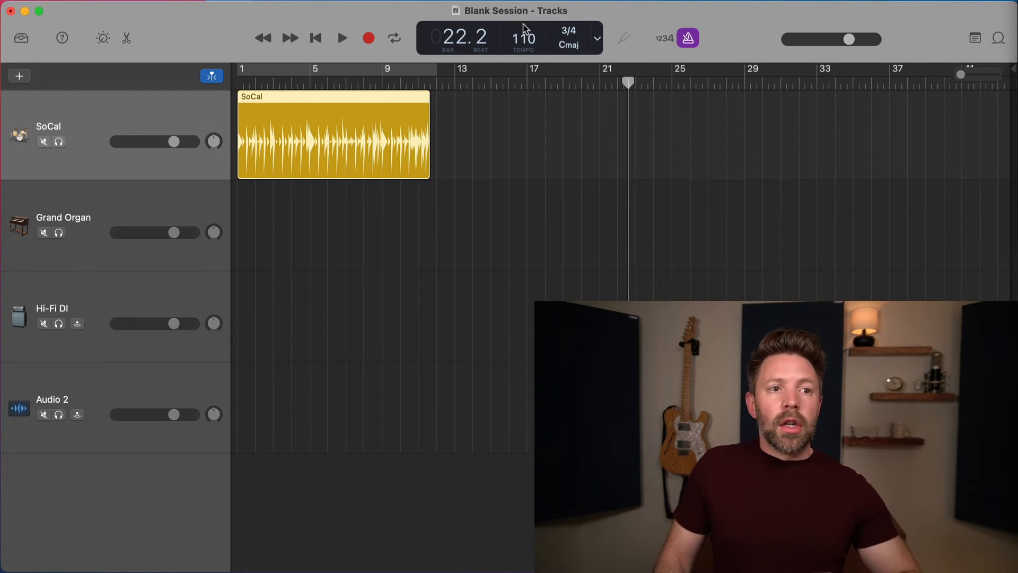
pyautogui.moveTo(309, 6)
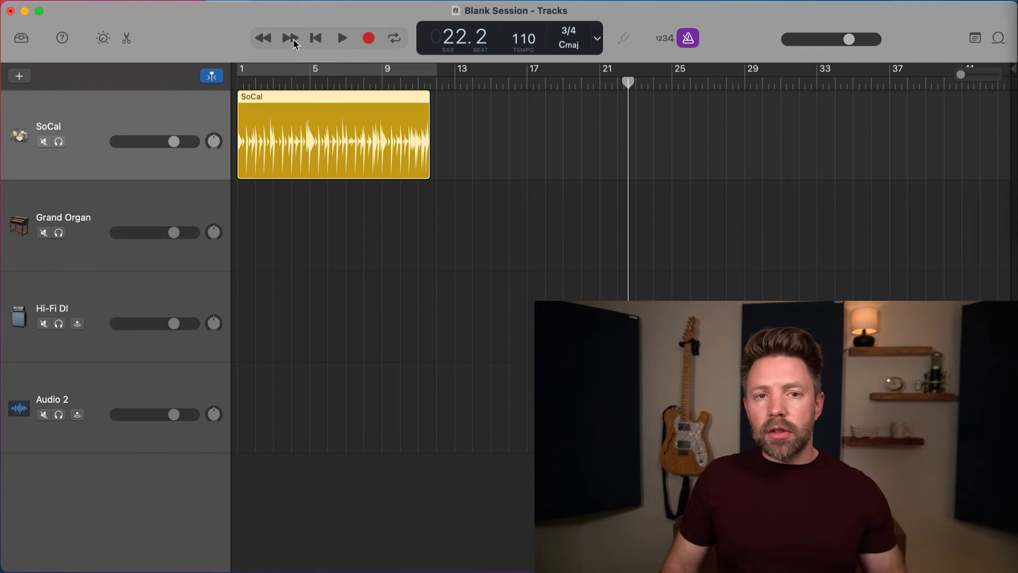
# Step: Step the playhead back and forth with Rewind/Fast Forward, then send it toward the song start at bar 2
pyautogui.click(264, 37)
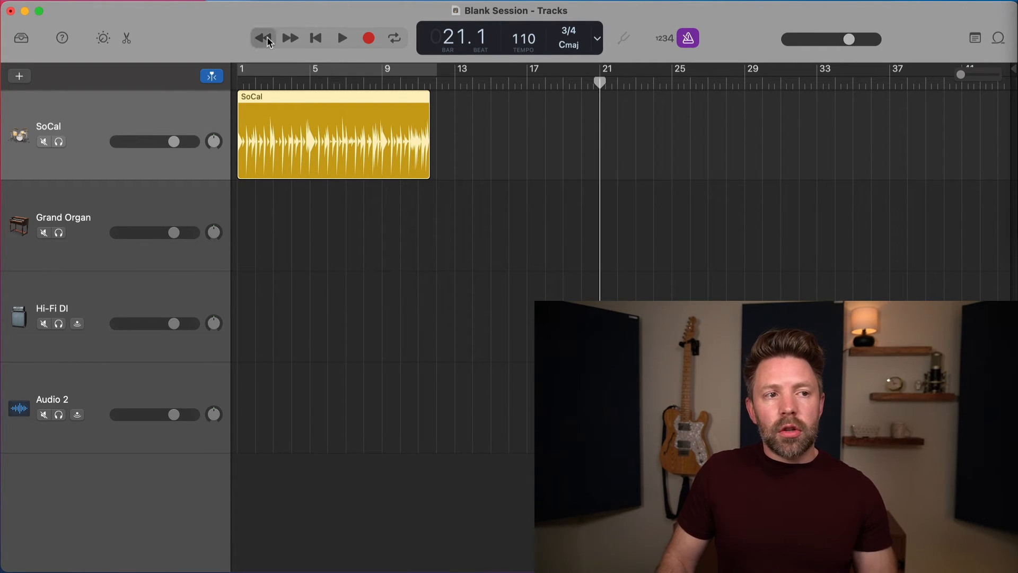
pyautogui.click(264, 38)
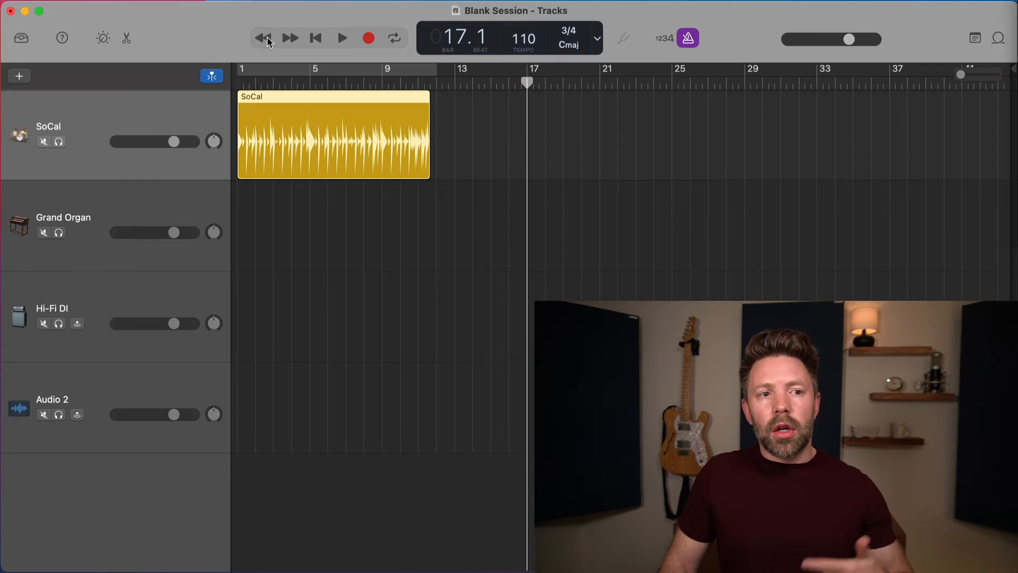
pyautogui.click(264, 37)
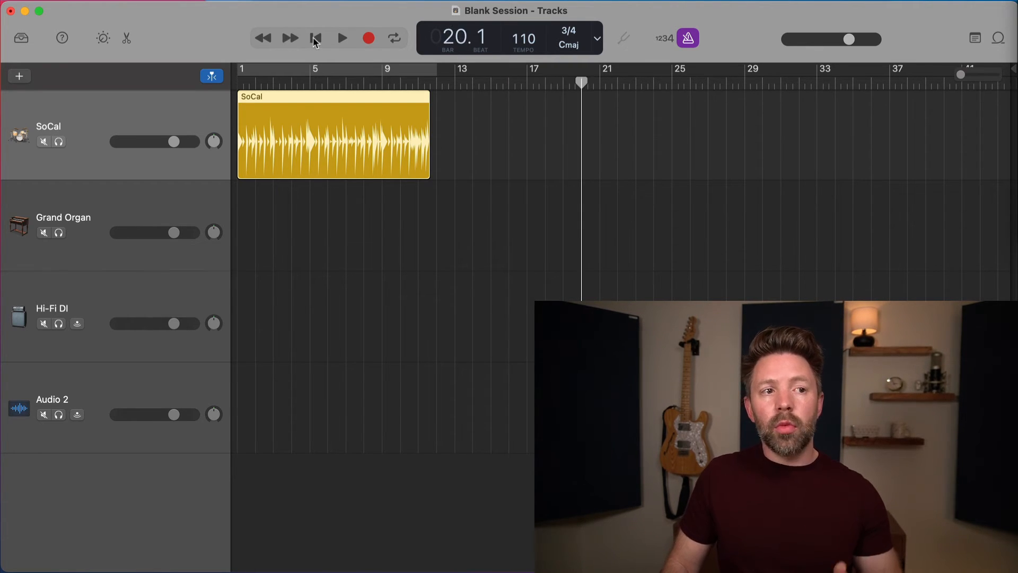
pyautogui.click(316, 38)
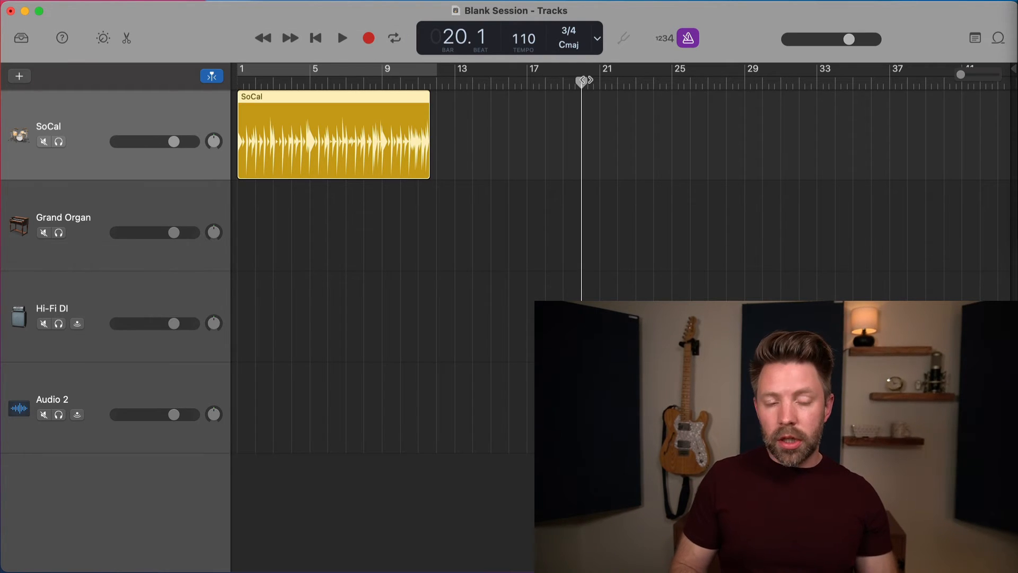
pyautogui.click(316, 38)
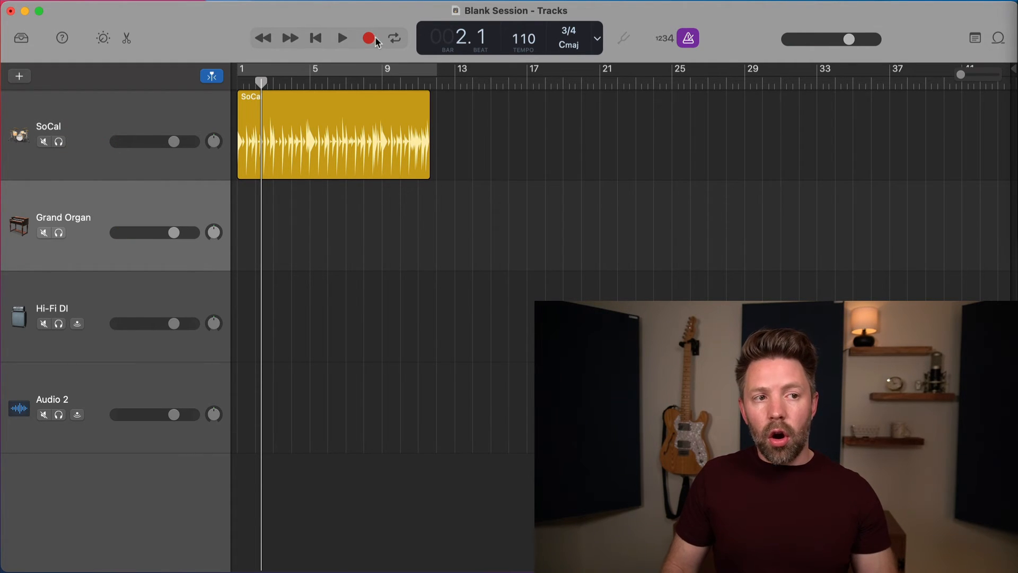
# Step: Record a brief take on the Grand Organ track, stop it, and undo the take
pyautogui.click(341, 38)
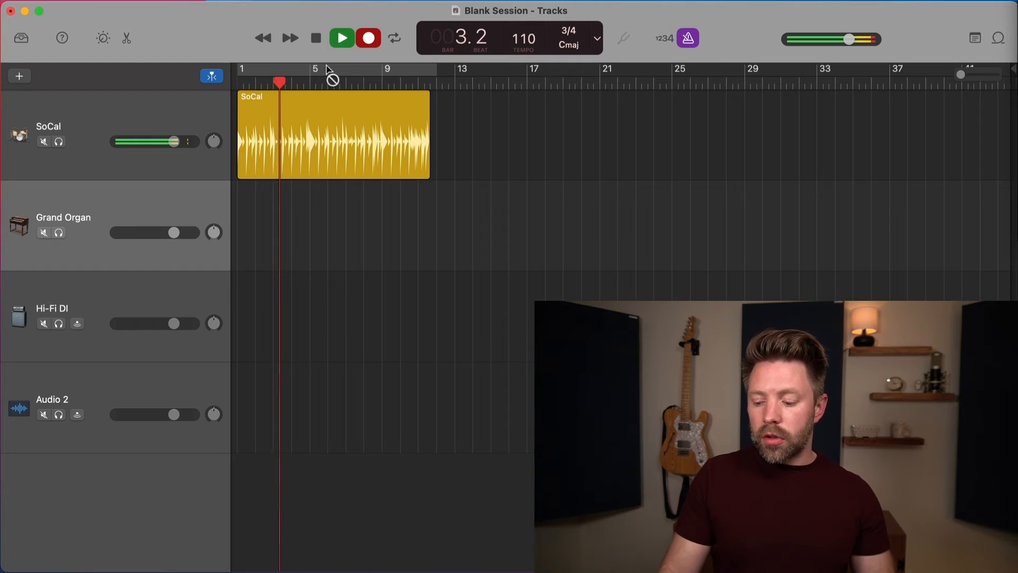
pyautogui.click(341, 39)
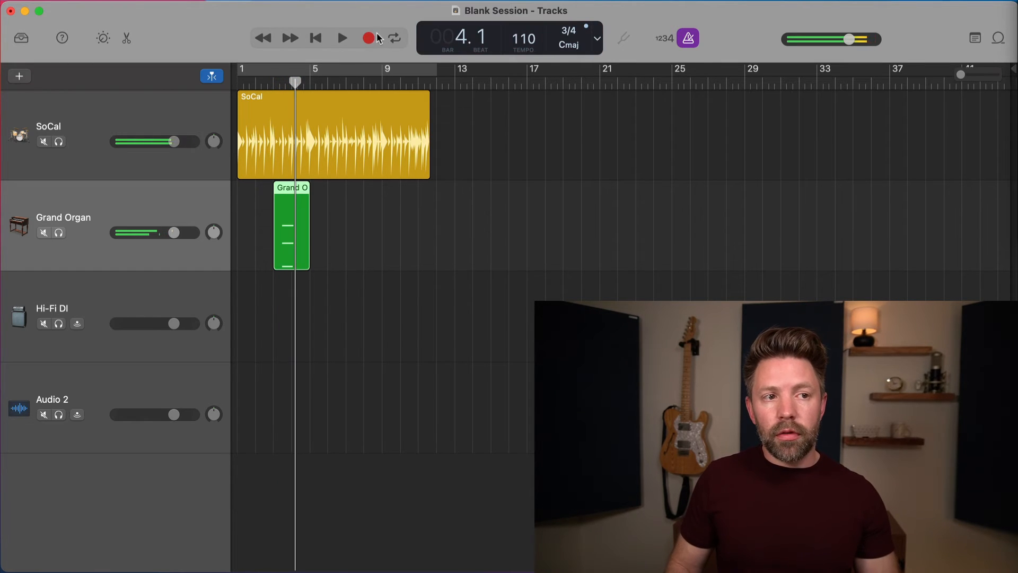
pyautogui.click(341, 38)
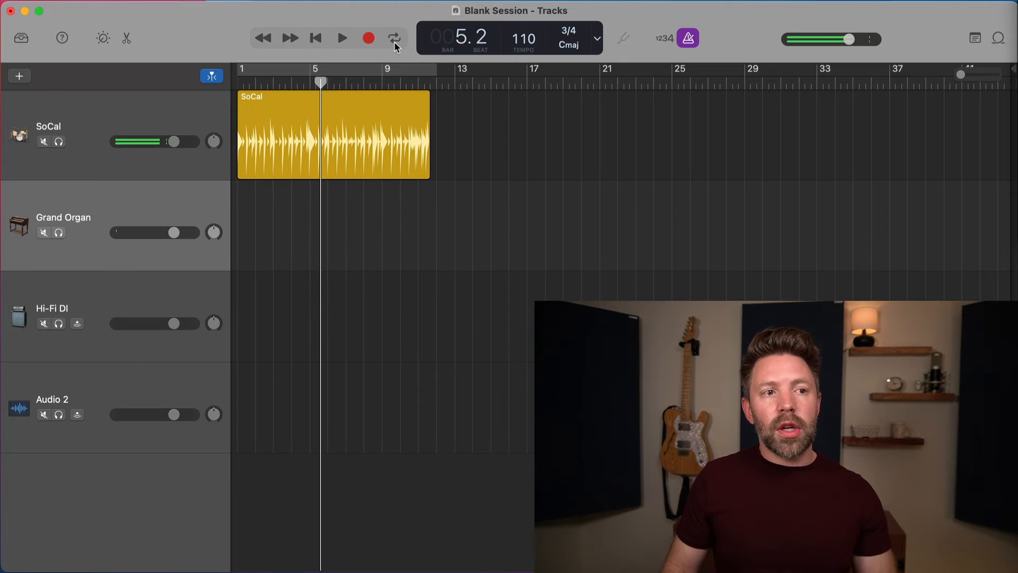
# Step: Cycle playback over the eight-bar SoCal drum region, then switch cycling off again
pyautogui.click(394, 38)
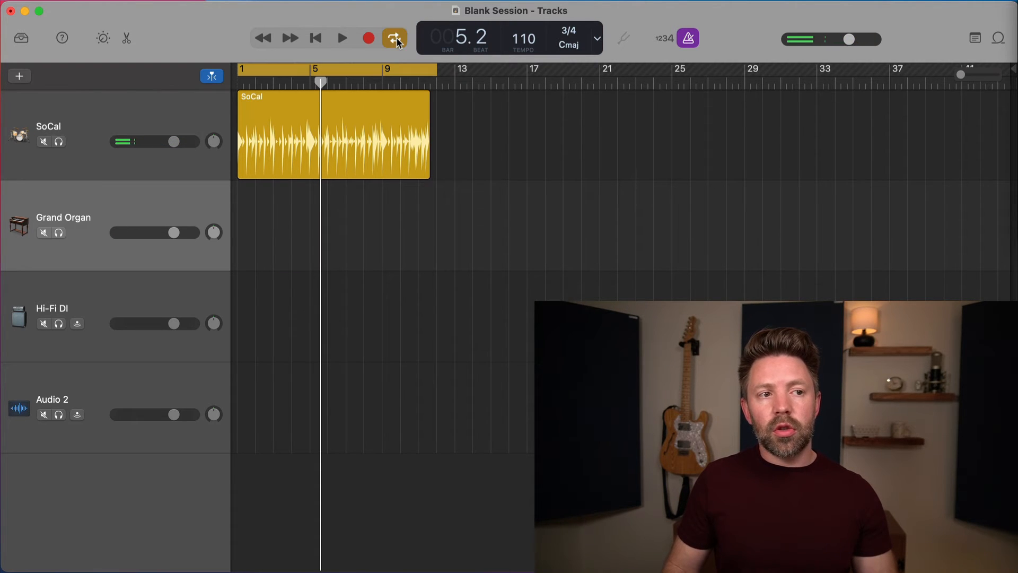
pyautogui.click(395, 38)
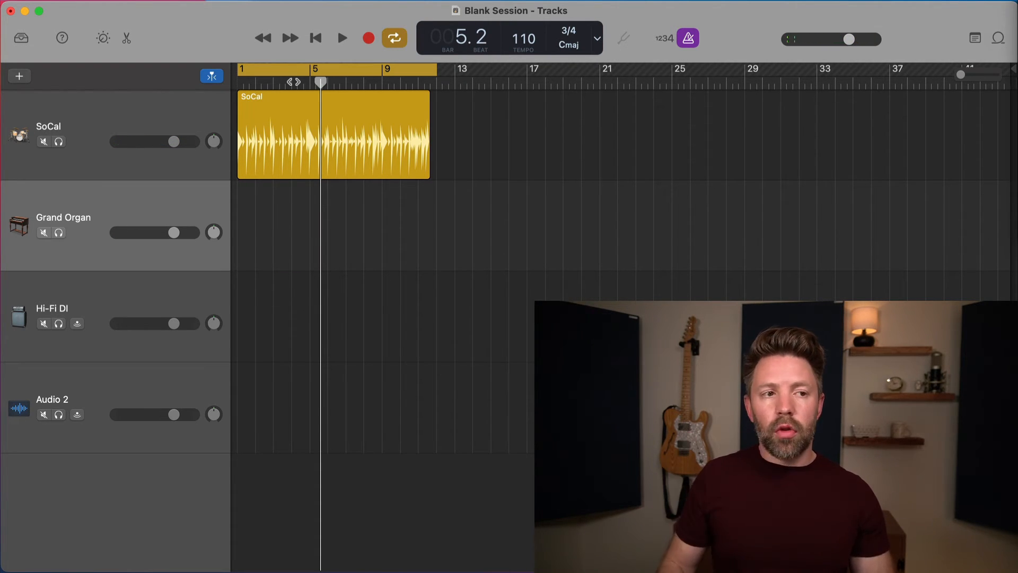
pyautogui.click(342, 37)
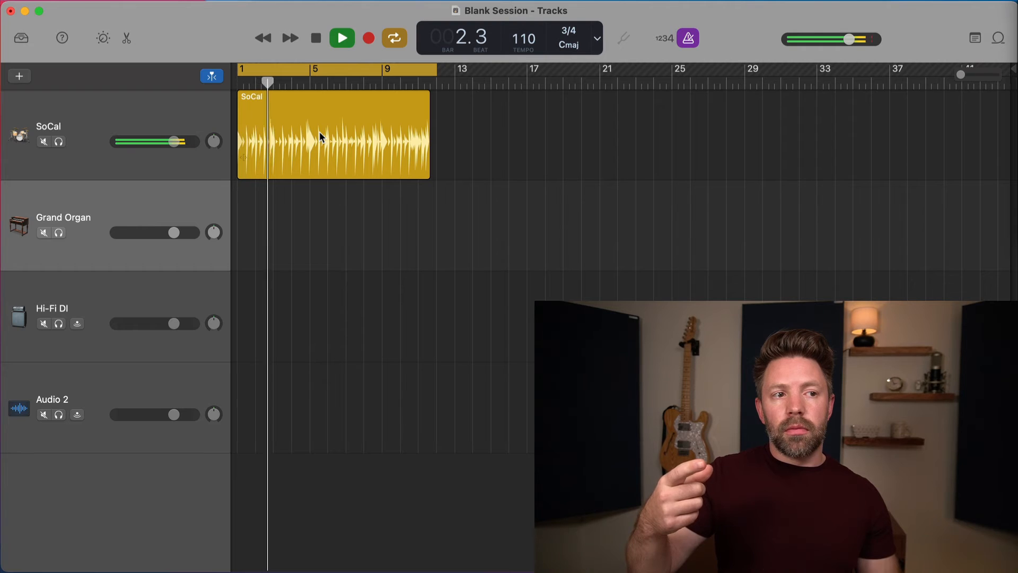
pyautogui.click(342, 38)
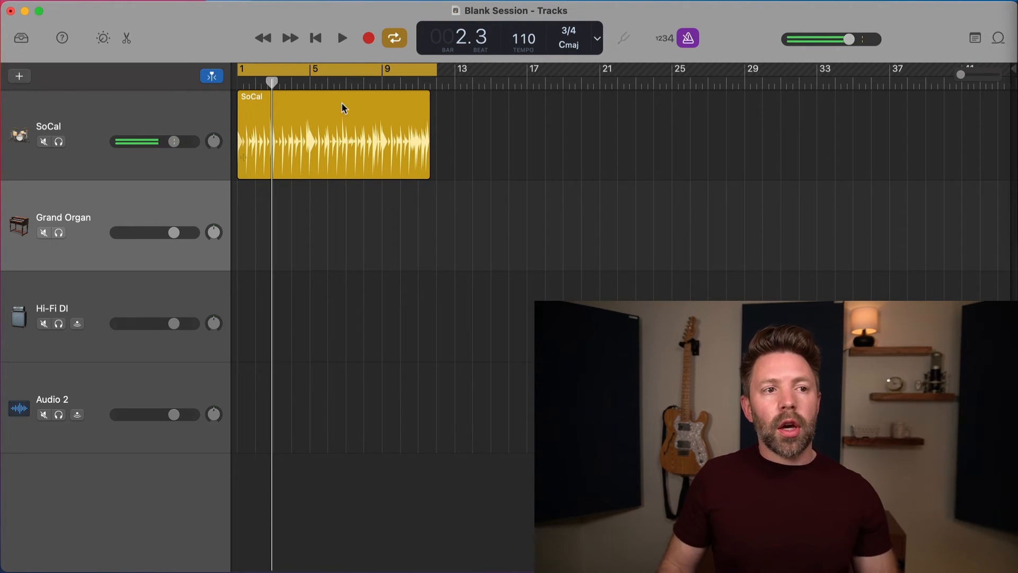
pyautogui.click(394, 38)
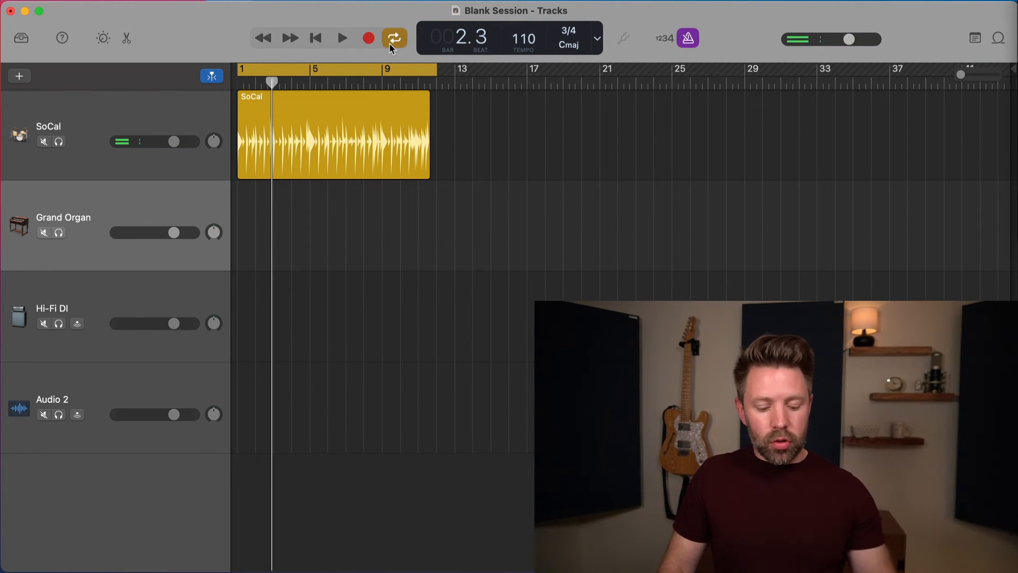
pyautogui.click(395, 38)
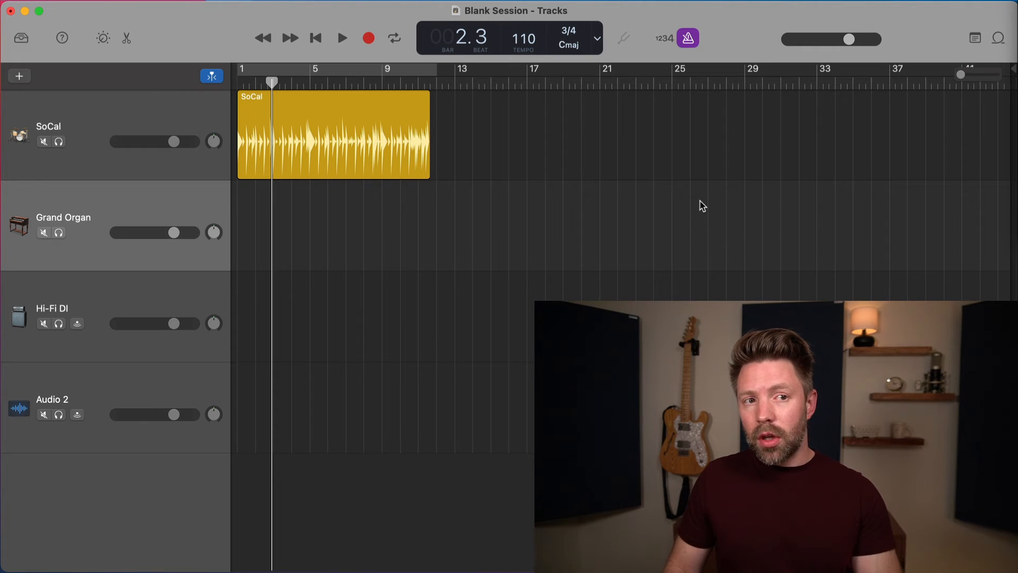
# Step: Enable the count-in and run a short playback pass to hear it
pyautogui.click(664, 38)
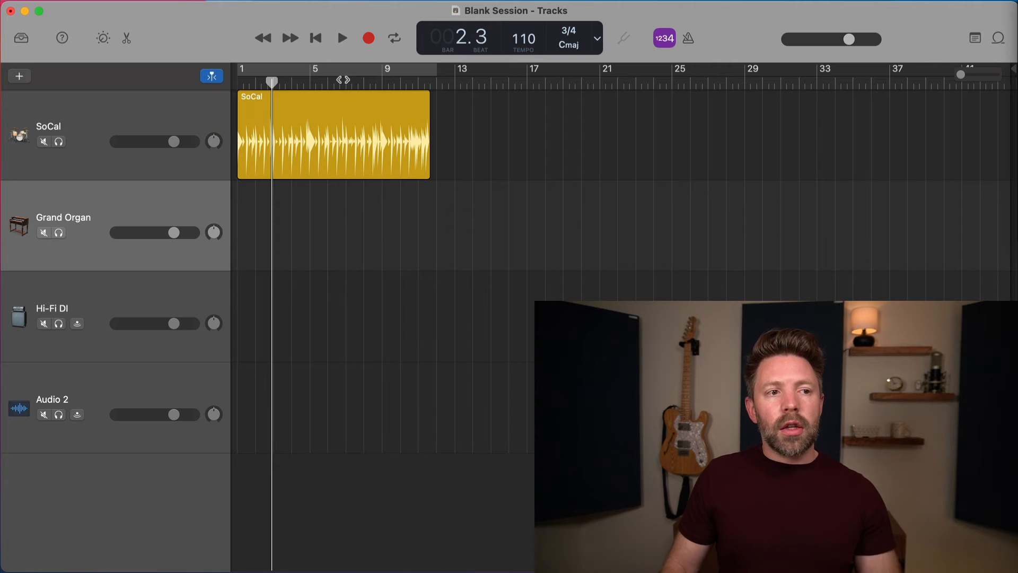
pyautogui.click(342, 38)
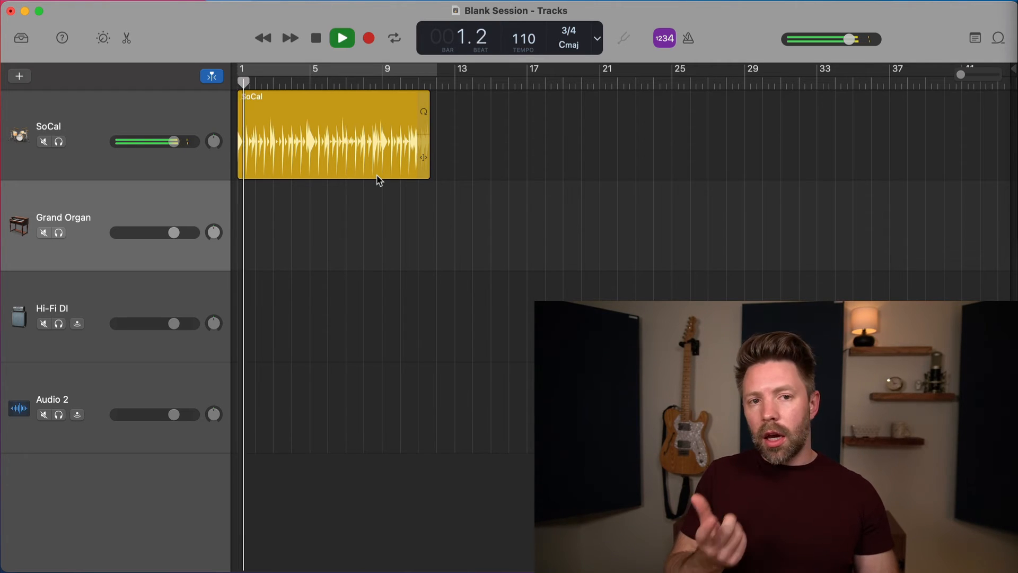
pyautogui.click(341, 38)
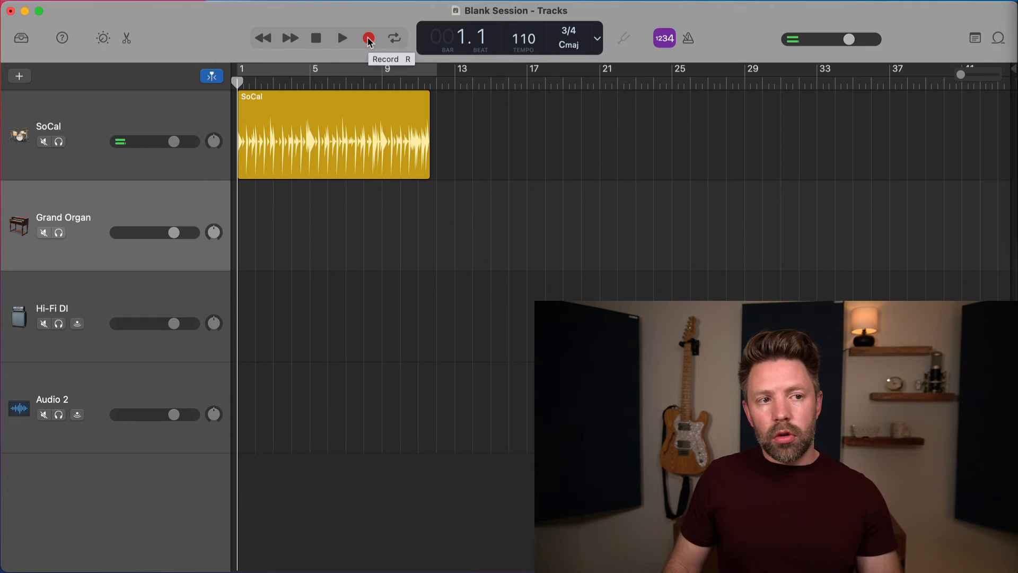
# Step: Run a count-in recording pass, stop it near bar 2, and bring up the mix options
pyautogui.click(368, 38)
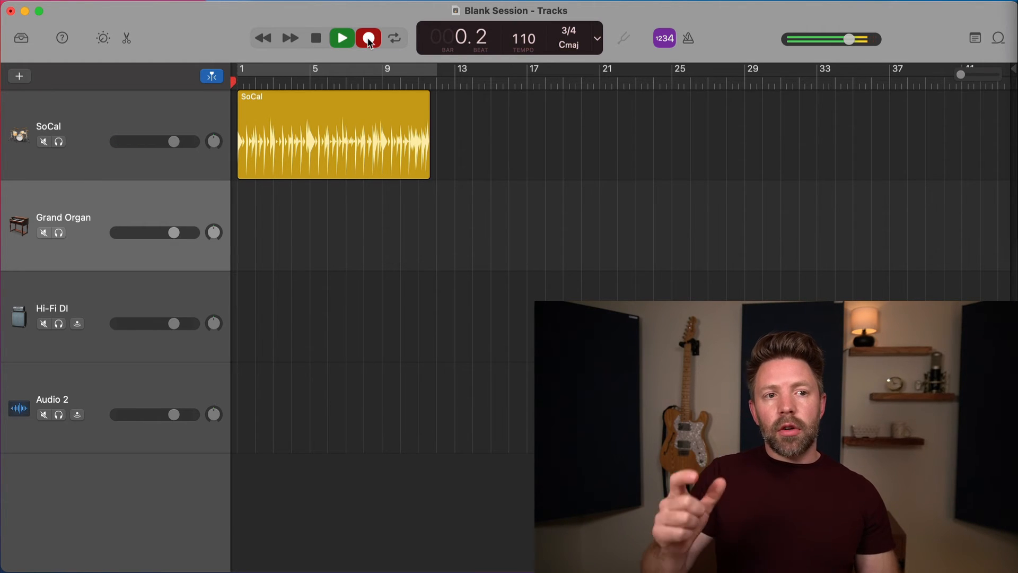
pyautogui.click(341, 38)
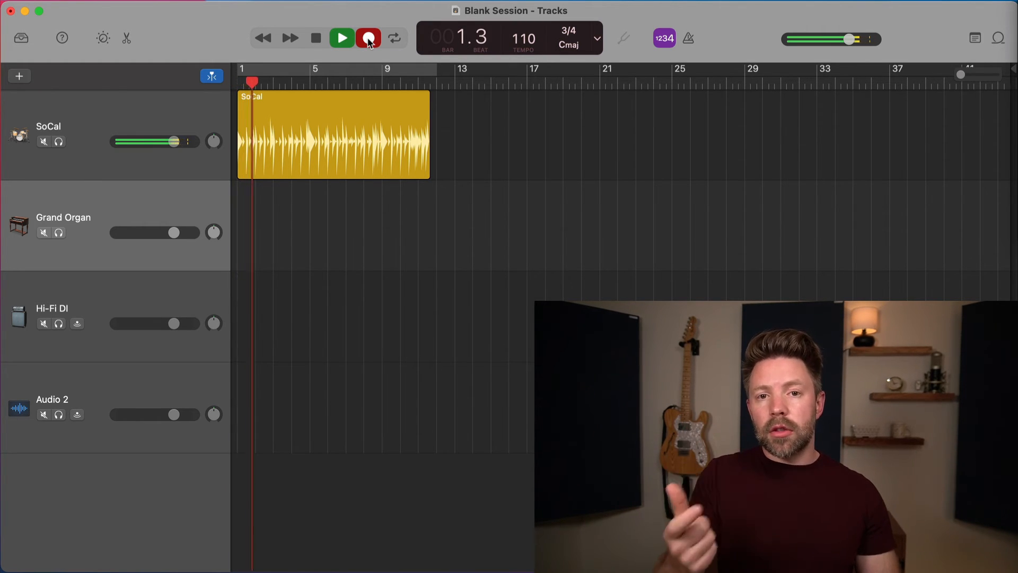
pyautogui.click(368, 37)
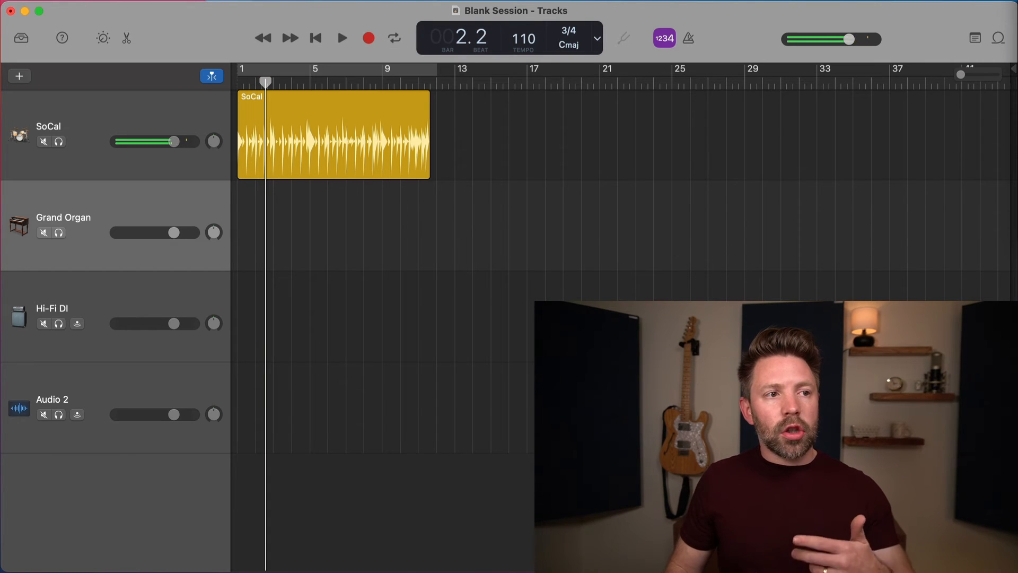
pyautogui.click(262, 9)
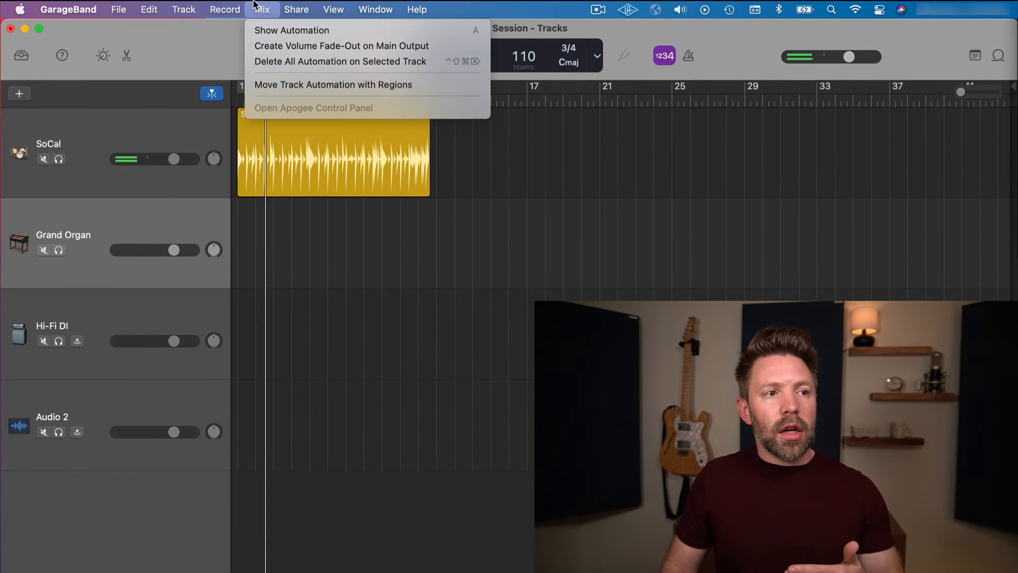
# Step: Set the count-in to 2 Bars via the Record menu and place the playhead at bar 9
pyautogui.click(225, 9)
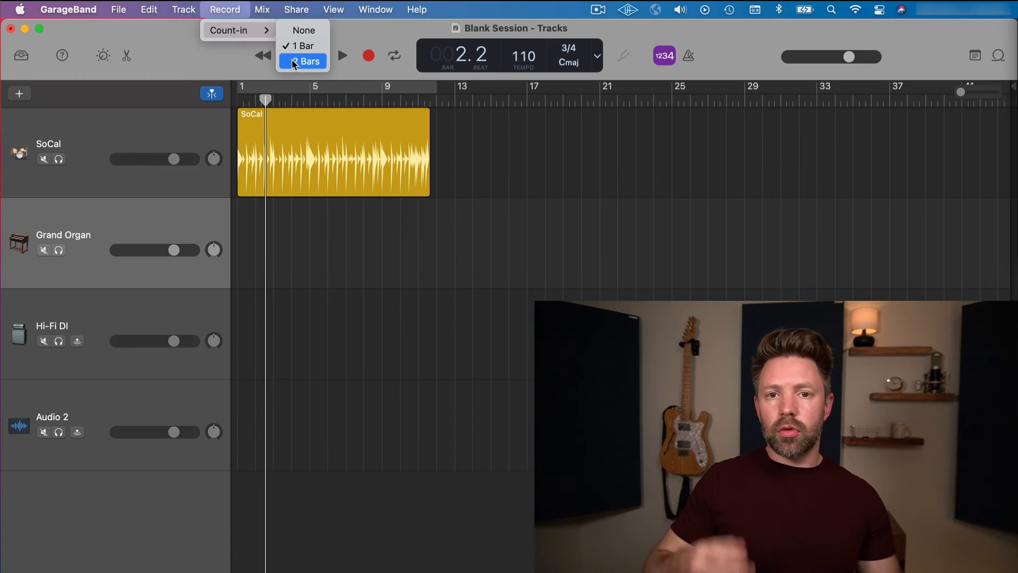
pyautogui.click(306, 62)
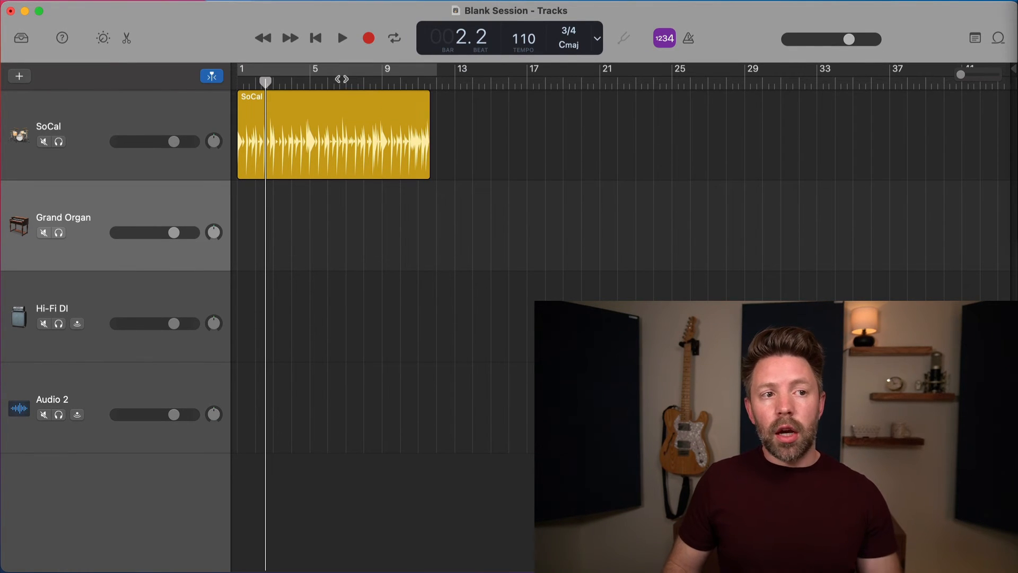
pyautogui.click(382, 83)
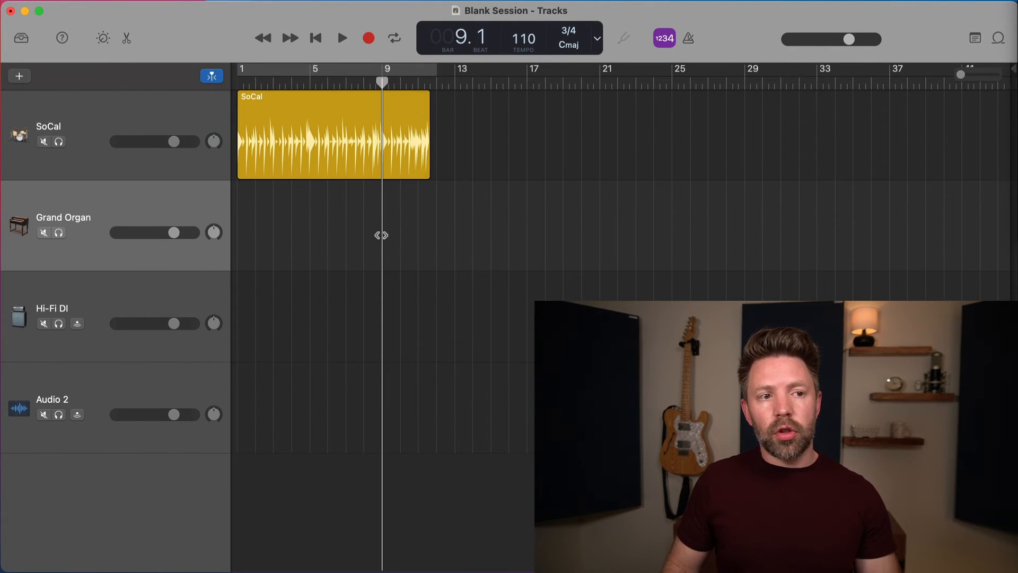
pyautogui.moveTo(615, 121)
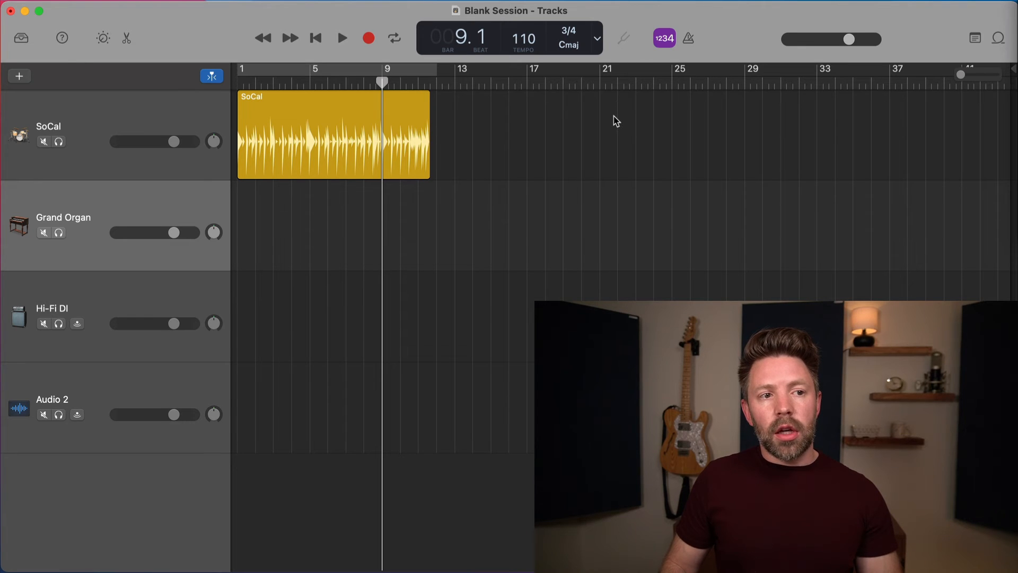
pyautogui.click(342, 38)
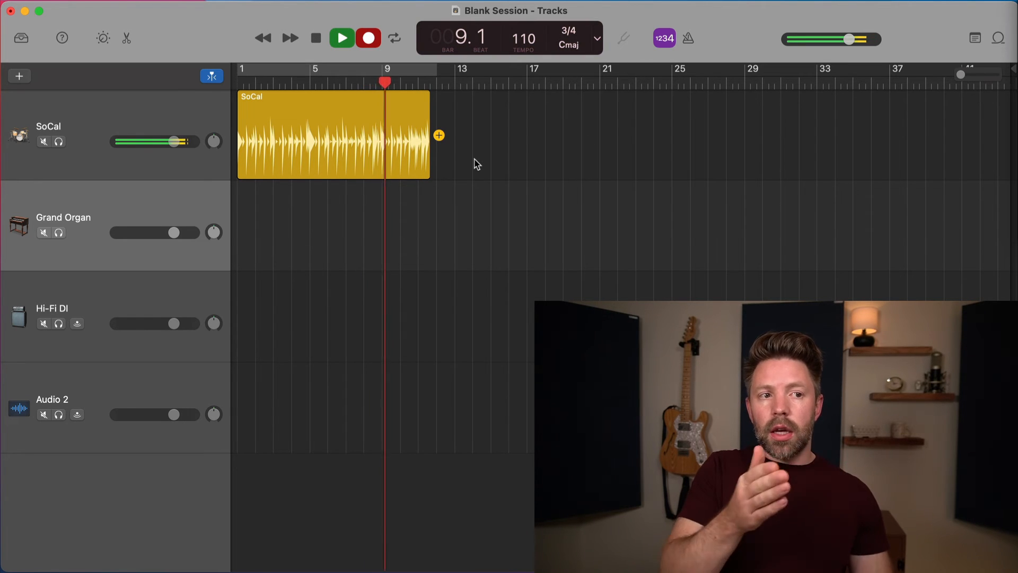
pyautogui.click(341, 38)
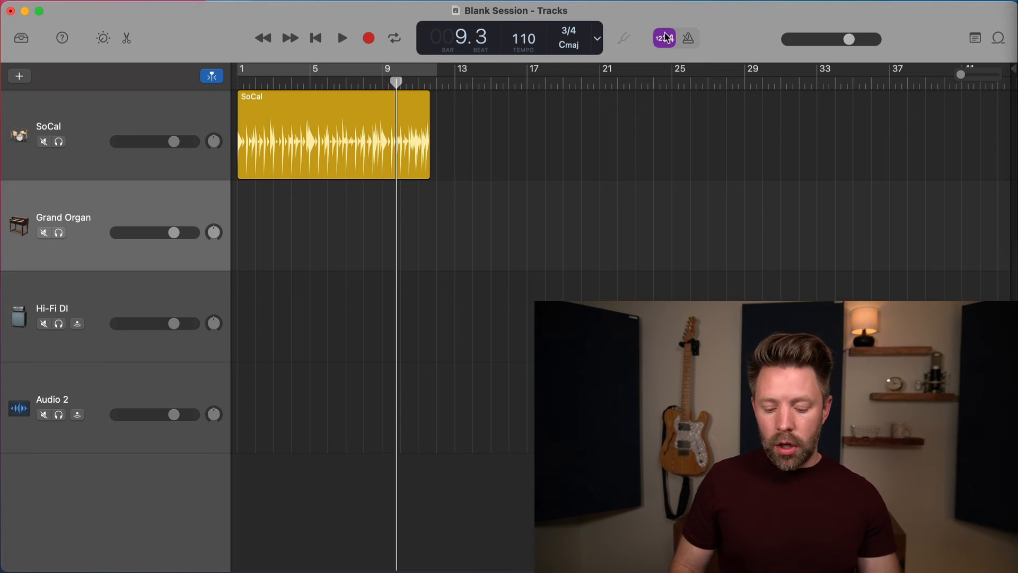
# Step: Switch the count-in off and toggle the metronome on and off again
pyautogui.click(663, 38)
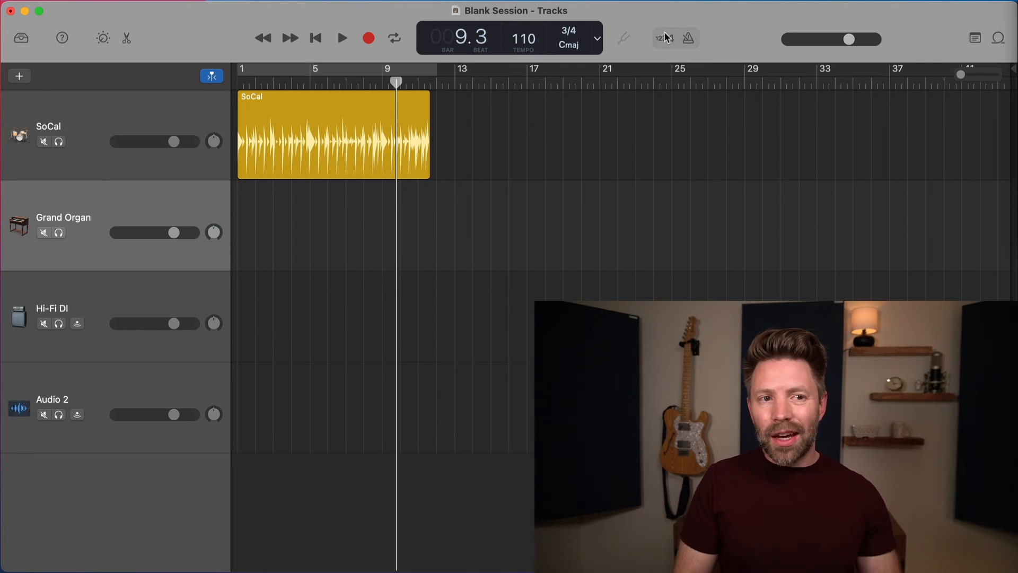
pyautogui.click(687, 39)
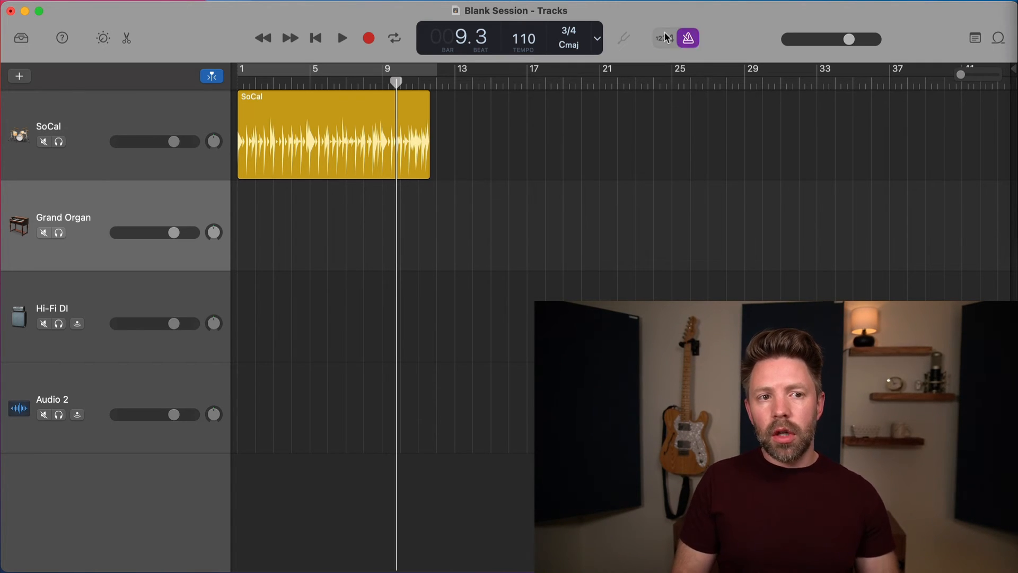
pyautogui.click(663, 38)
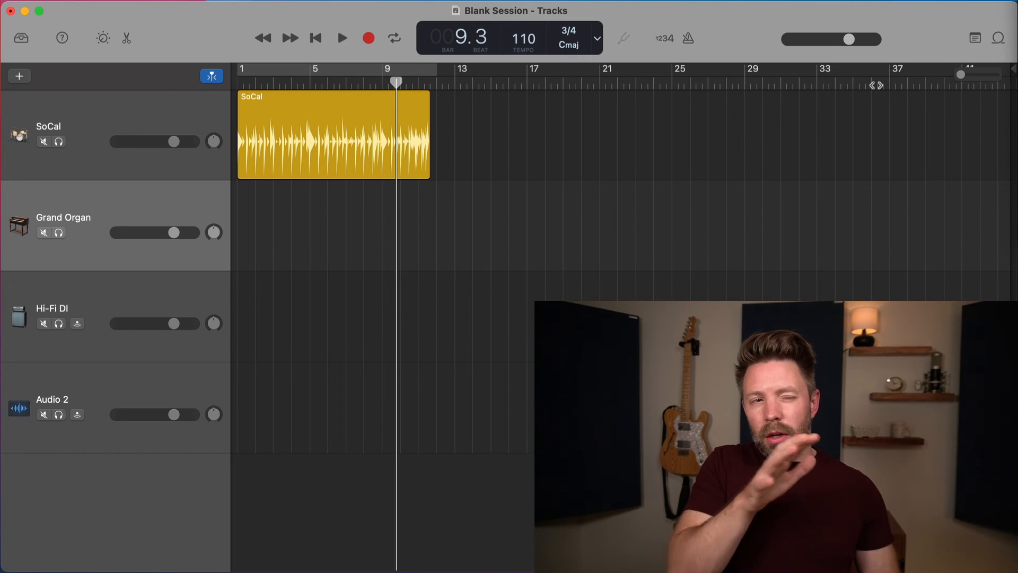
pyautogui.moveTo(904, 54)
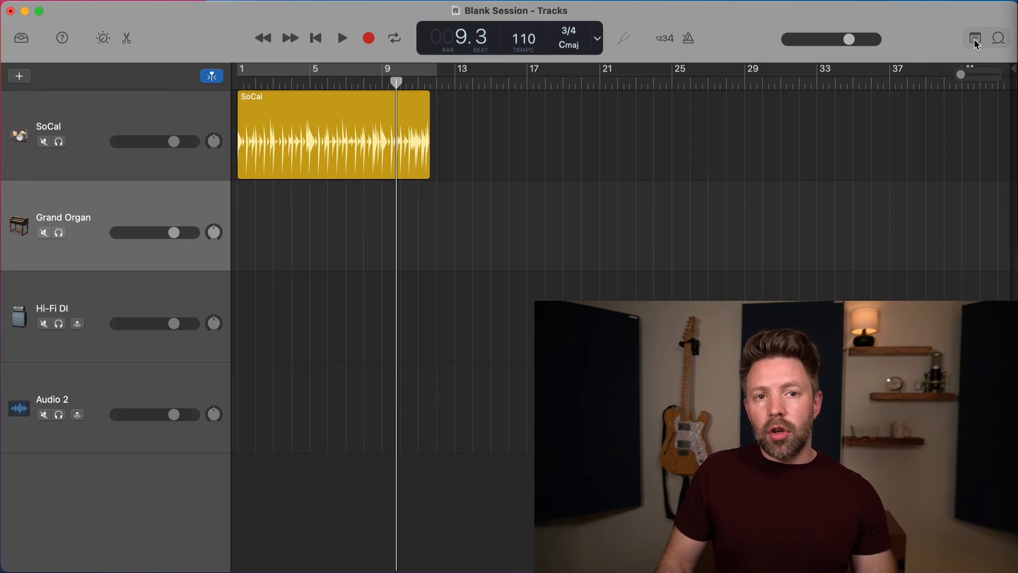
# Step: Write 'Hi! Vocal Change drum' notes in the Note Pad, then close the Note Pad again
pyautogui.click(973, 38)
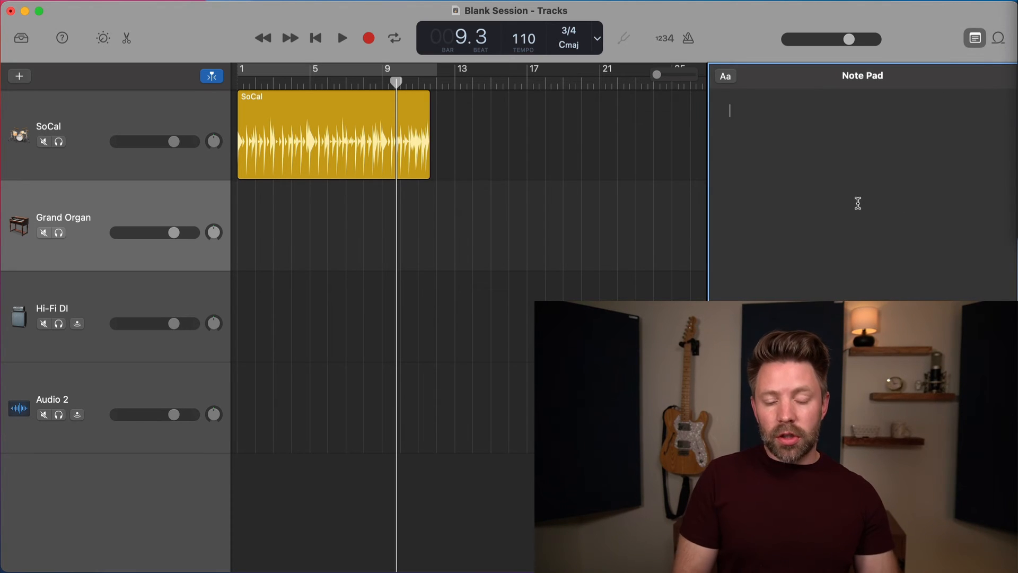
pyautogui.write('Hi!')
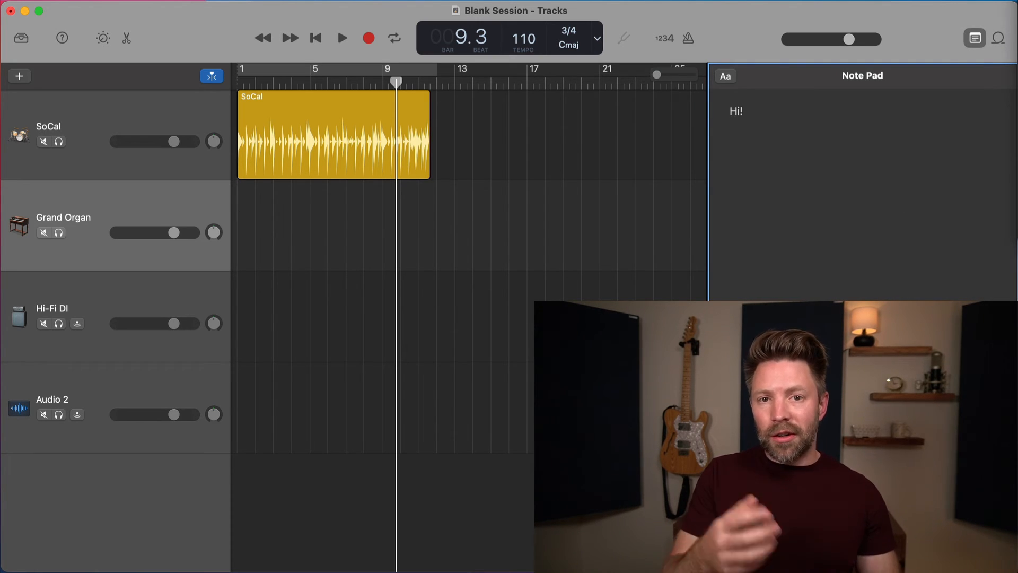
pyautogui.write('Vocals too loud')
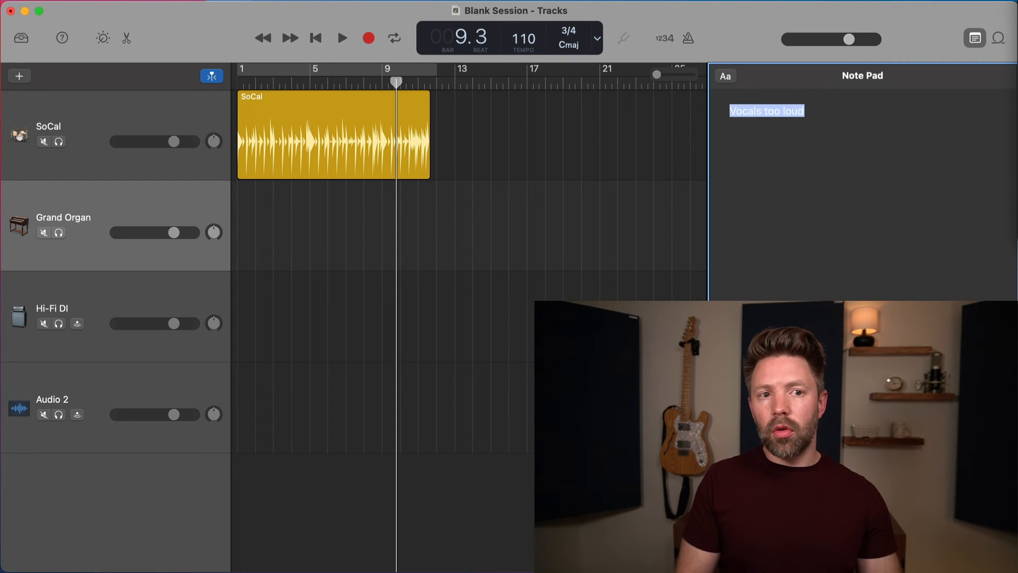
pyautogui.write('Change d')
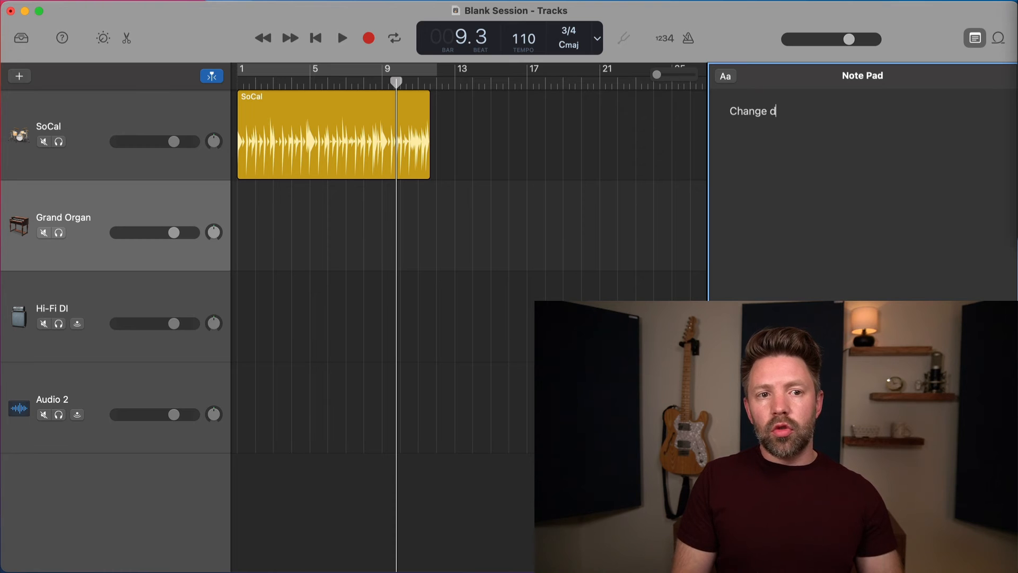
pyautogui.write('rum')
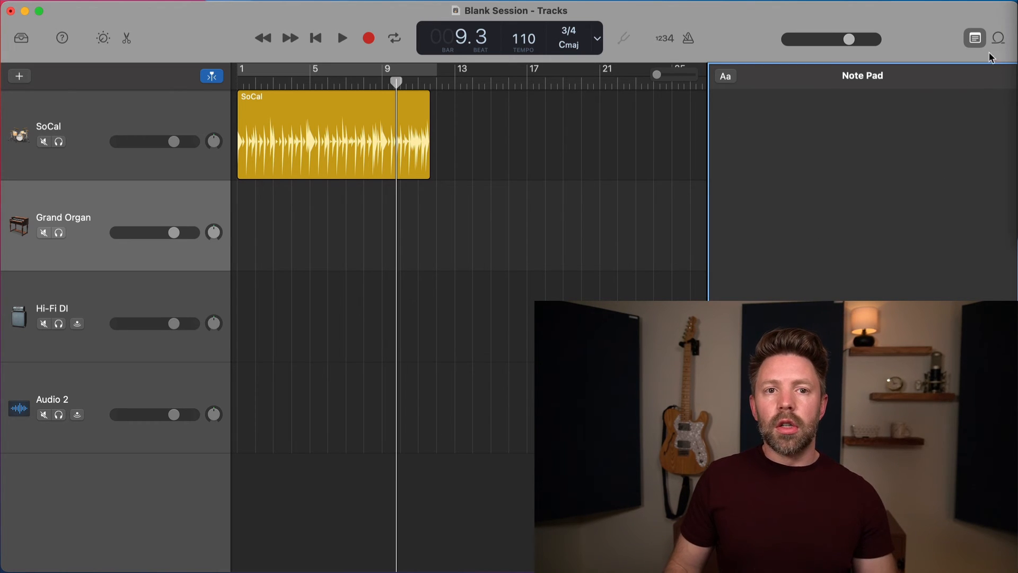
pyautogui.click(973, 38)
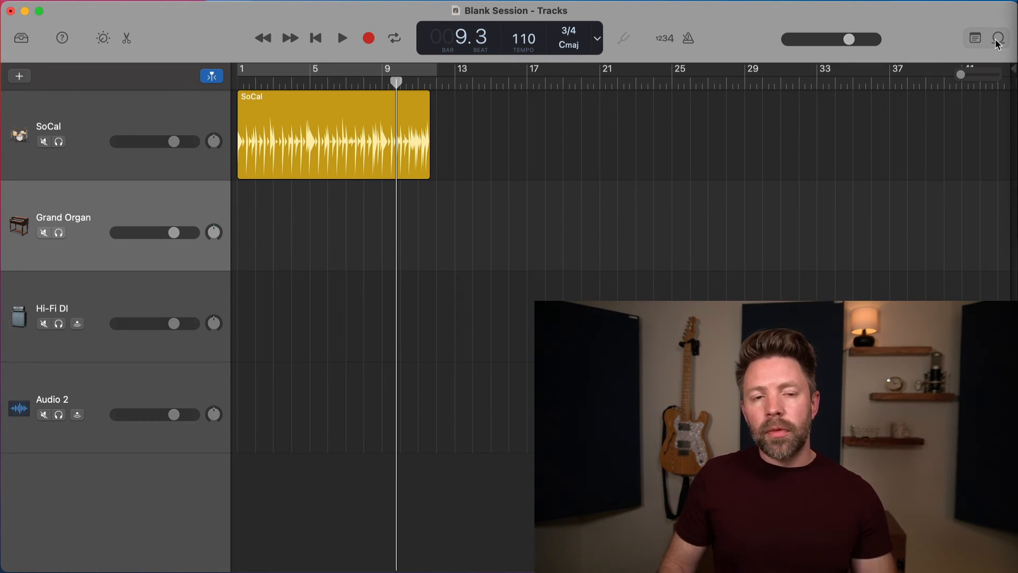
# Step: Search the Loop Browser for 'tambor' and then 'cabas' to list cabasa loops
pyautogui.click(998, 38)
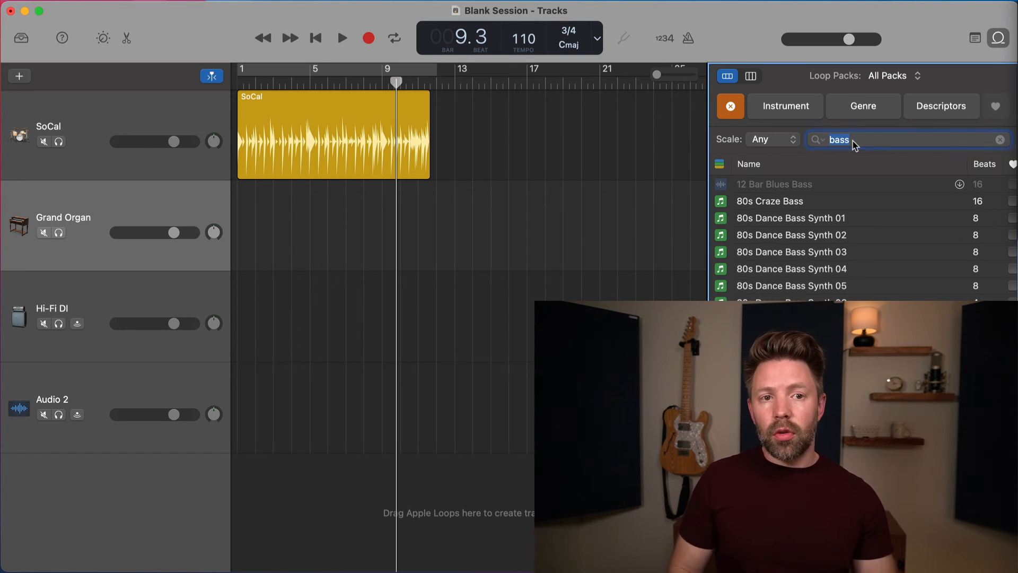
pyautogui.write('tambor')
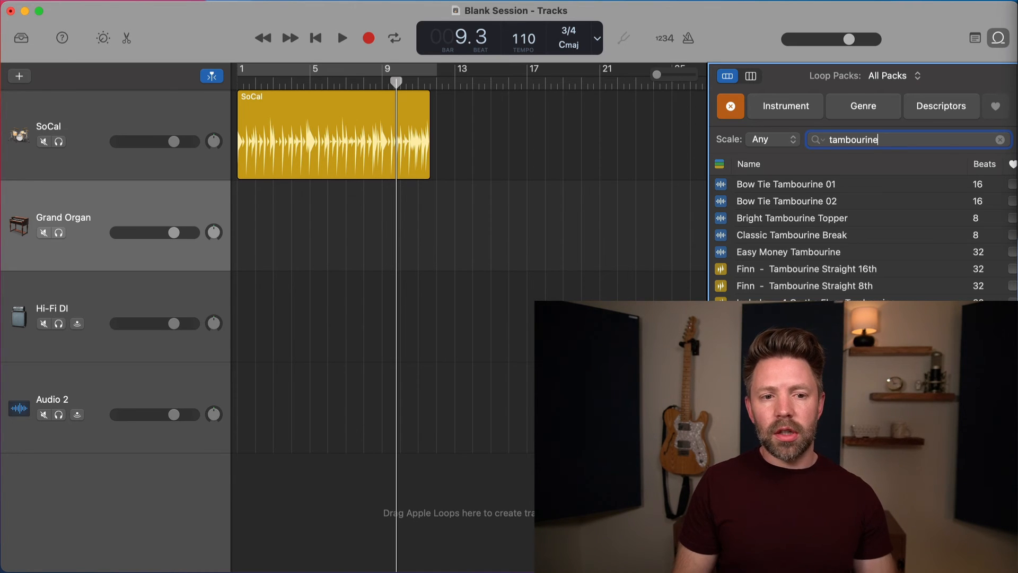
pyautogui.moveTo(808, 238)
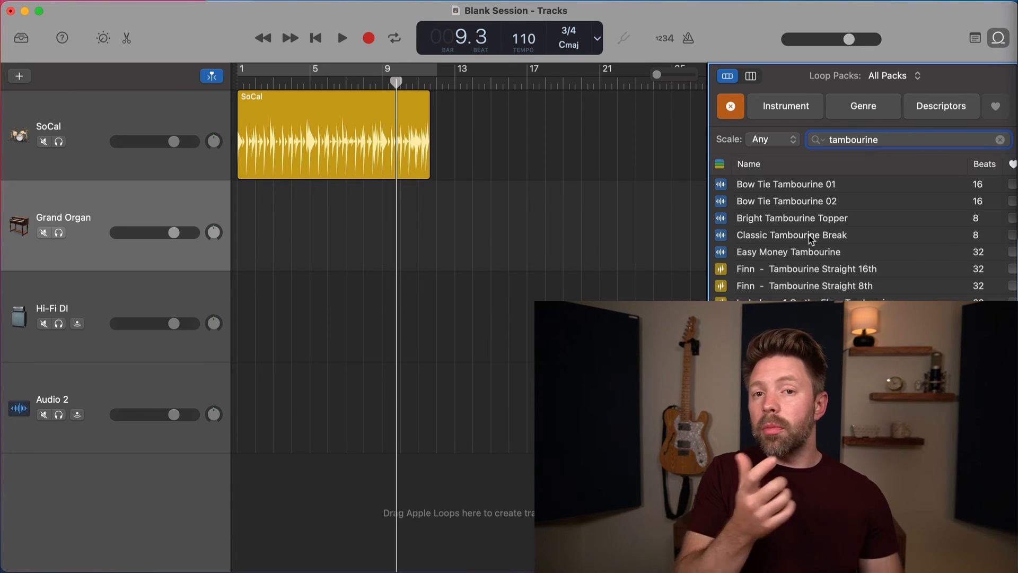
pyautogui.write('cabas')
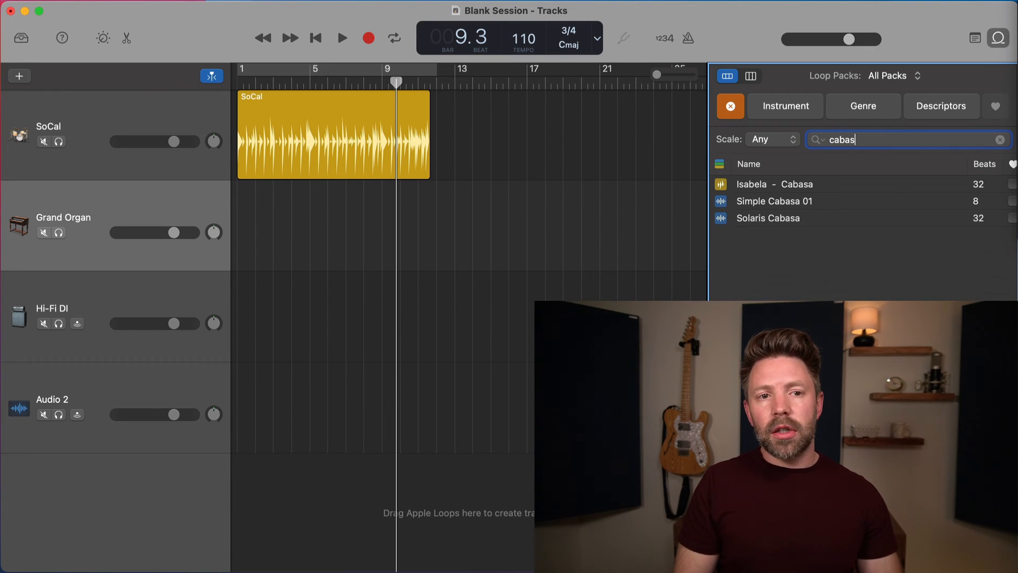
pyautogui.moveTo(792, 226)
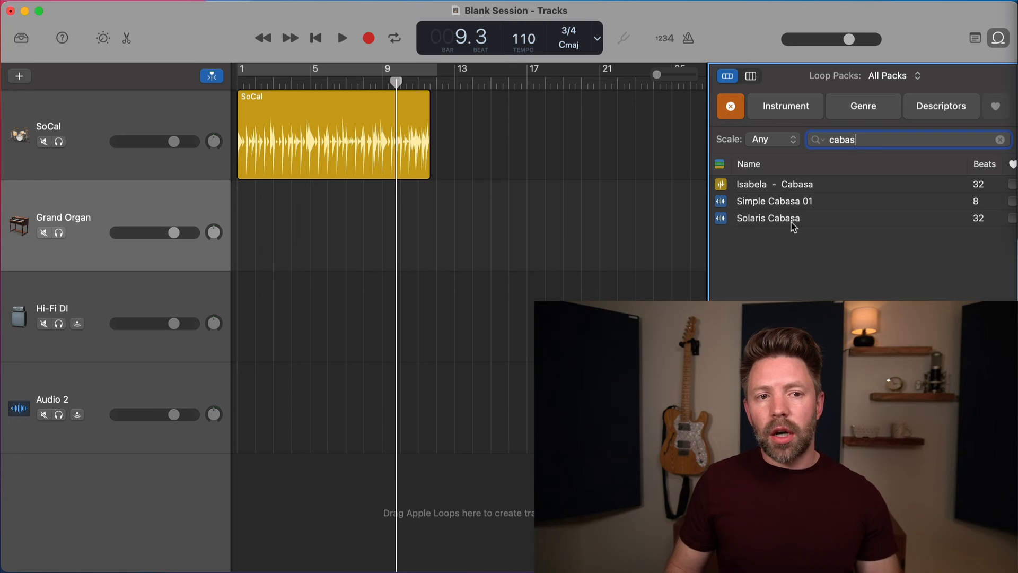
pyautogui.moveTo(770, 169)
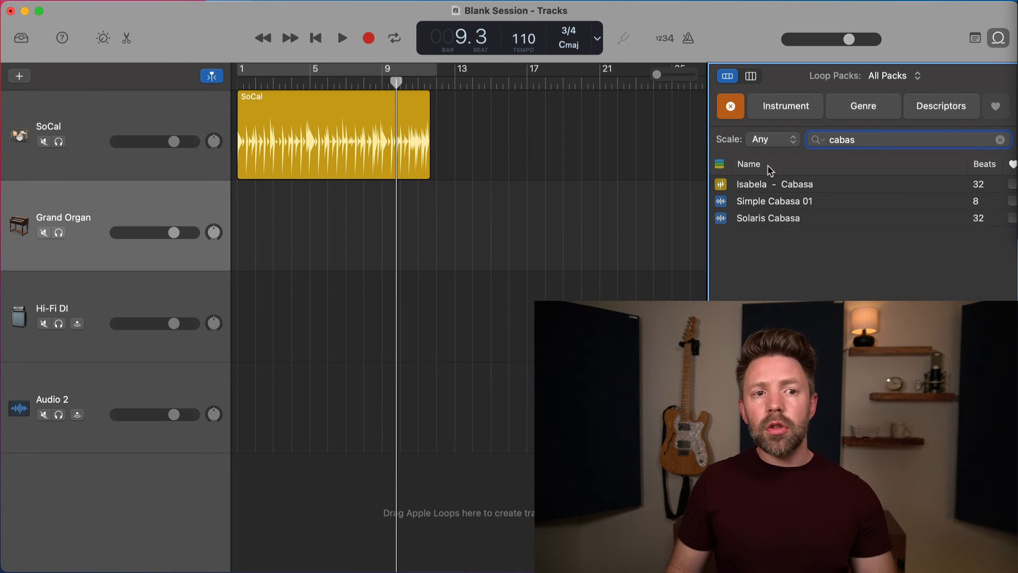
pyautogui.moveTo(1003, 146)
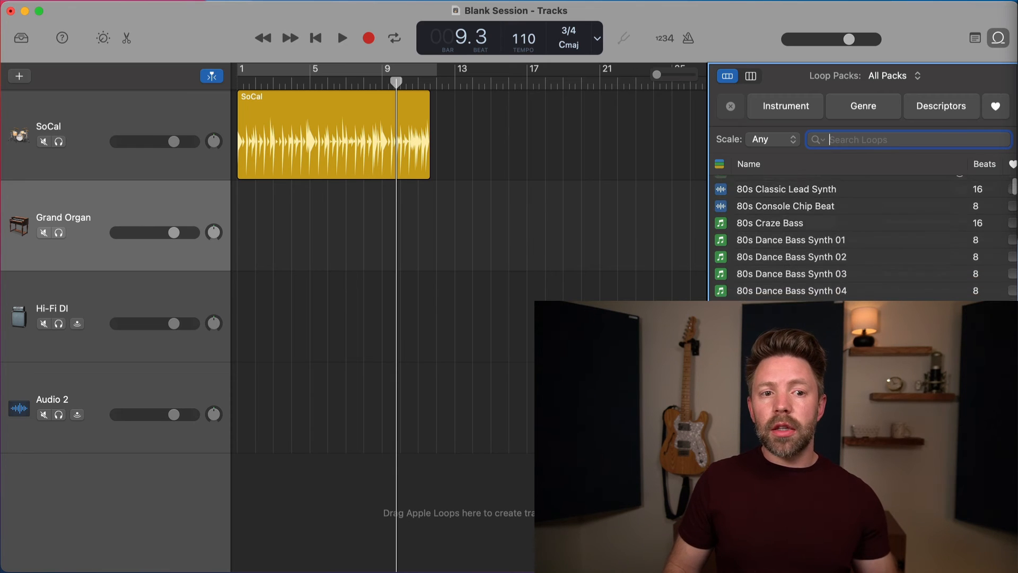
# Step: Toggle the Instrument filter and tick 80s Dance Pad 01 as a favourite loop
pyautogui.scroll(-3)
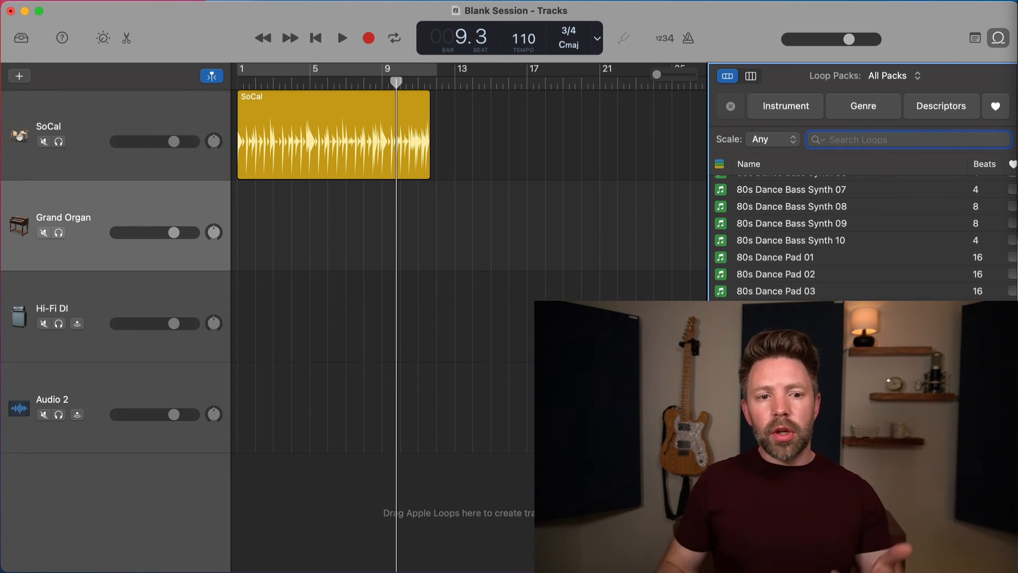
pyautogui.click(785, 106)
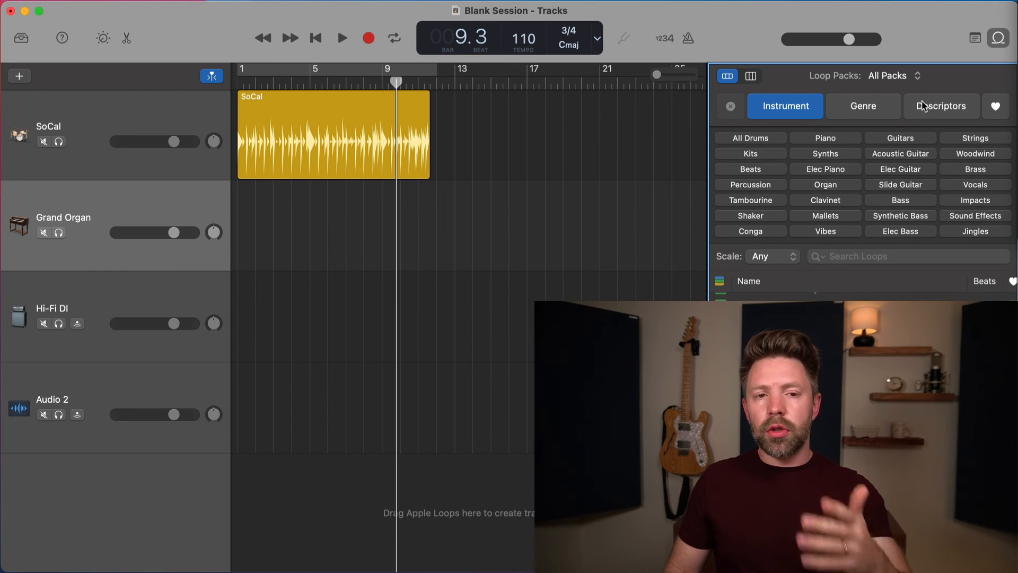
pyautogui.click(785, 106)
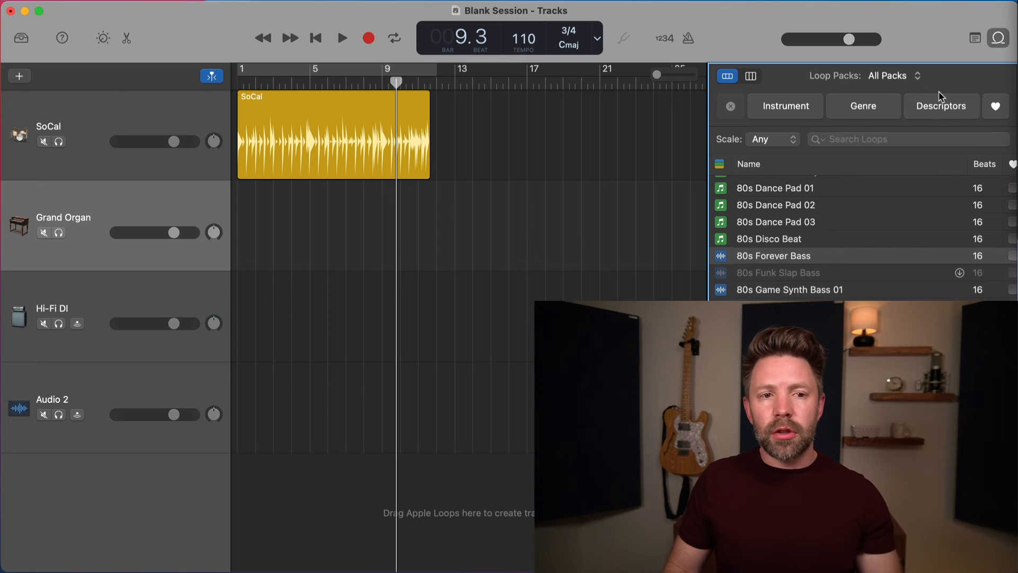
pyautogui.click(774, 188)
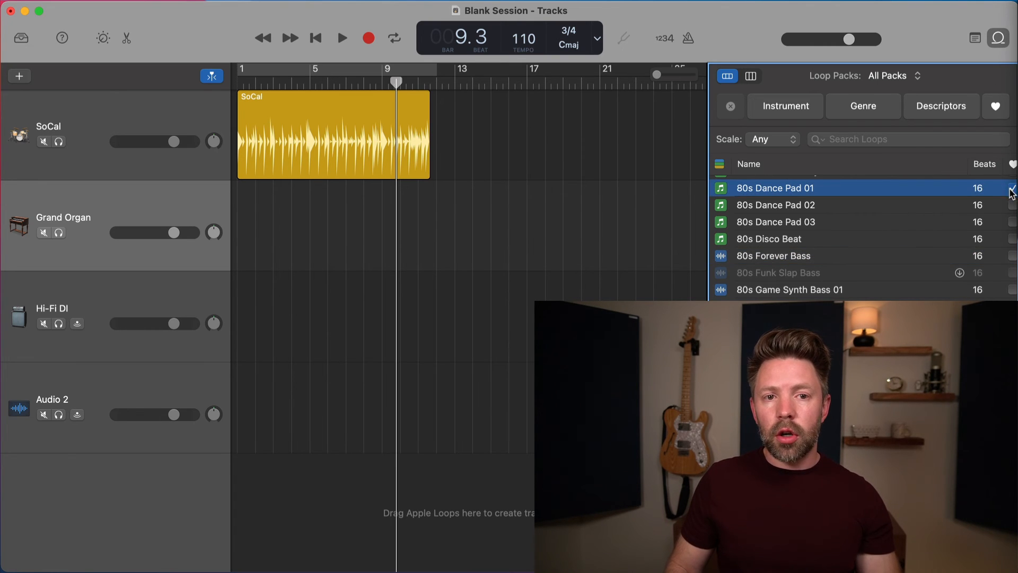
# Step: Filter the loop list to favourites only, then return to listing all loops
pyautogui.click(996, 106)
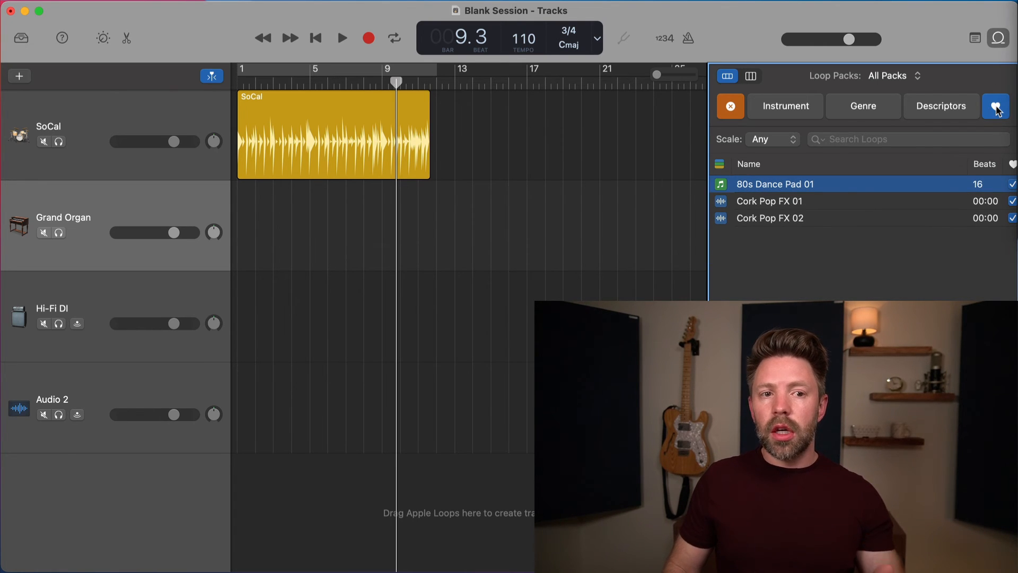
pyautogui.click(996, 106)
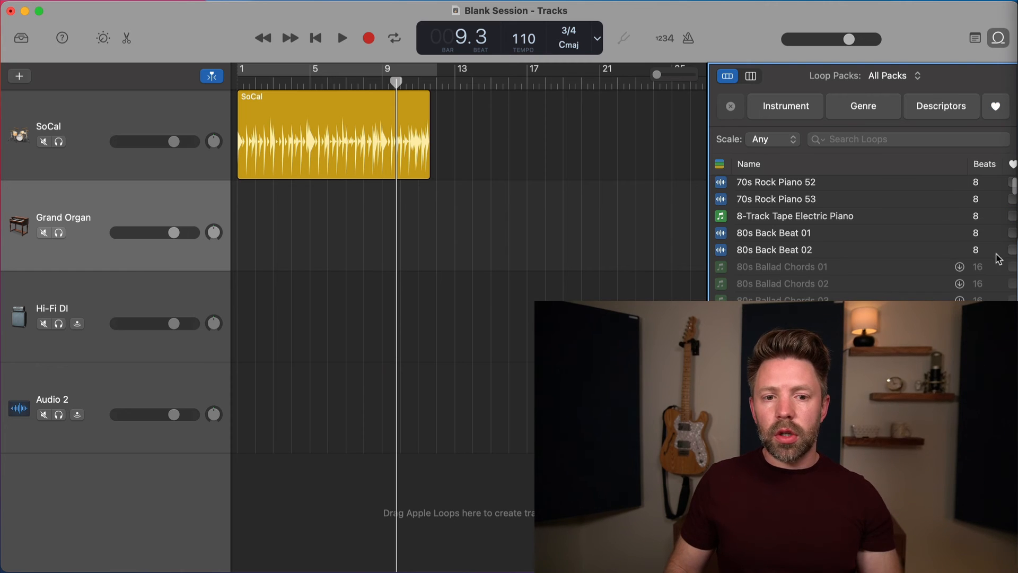
pyautogui.scroll(-3)
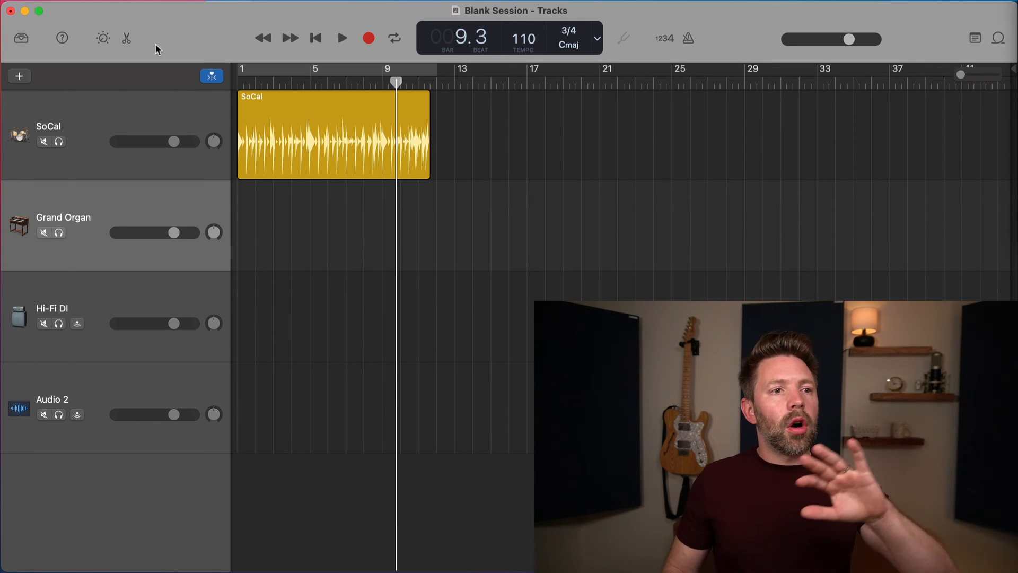
pyautogui.click(20, 38)
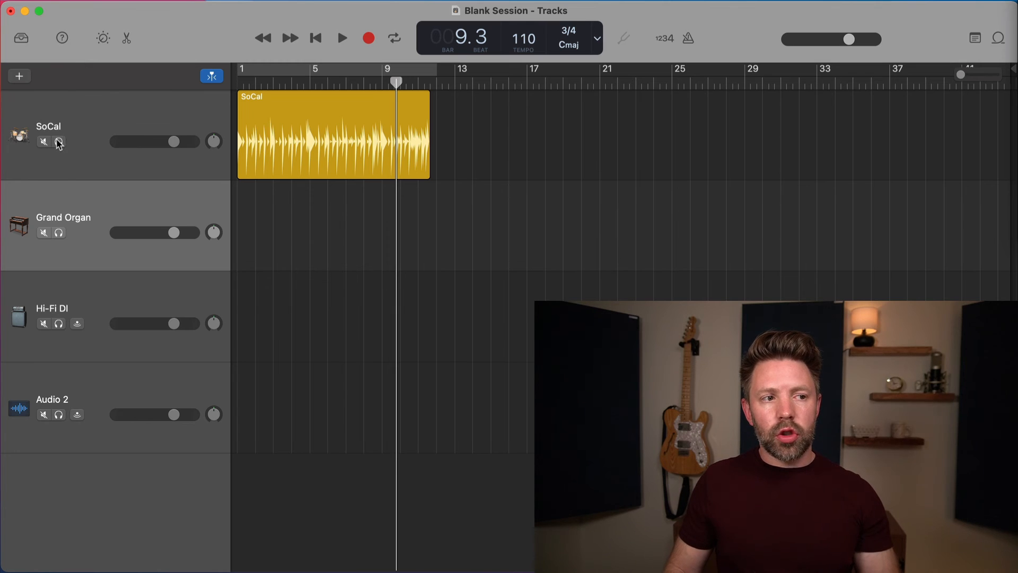
pyautogui.click(62, 39)
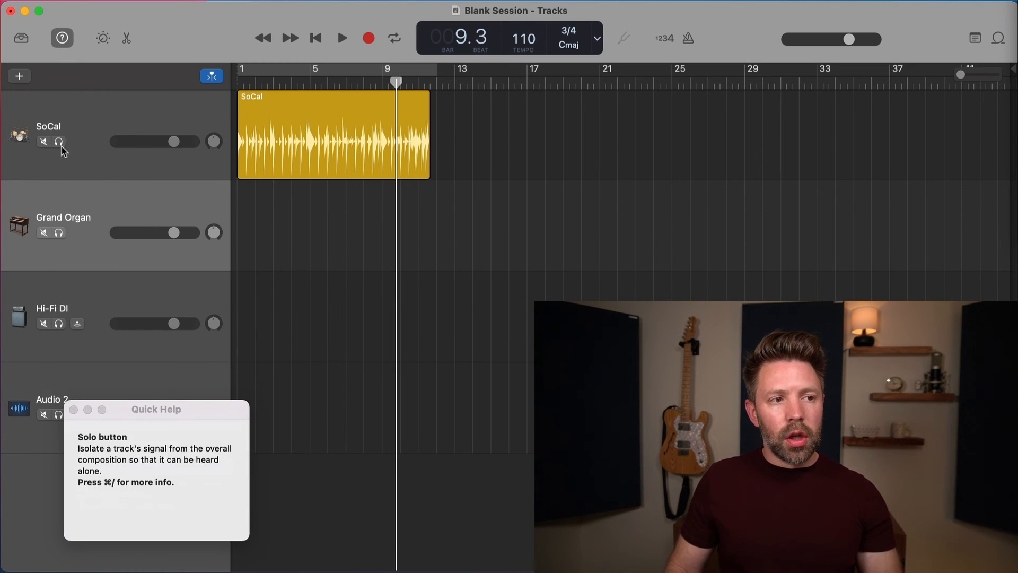
pyautogui.moveTo(43, 141)
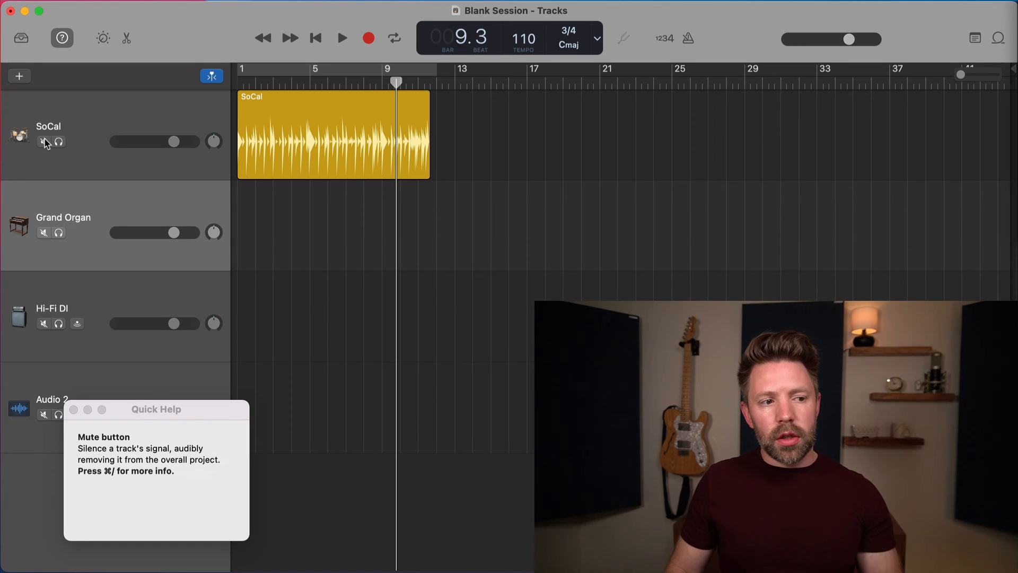
pyautogui.moveTo(62, 38)
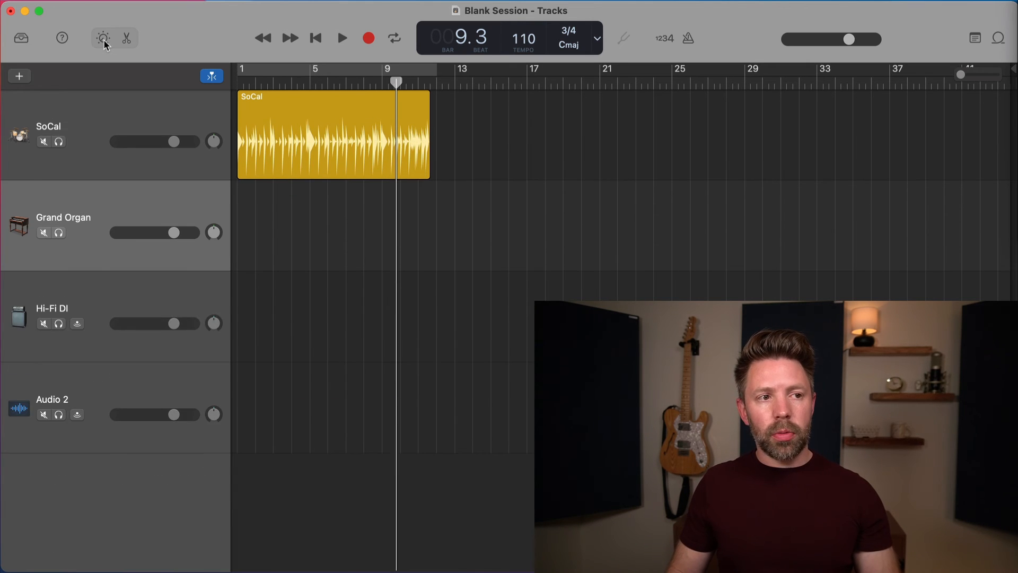
pyautogui.click(102, 38)
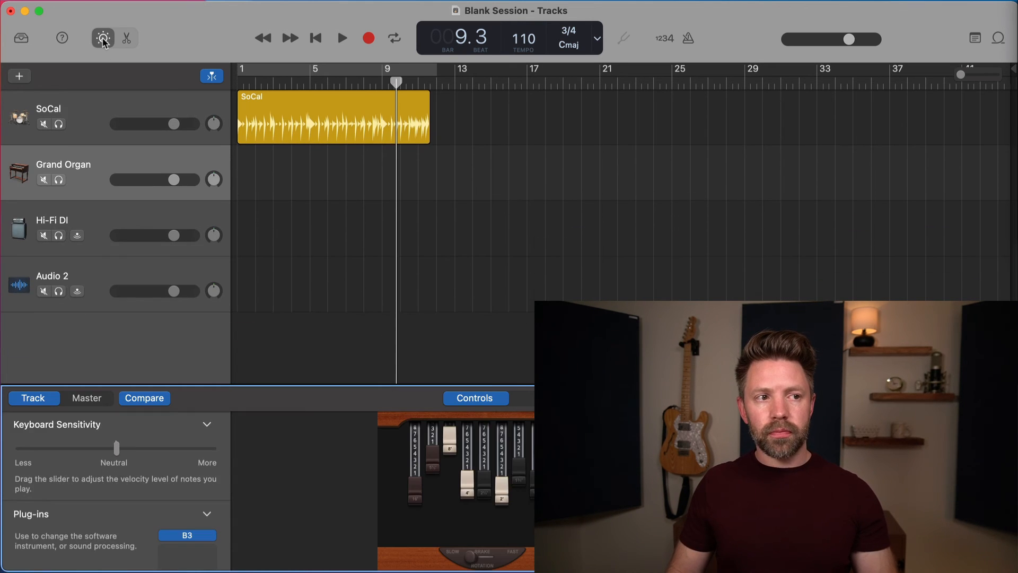
pyautogui.click(126, 38)
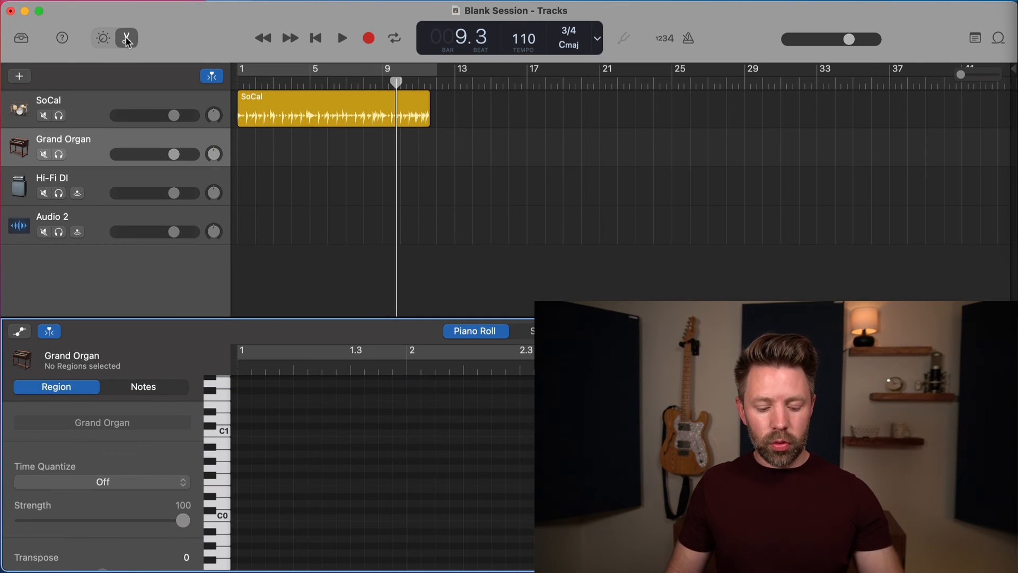
pyautogui.click(102, 481)
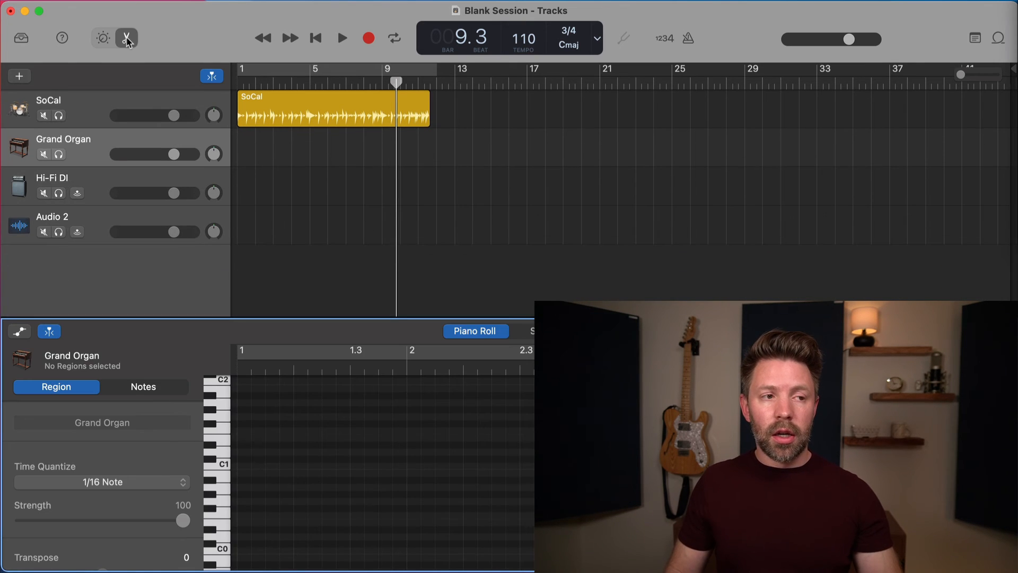
pyautogui.click(127, 38)
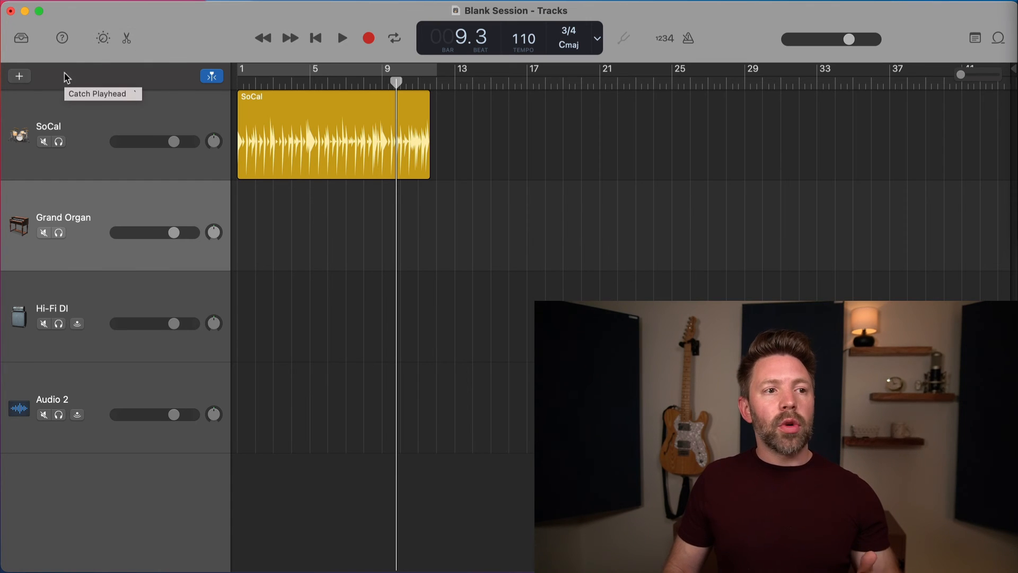
pyautogui.moveTo(19, 76)
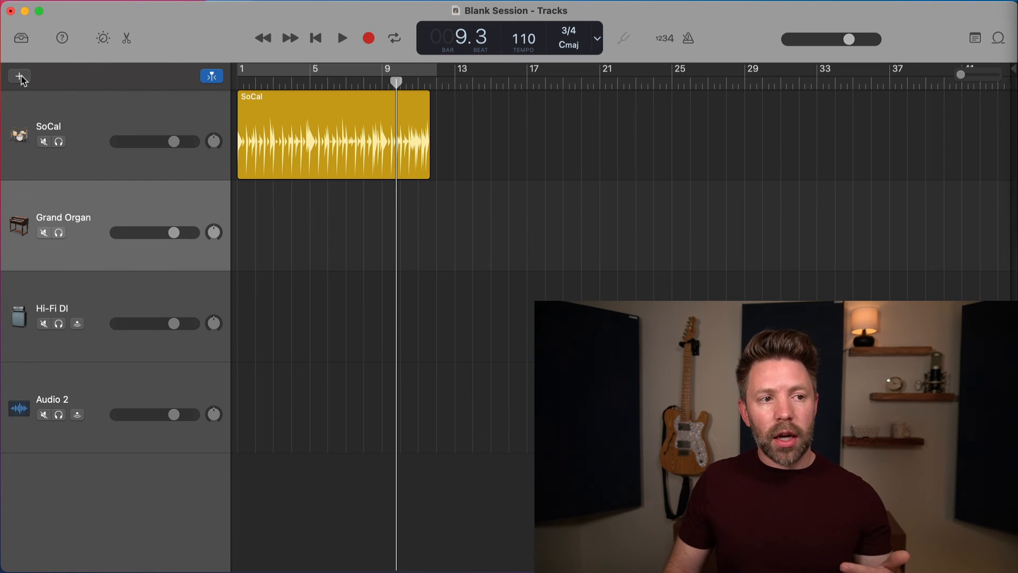
# Step: Zoom in, play the SoCal drums with Catch Playhead on, then disable following the playhead
pyautogui.click(19, 76)
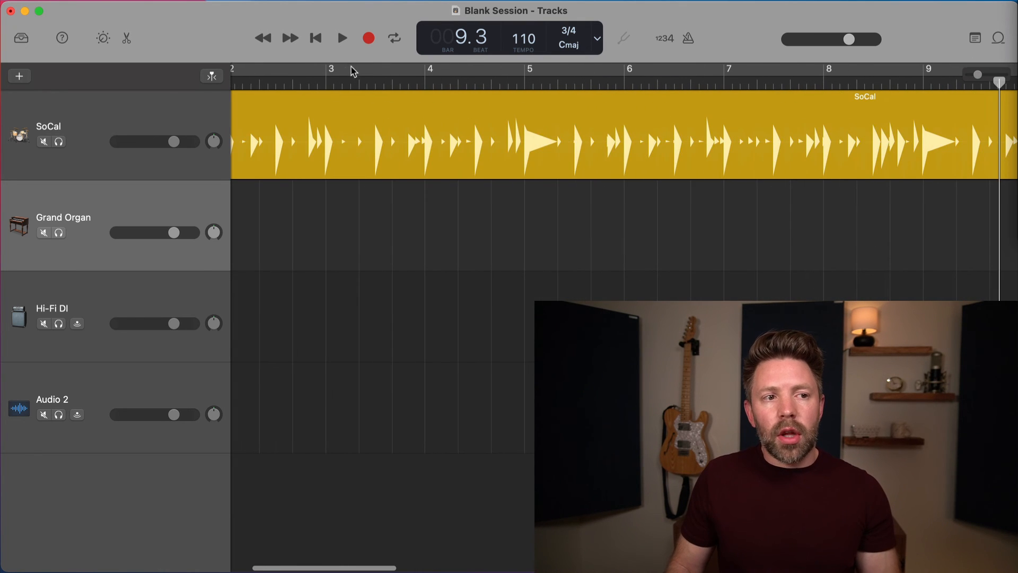
pyautogui.click(342, 38)
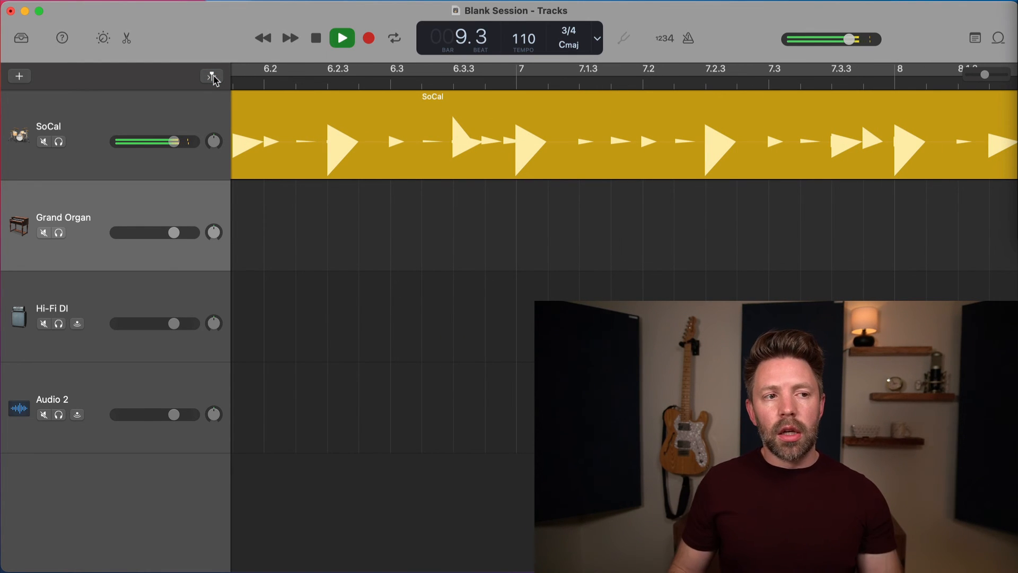
pyautogui.click(341, 38)
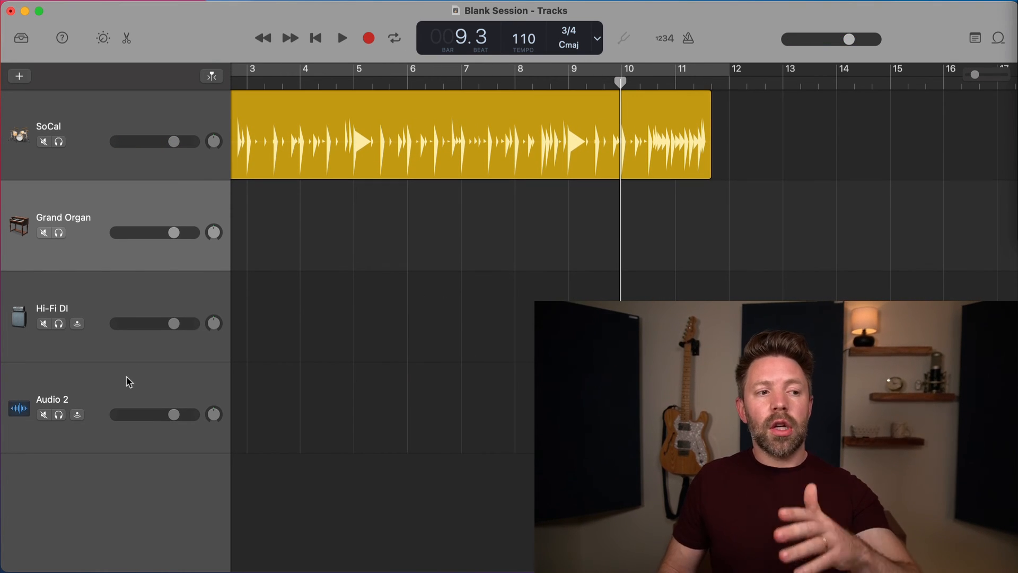
pyautogui.click(622, 39)
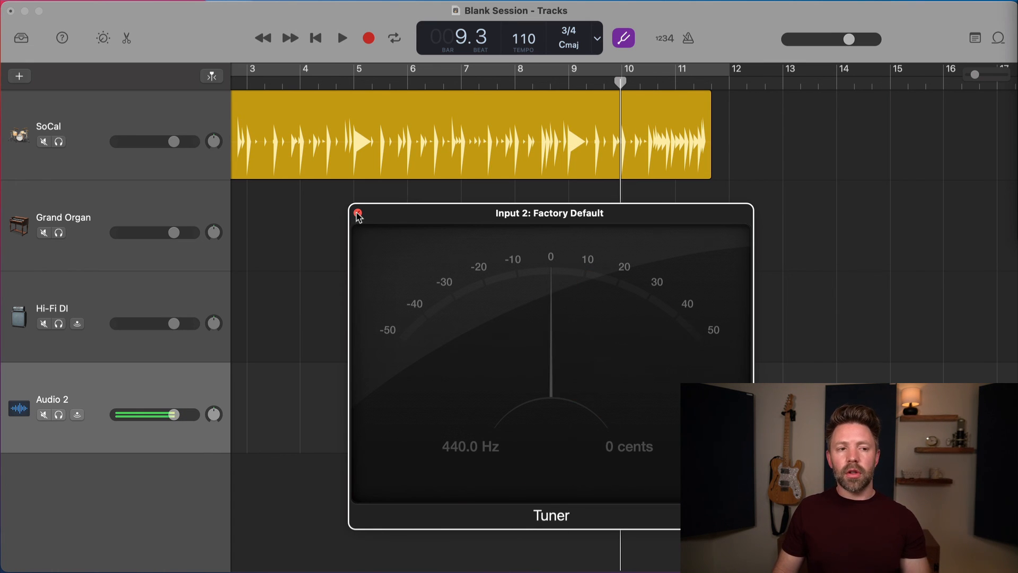
pyautogui.click(357, 214)
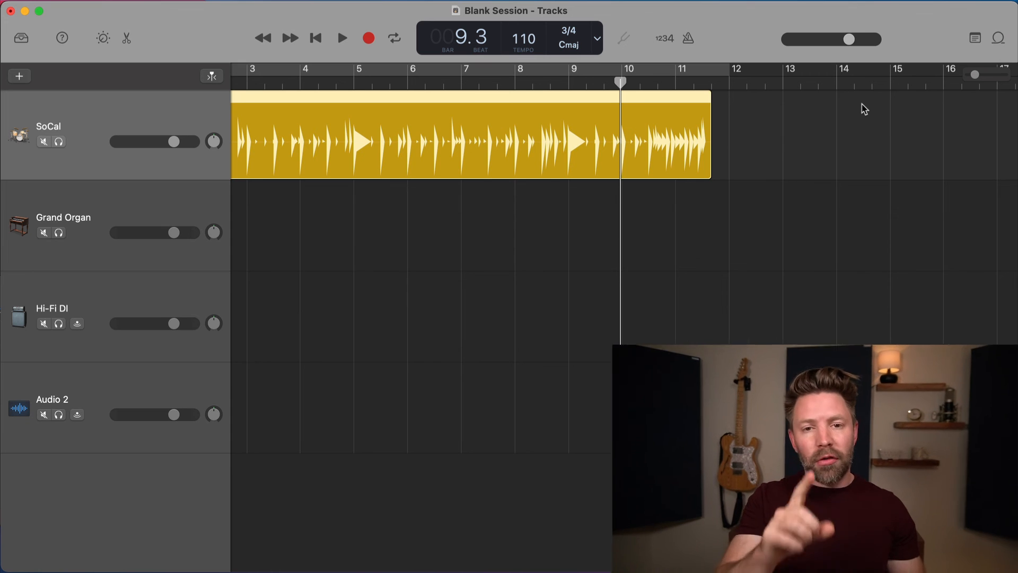